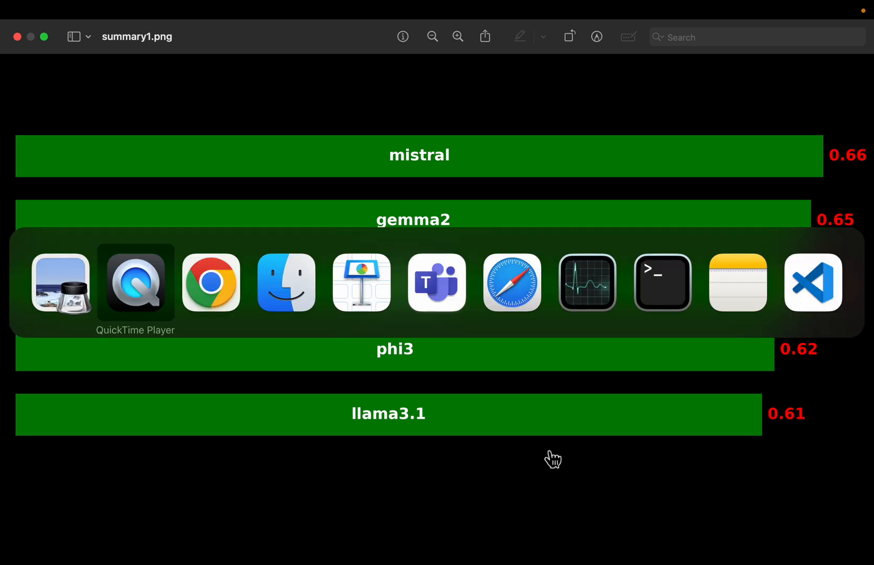
# - Bring Chrome with the Jupyter notebook to the front, leaving Preview's chart
pyautogui.click(211, 282)
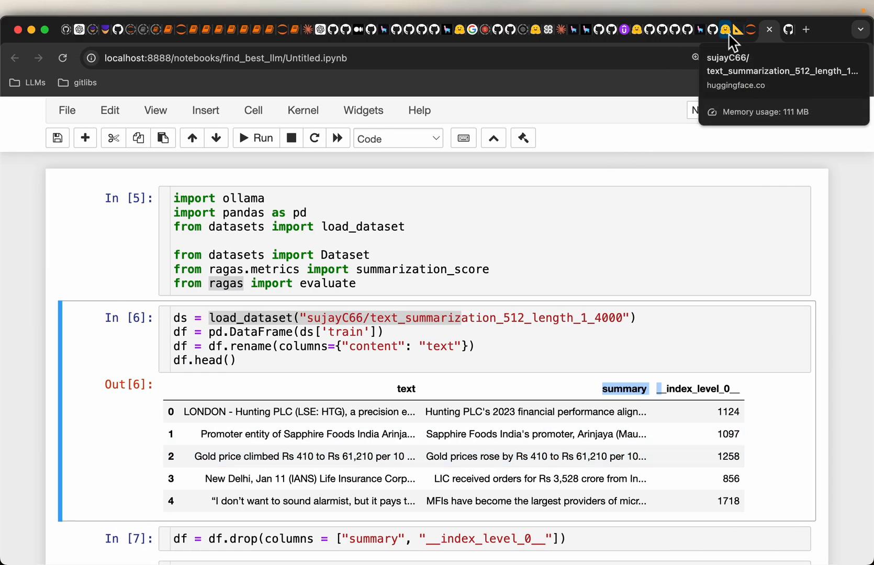
pyautogui.click(728, 30)
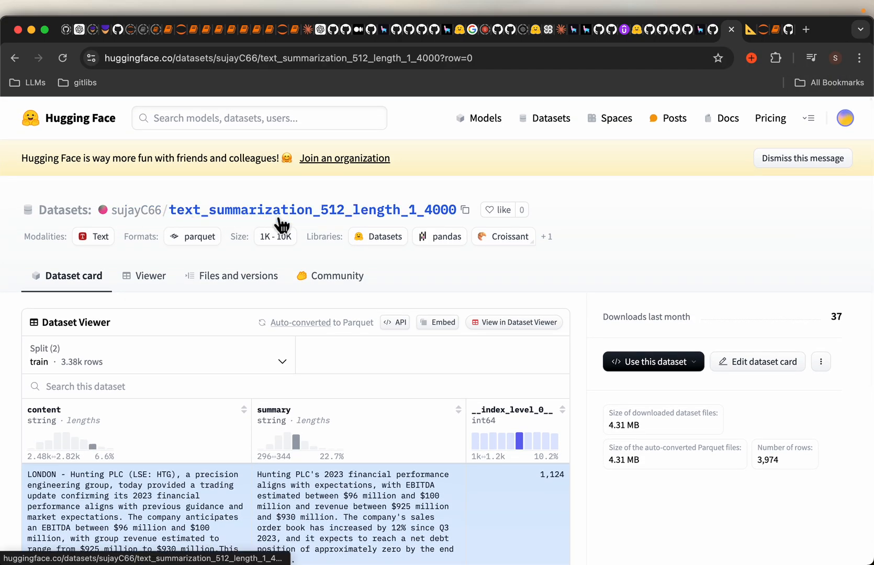
pyautogui.scroll(-3)
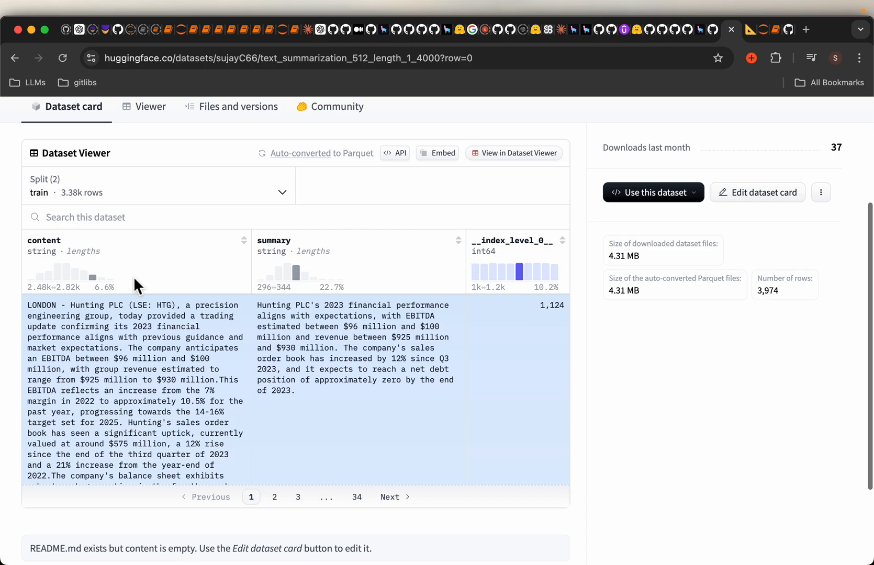
pyautogui.moveTo(150, 302)
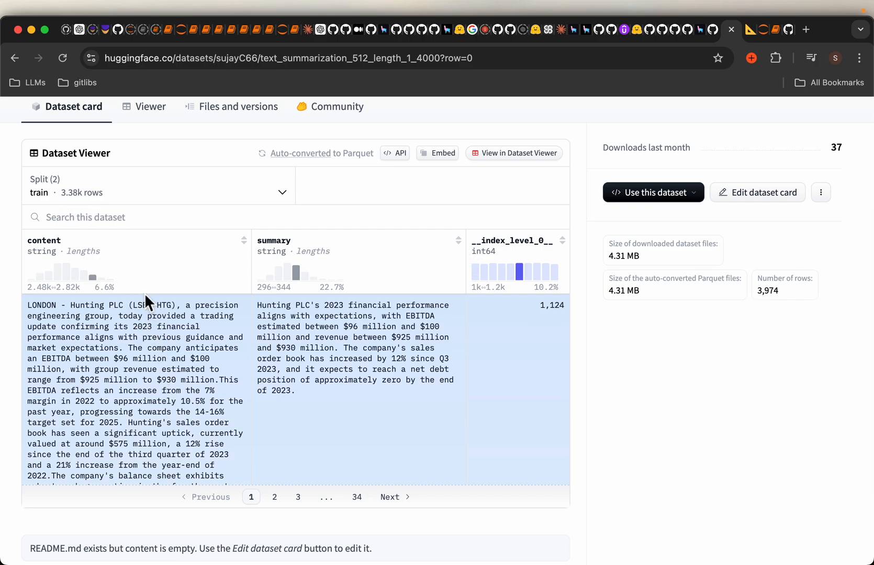
pyautogui.moveTo(160, 391)
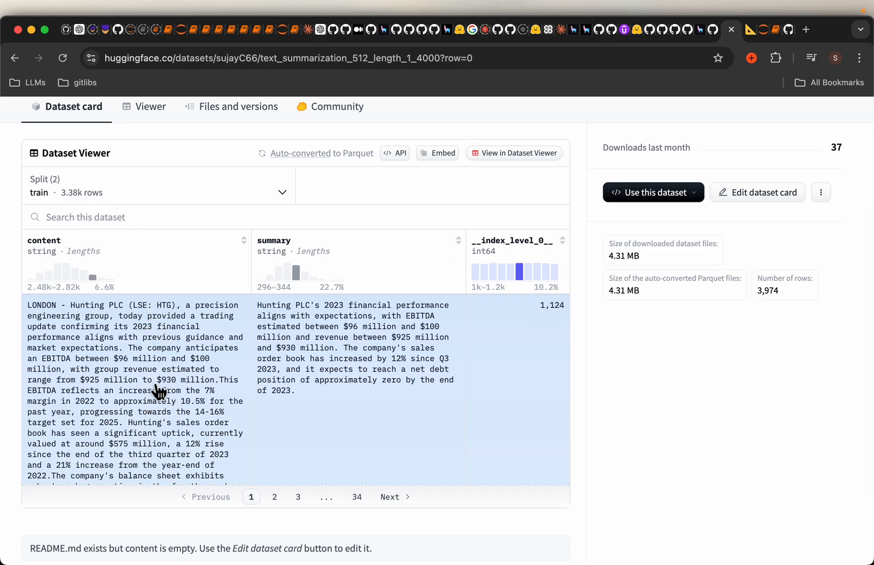
pyautogui.moveTo(274, 243)
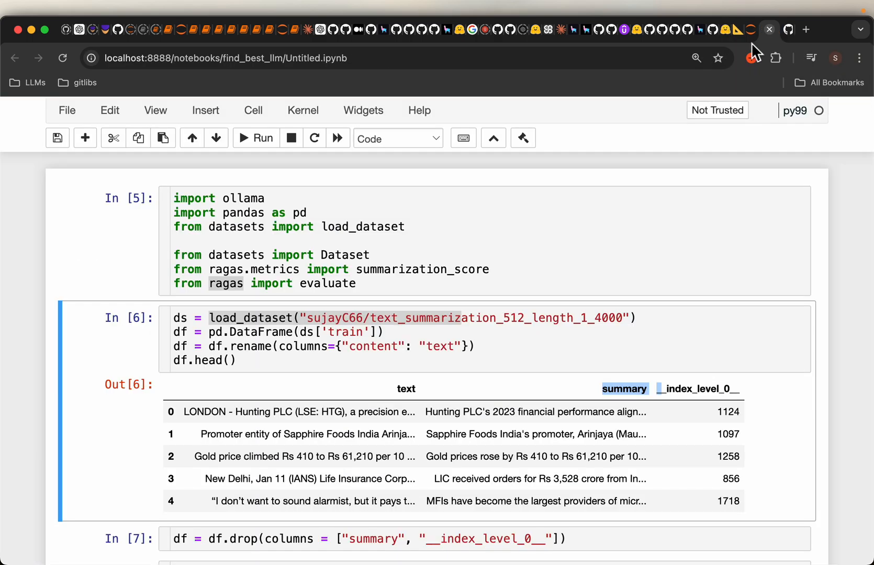
pyautogui.scroll(-3)
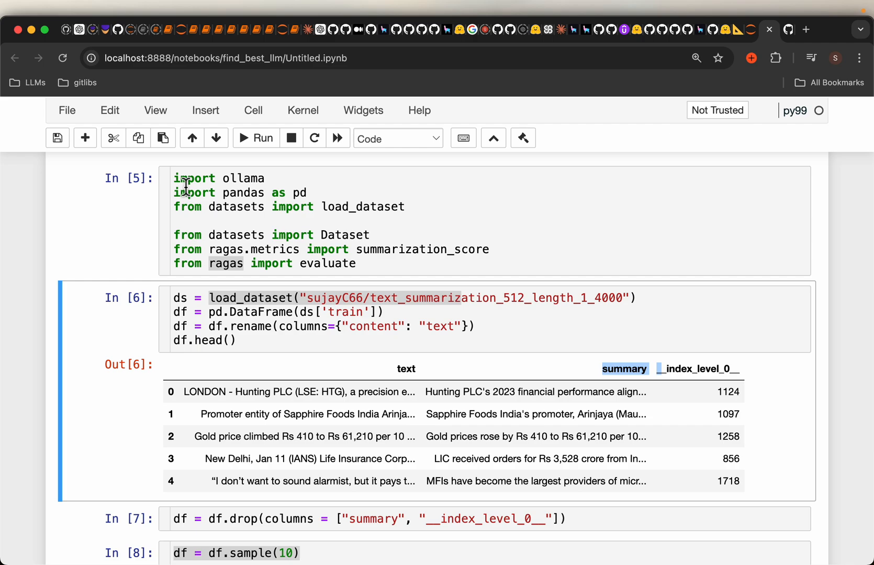
pyautogui.click(219, 178)
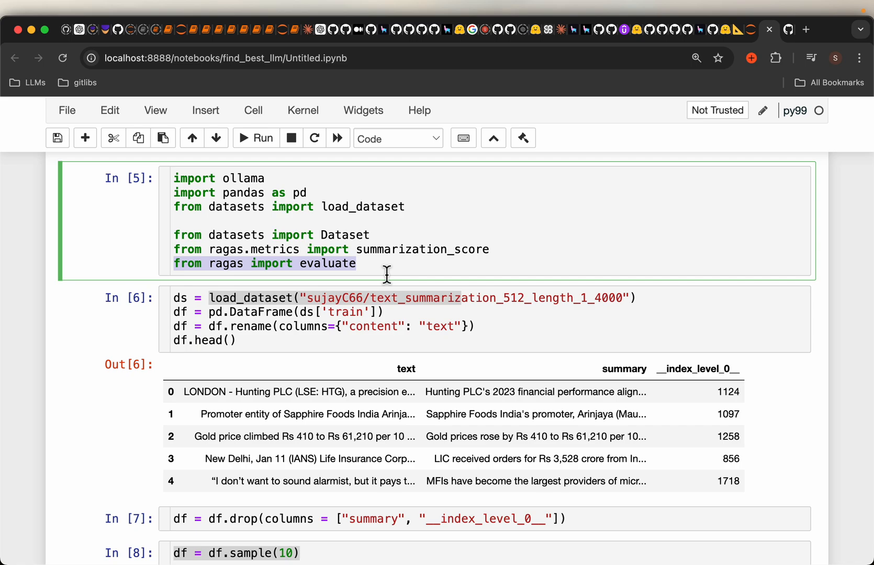
pyautogui.scroll(-3)
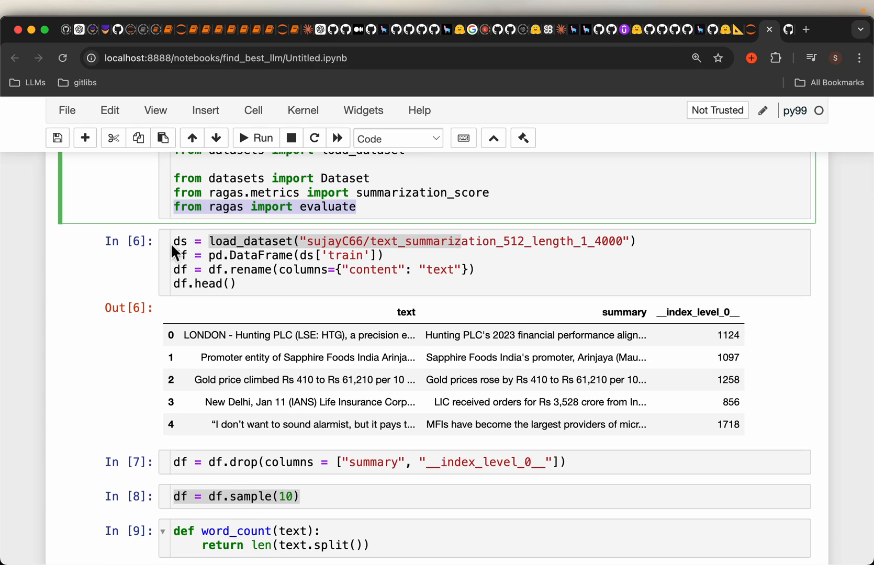
pyautogui.scroll(-3)
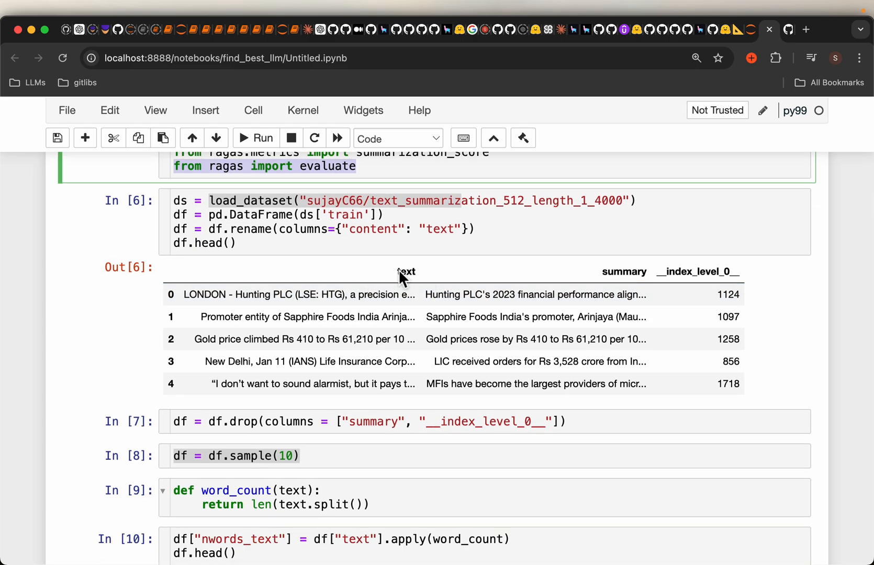
pyautogui.click(256, 295)
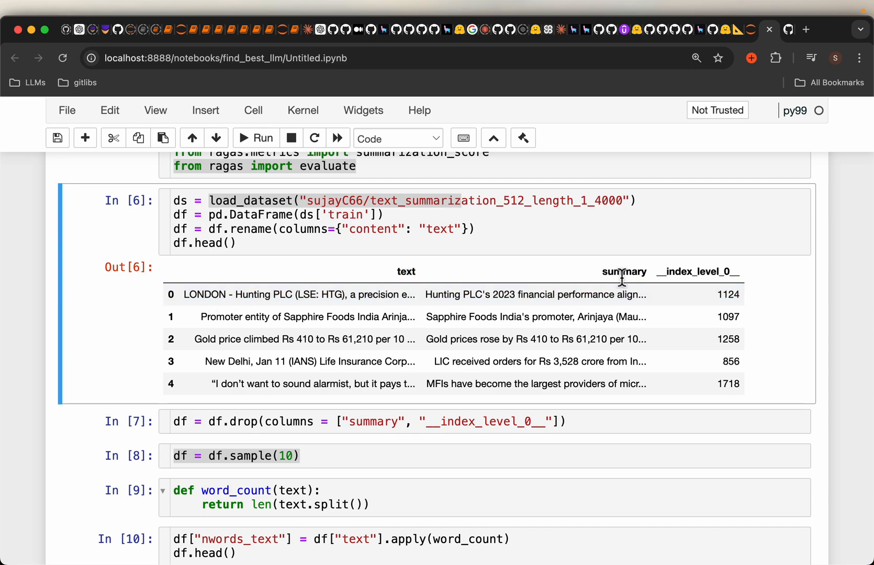
pyautogui.scroll(-3)
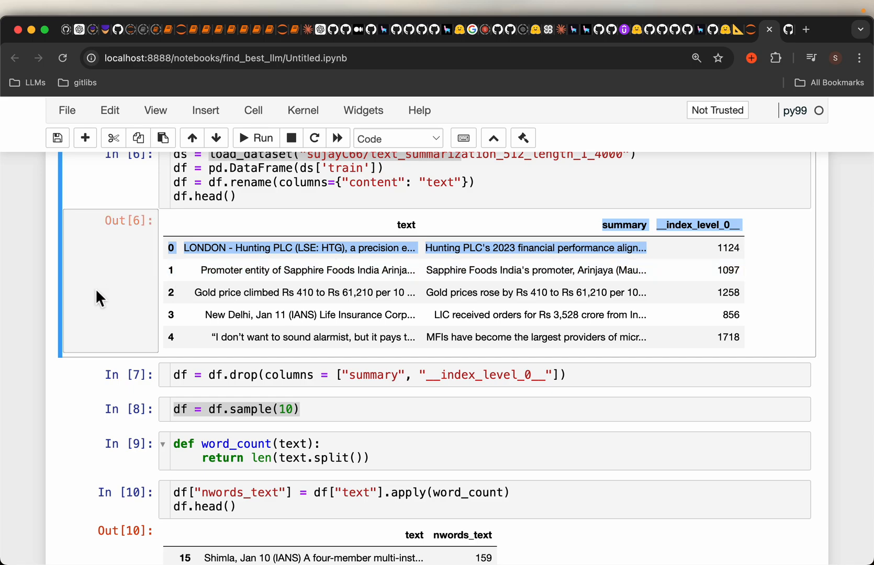
pyautogui.scroll(-3)
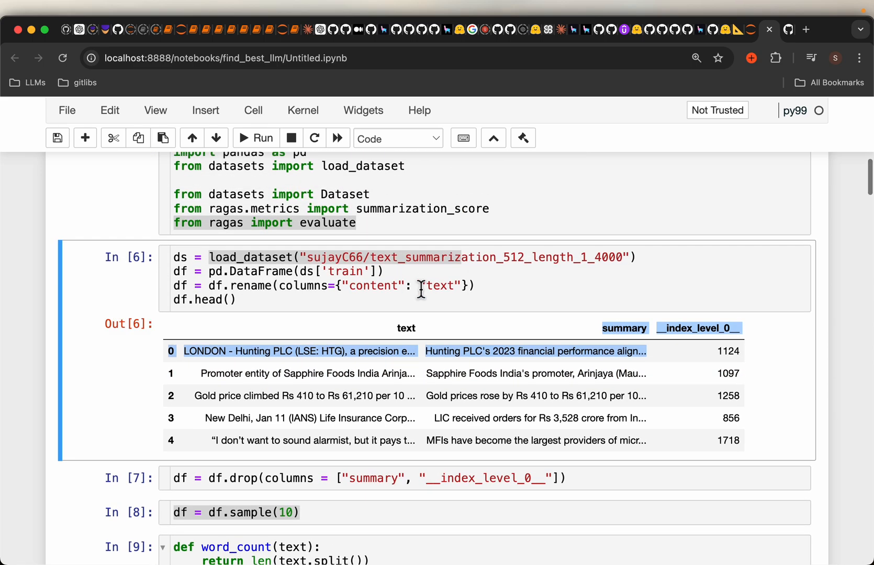
pyautogui.moveTo(442, 291)
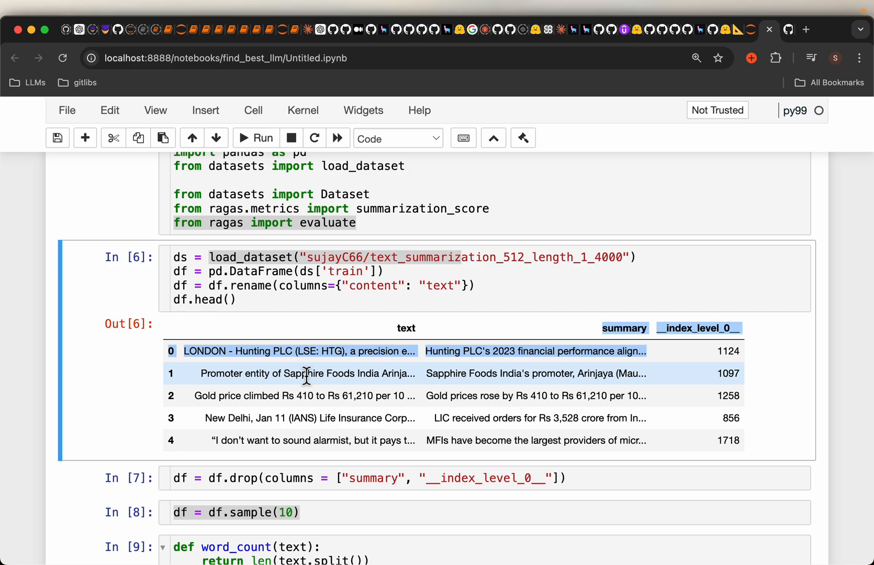
pyautogui.scroll(-3)
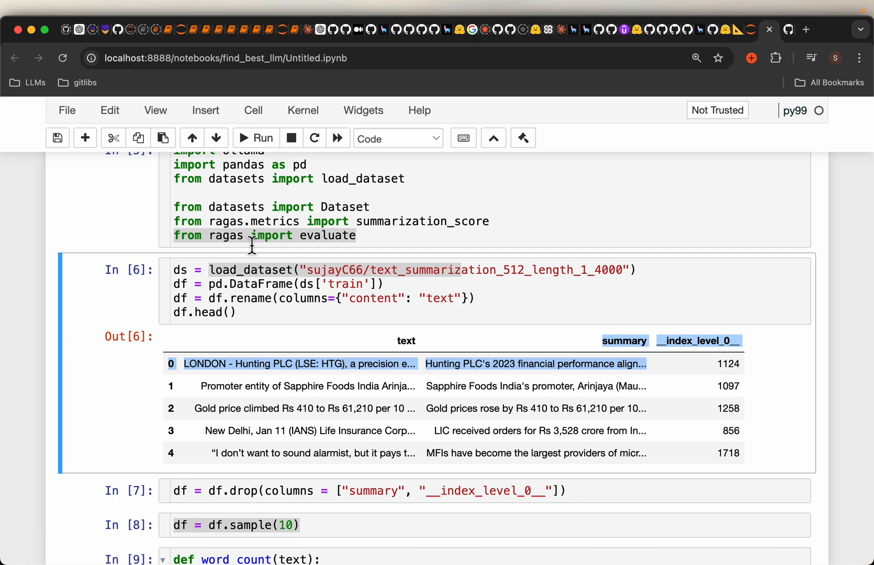
pyautogui.scroll(-3)
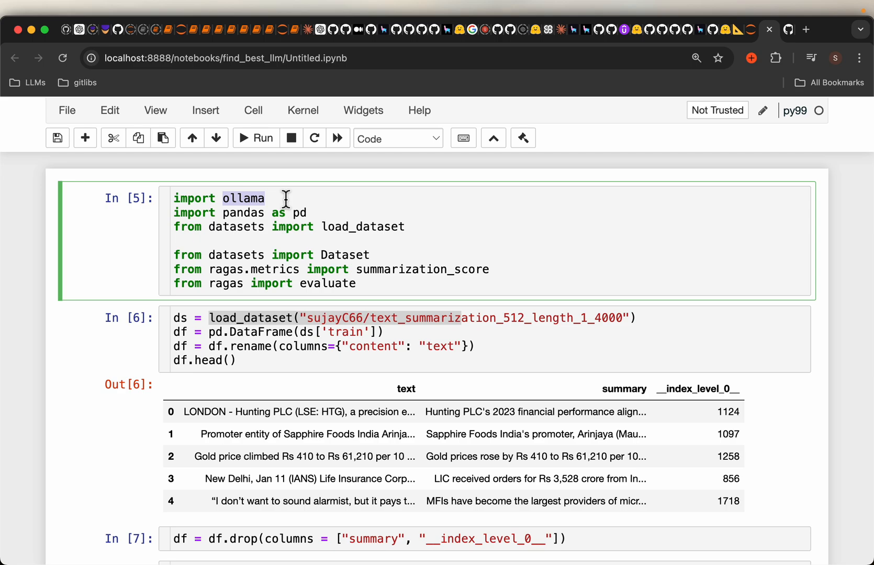
pyautogui.moveTo(126, 249)
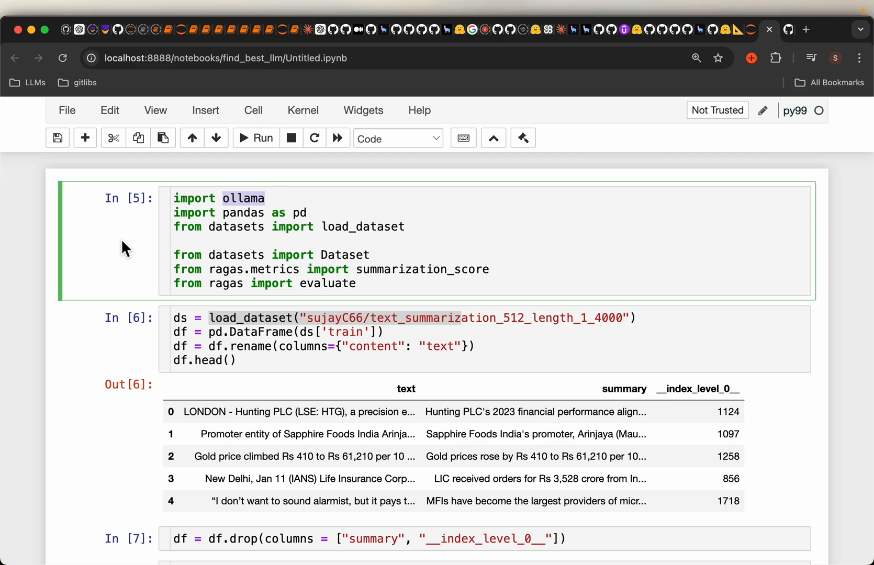
pyautogui.moveTo(83, 339)
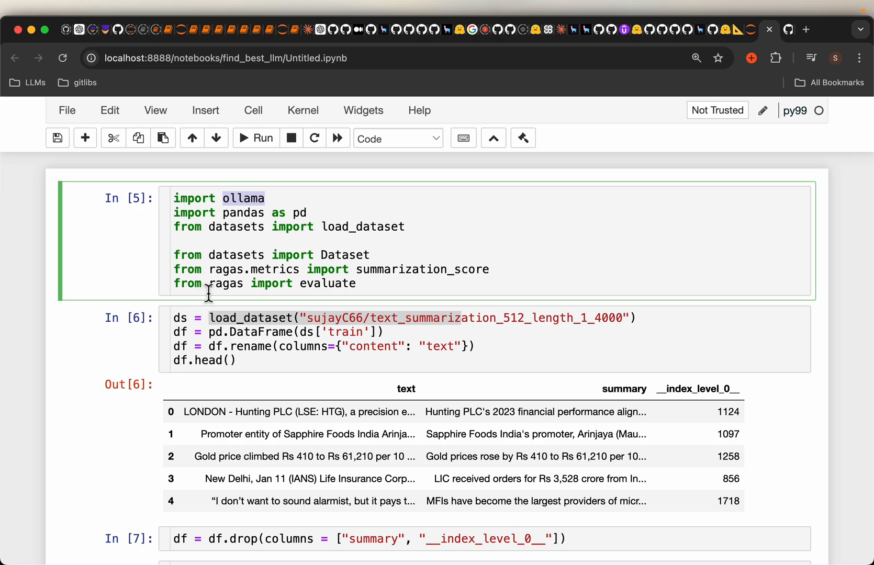
pyautogui.doubleClick(225, 284)
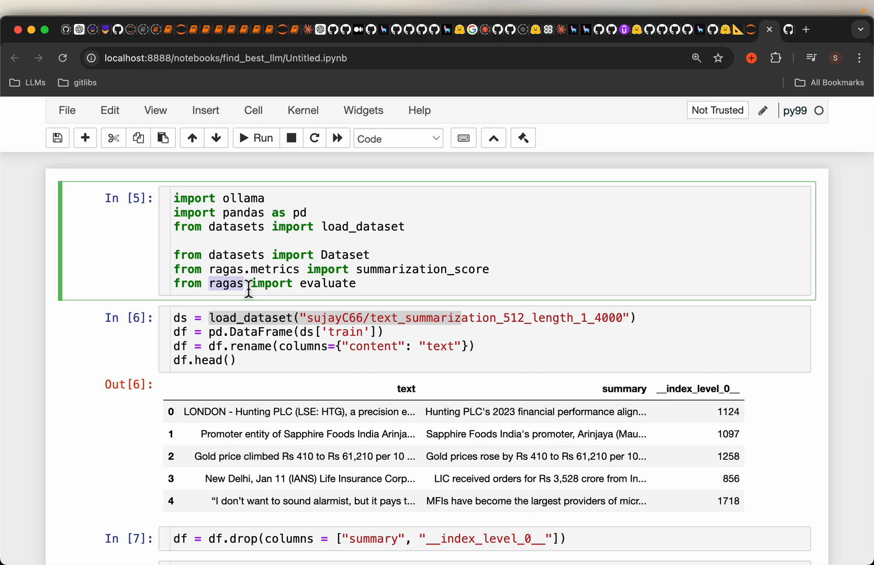
pyautogui.moveTo(225, 198)
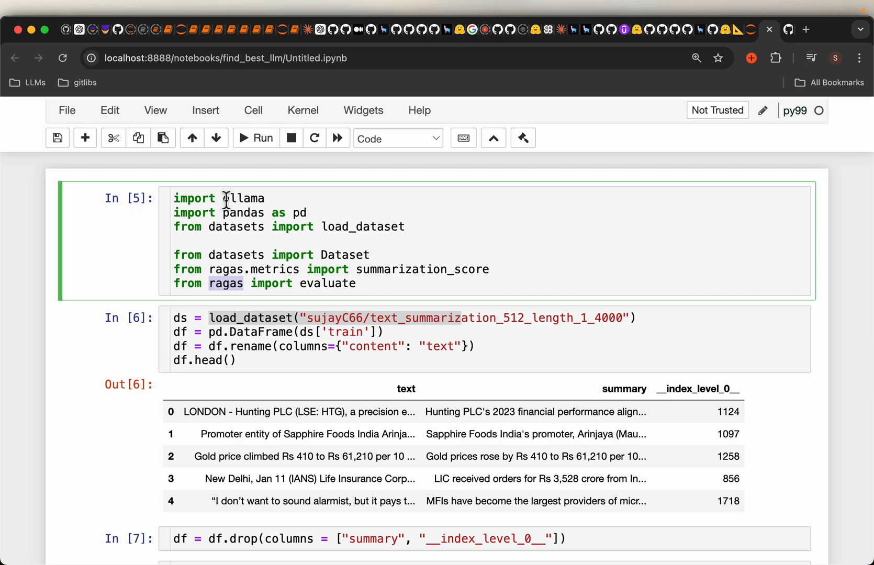
pyautogui.write('o')
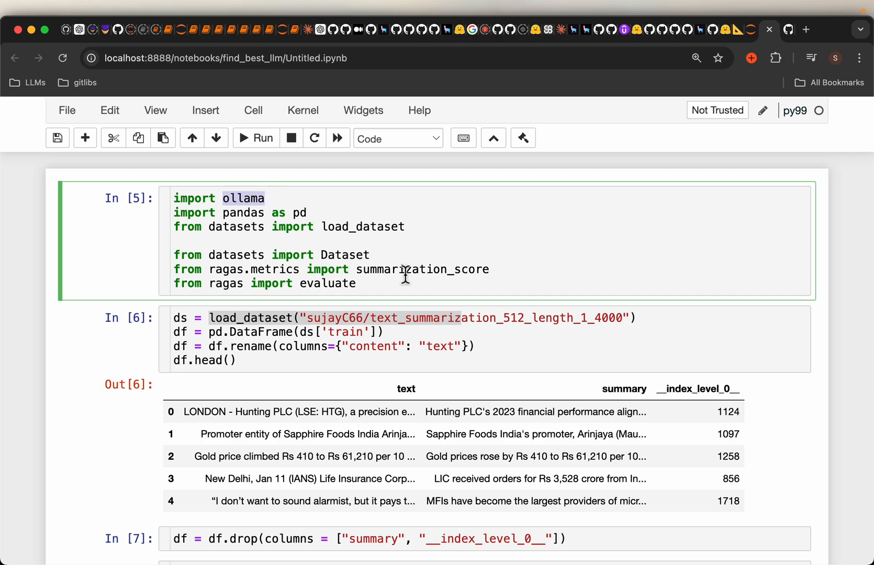
pyautogui.moveTo(640, 400)
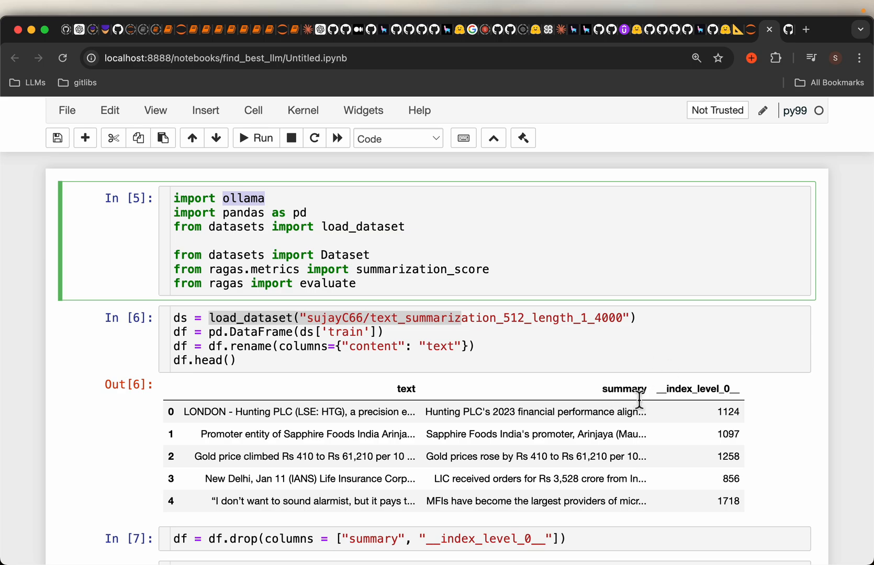
pyautogui.scroll(-3)
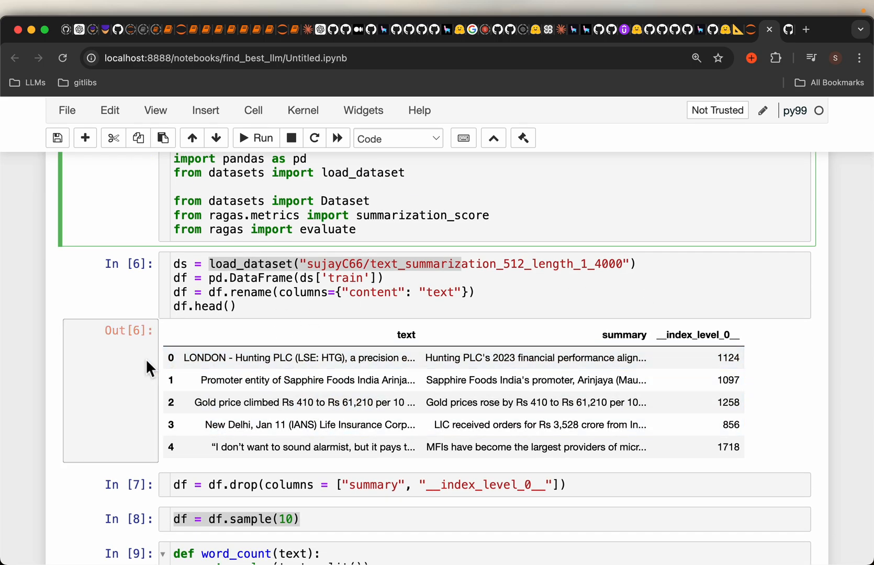
pyautogui.moveTo(83, 376)
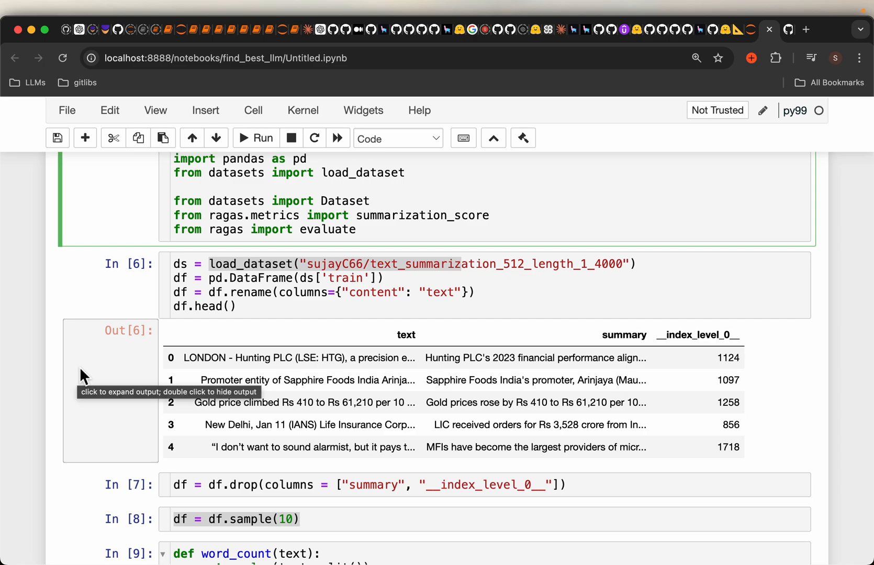
pyautogui.moveTo(212, 230)
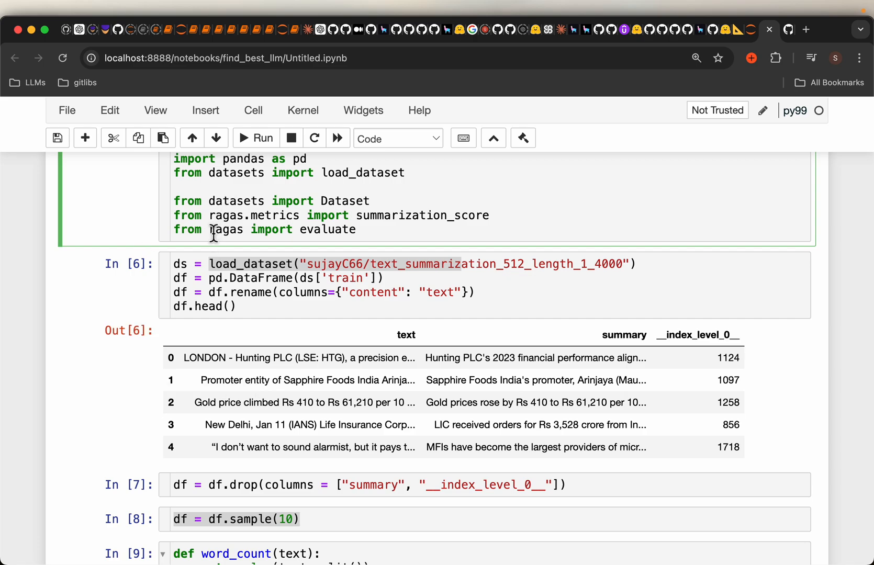
pyautogui.doubleClick(226, 229)
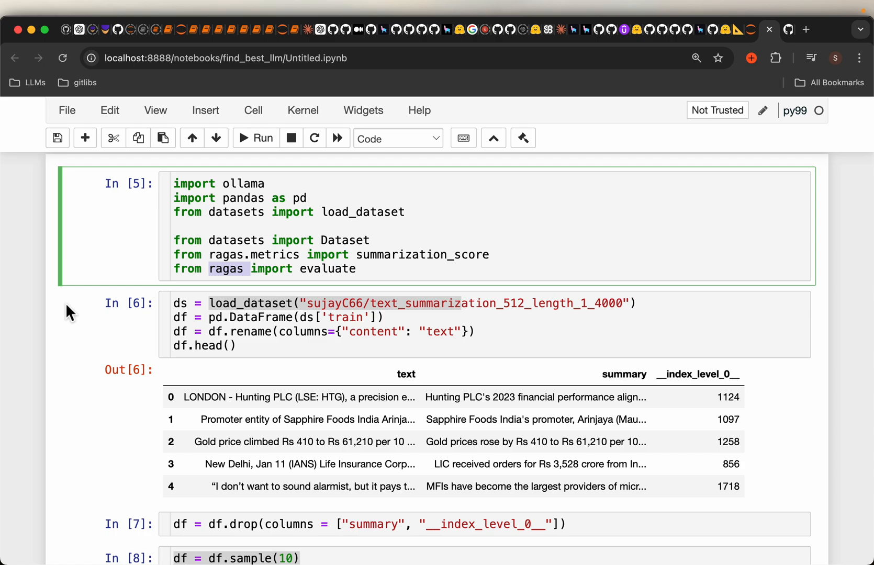
pyautogui.scroll(-3)
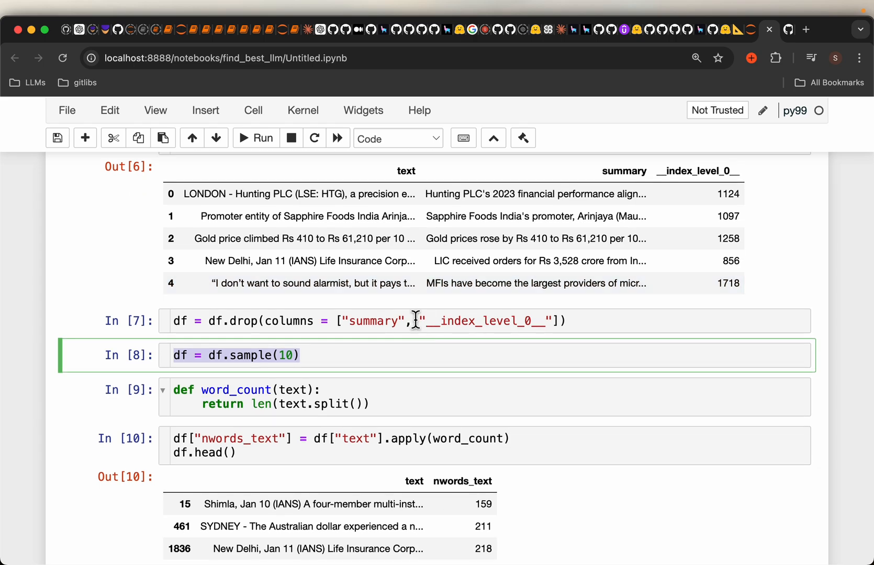
pyautogui.scroll(-3)
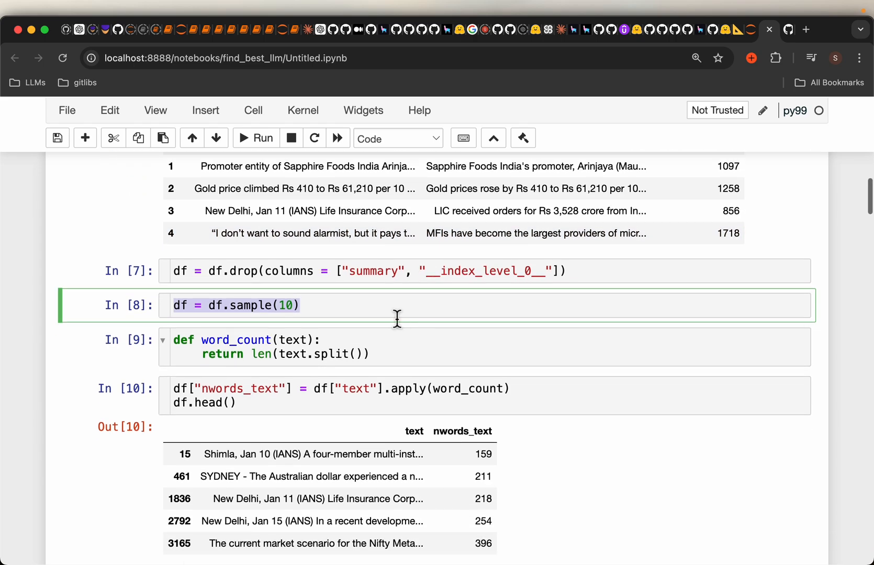
pyautogui.scroll(-3)
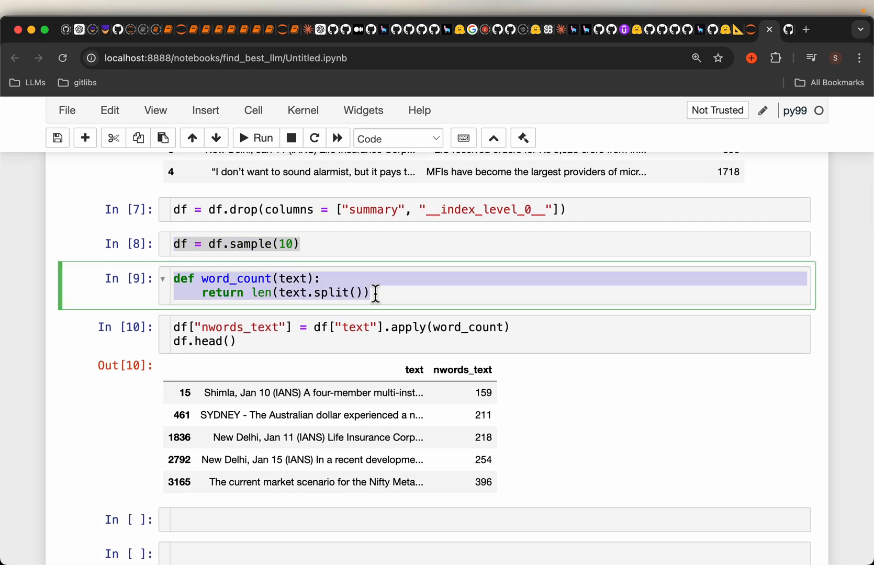
pyautogui.scroll(-3)
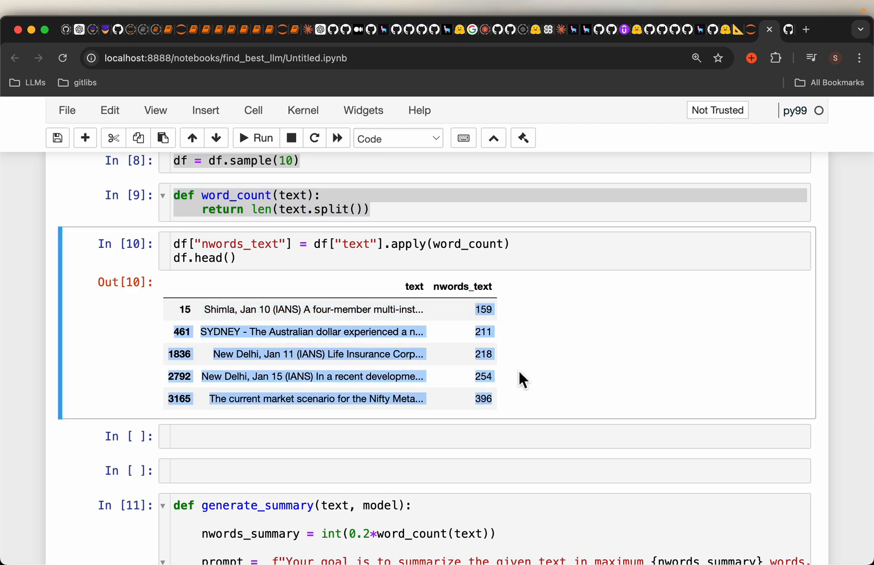
pyautogui.scroll(-3)
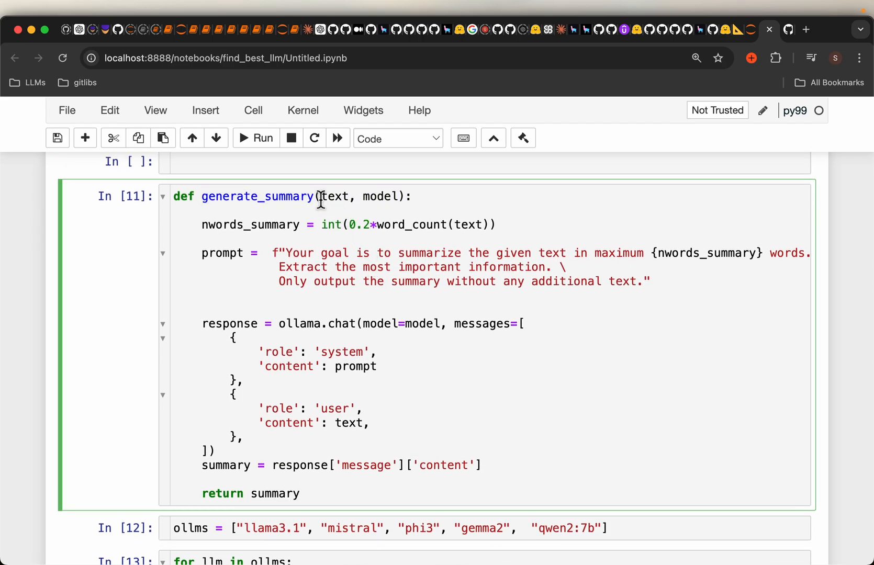
pyautogui.doubleClick(334, 196)
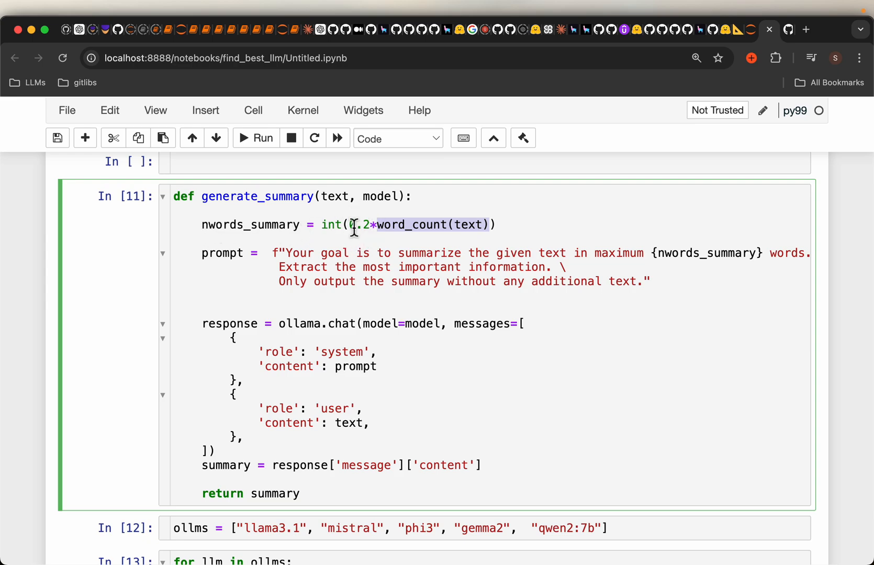
pyautogui.moveTo(423, 224)
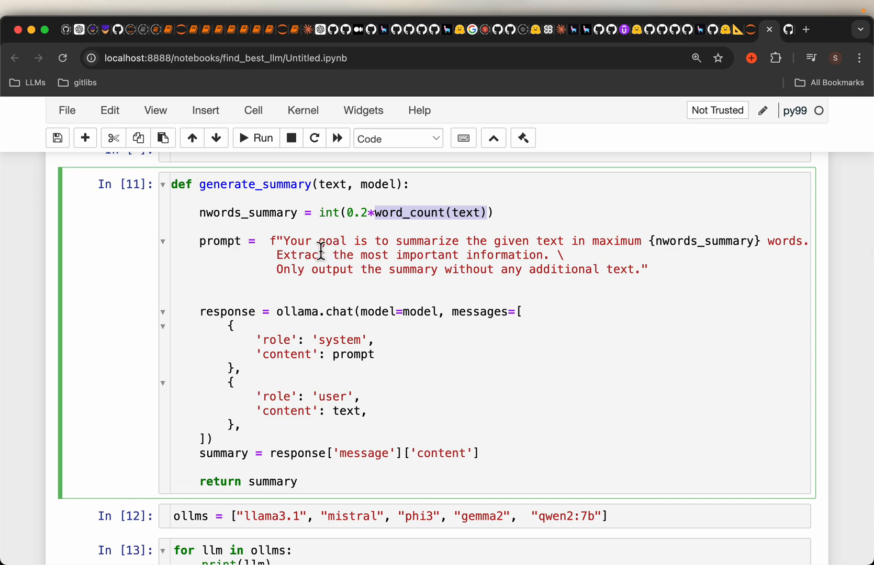
pyautogui.moveTo(657, 250)
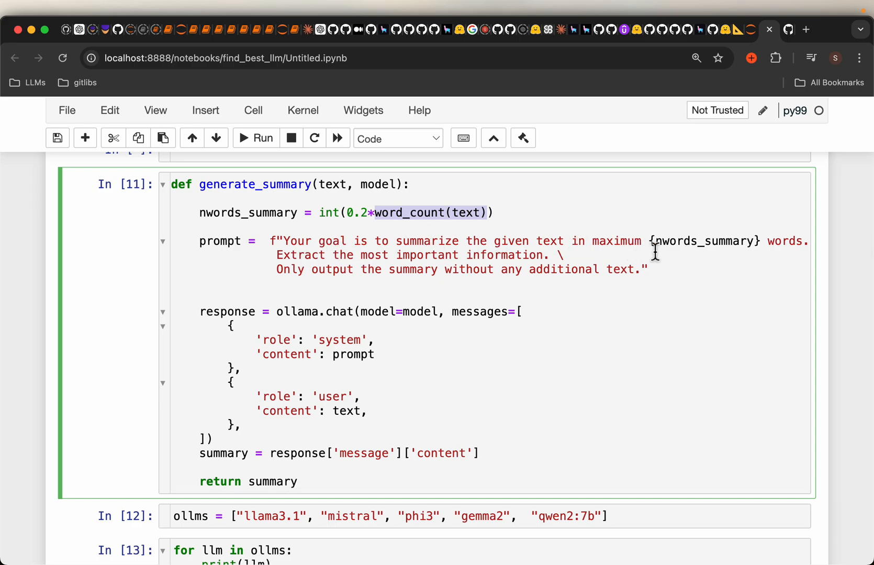
pyautogui.moveTo(611, 248)
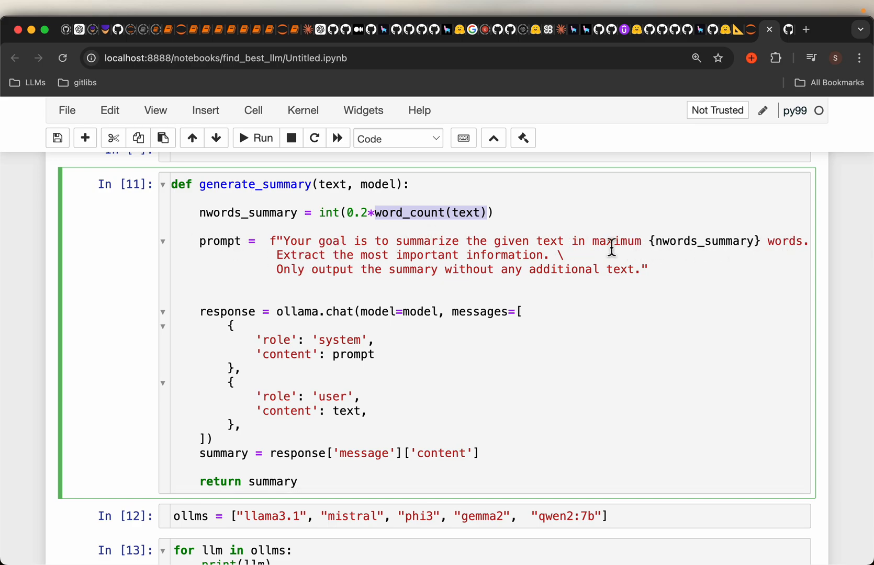
pyautogui.moveTo(328, 279)
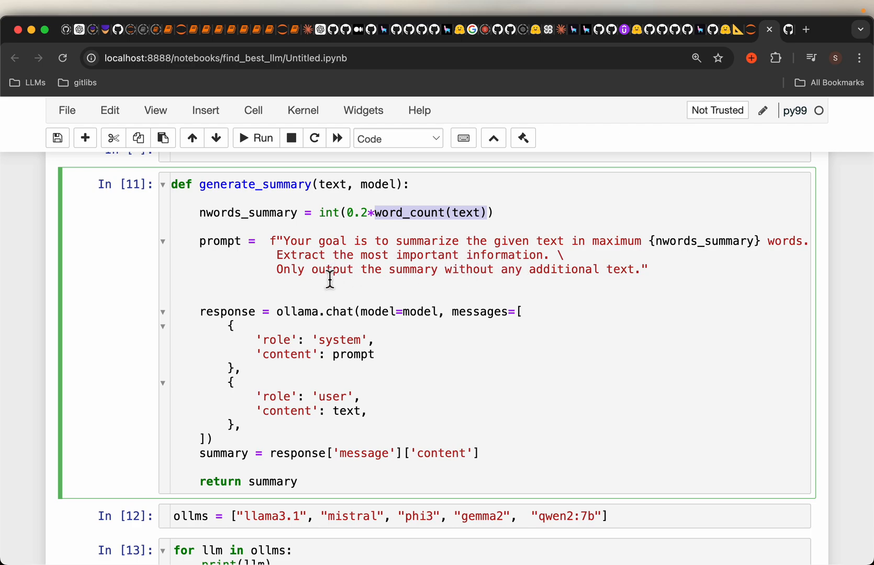
pyautogui.moveTo(646, 293)
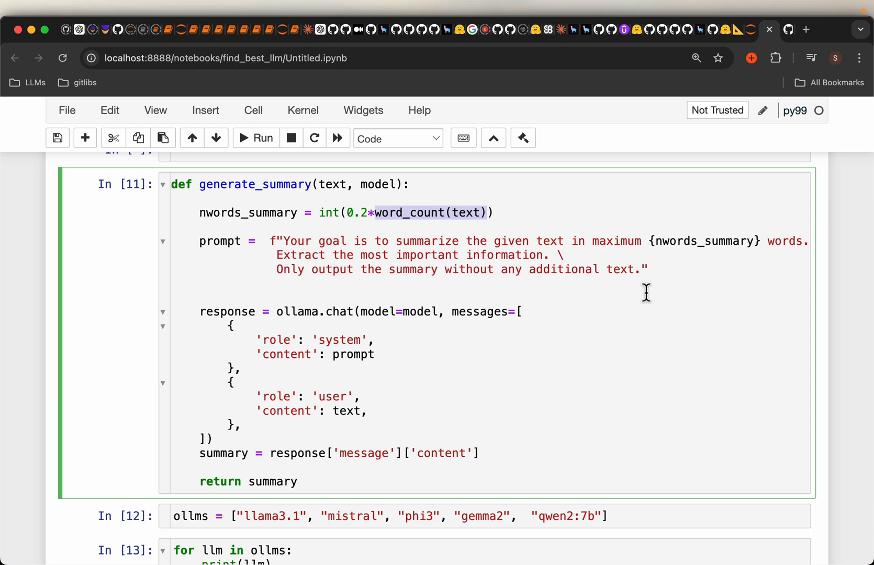
pyautogui.scroll(-3)
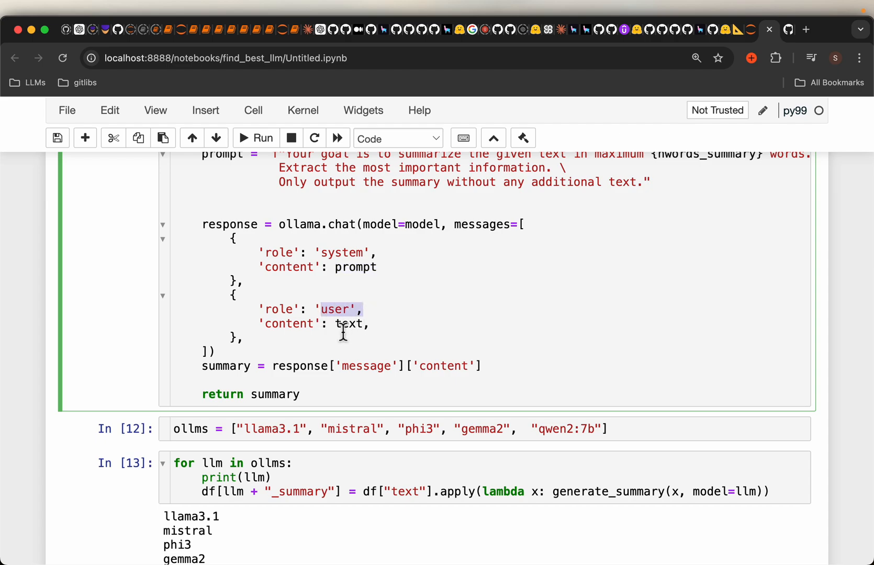
pyautogui.doubleClick(350, 324)
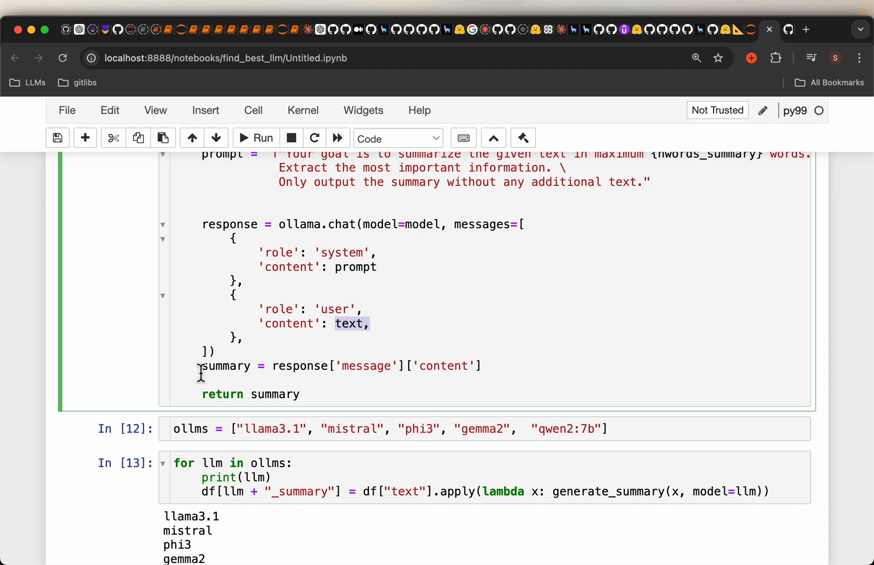
pyautogui.scroll(-3)
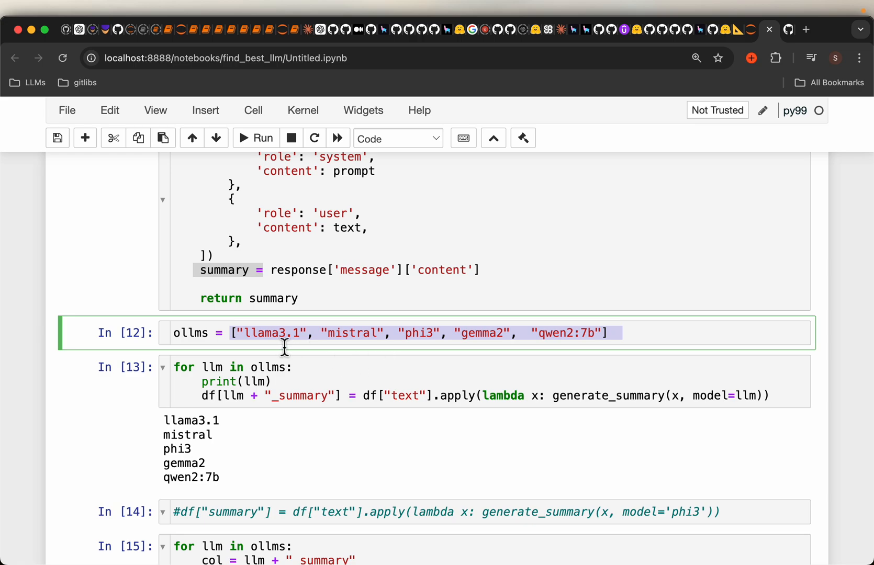
pyautogui.moveTo(591, 356)
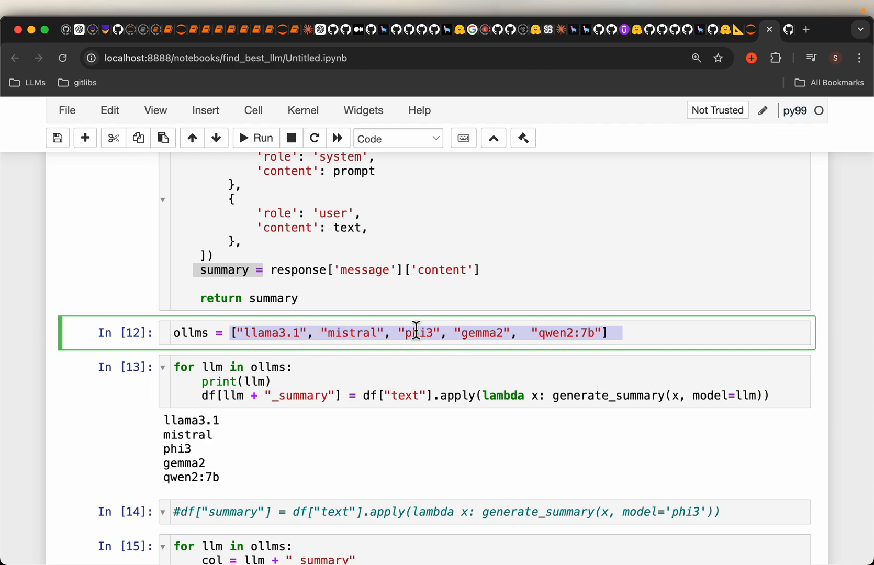
pyautogui.moveTo(375, 326)
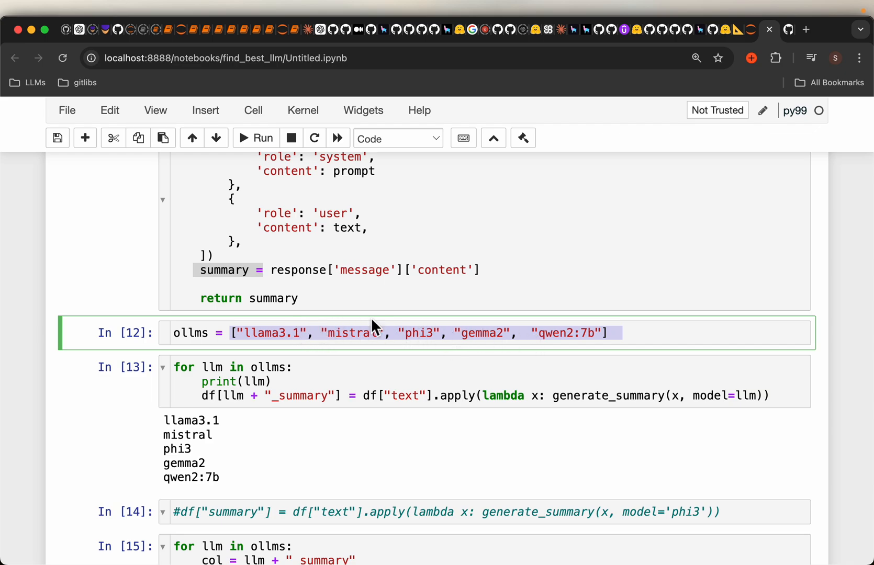
pyautogui.moveTo(497, 362)
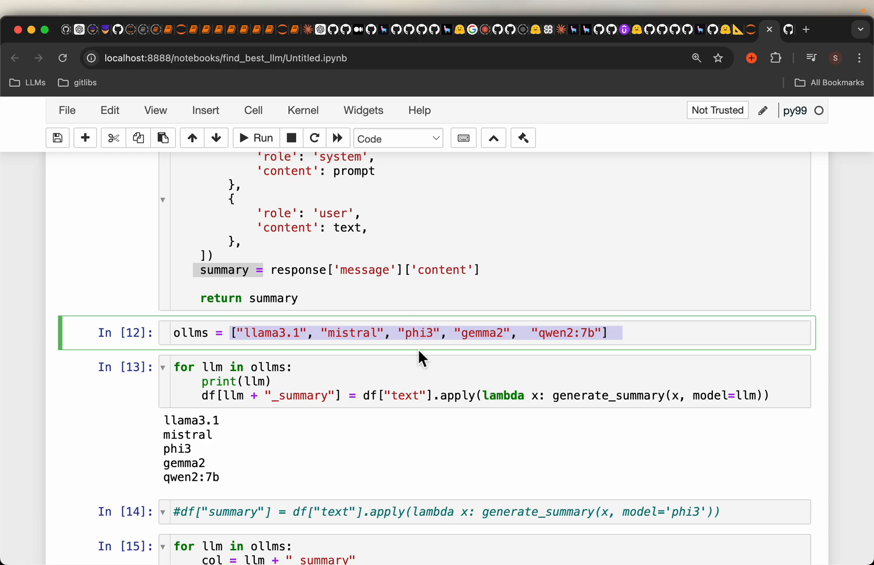
pyautogui.scroll(-3)
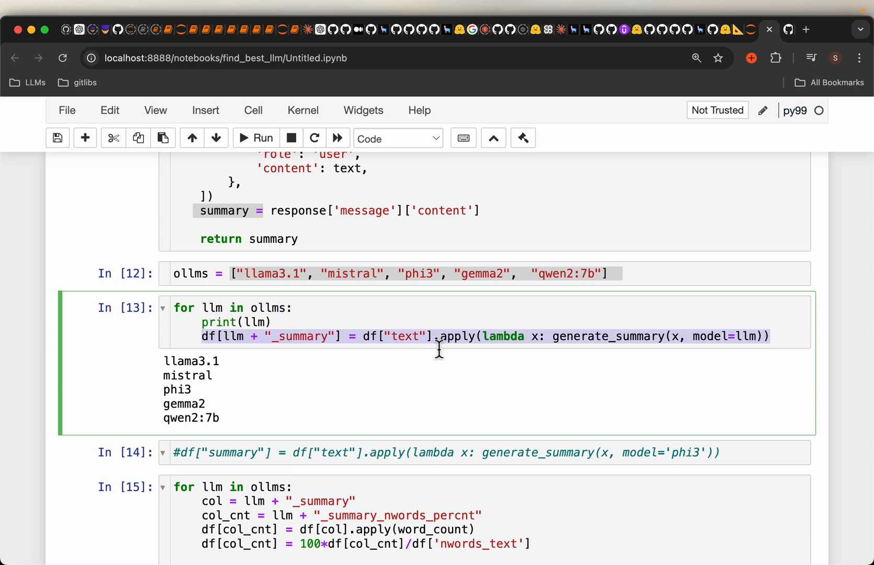
pyautogui.moveTo(473, 349)
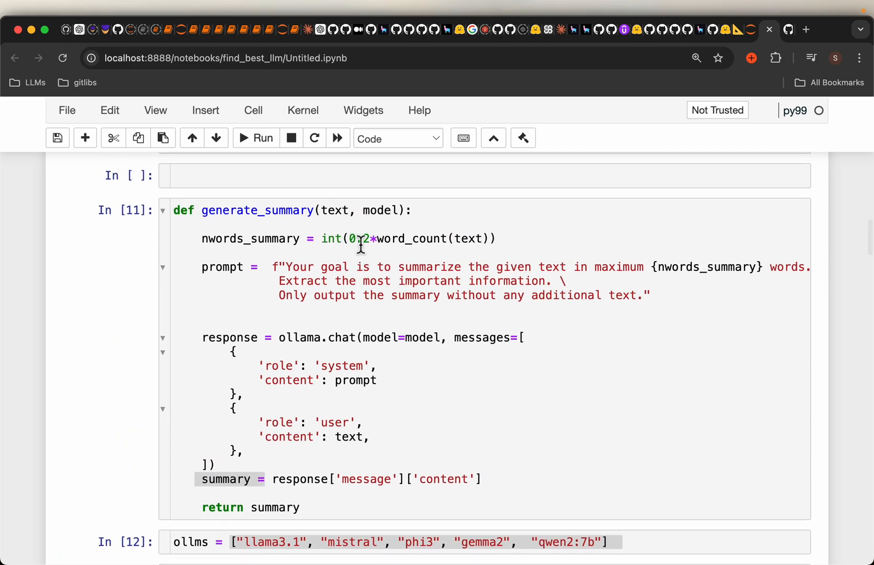
pyautogui.scroll(-3)
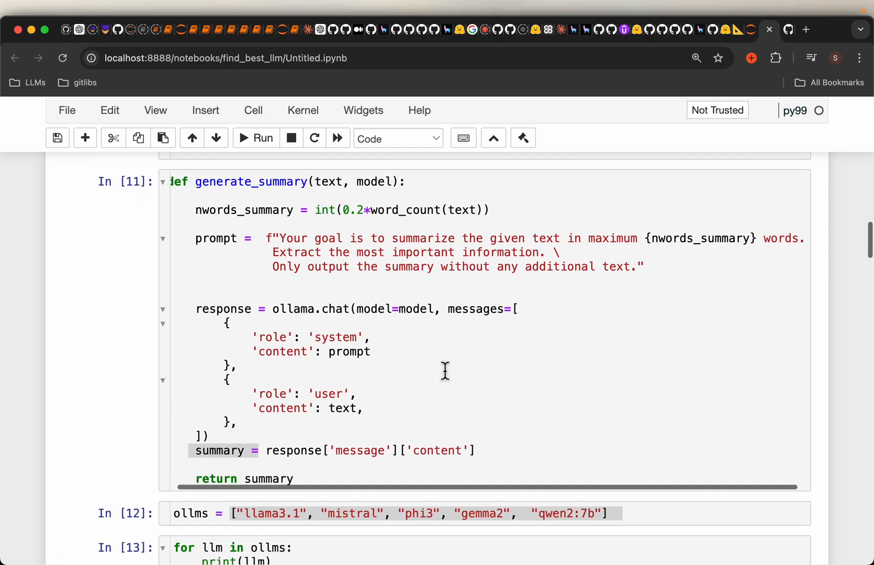
pyautogui.scroll(-3)
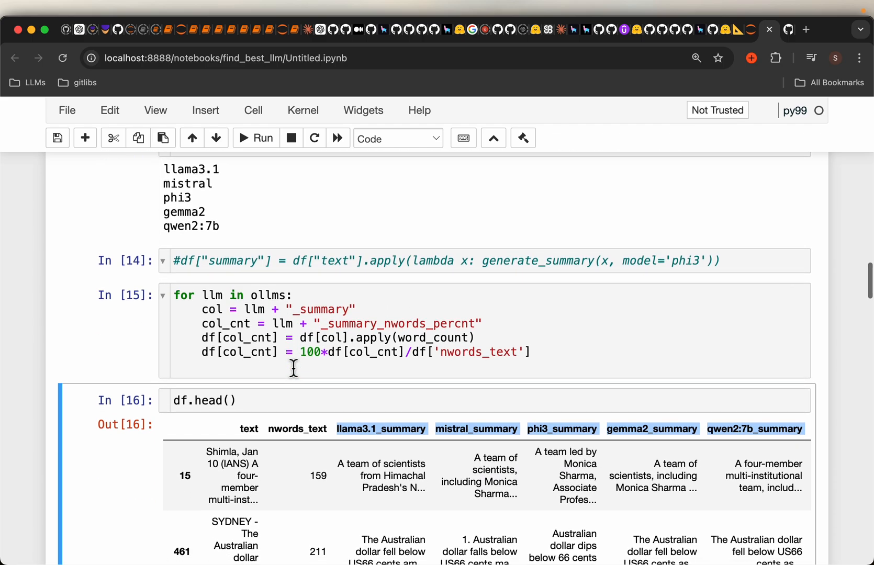
pyautogui.scroll(-3)
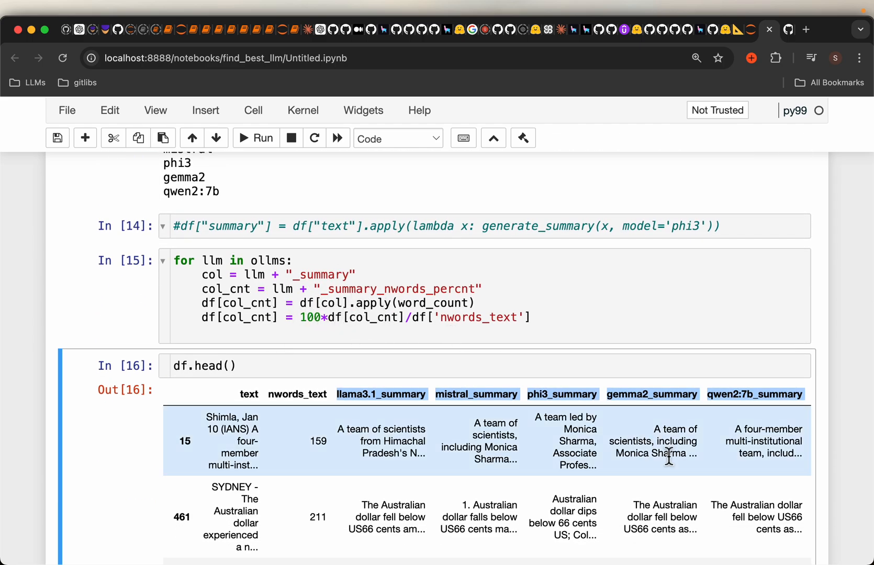
pyautogui.scroll(-3)
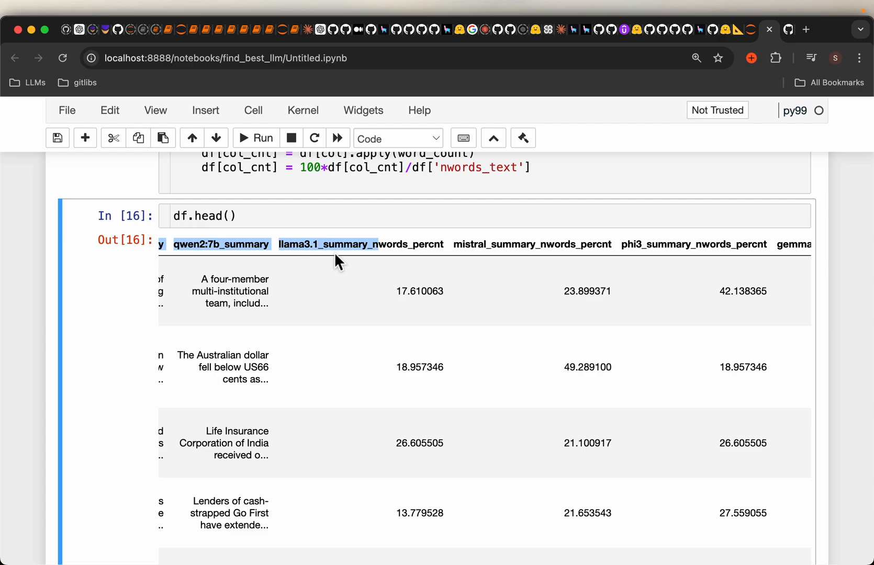
pyautogui.scroll(-3)
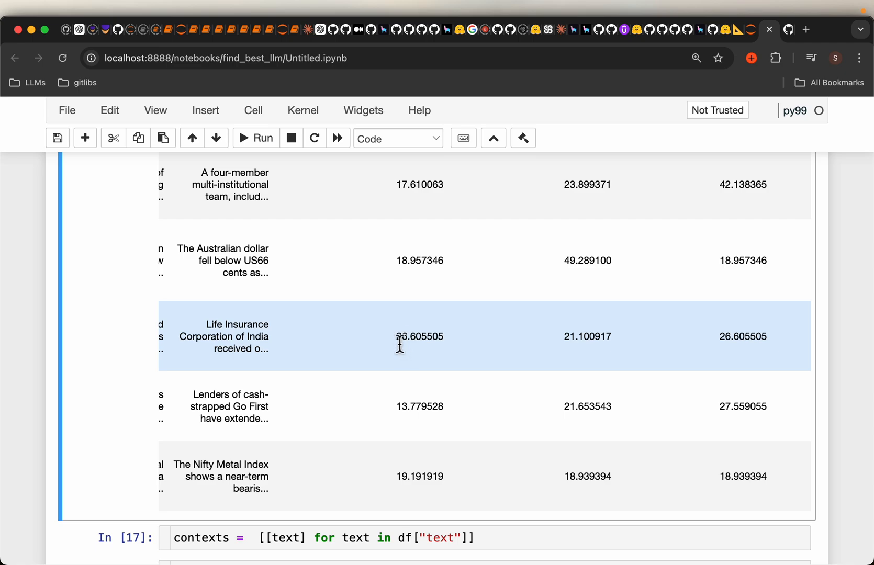
pyautogui.doubleClick(420, 336)
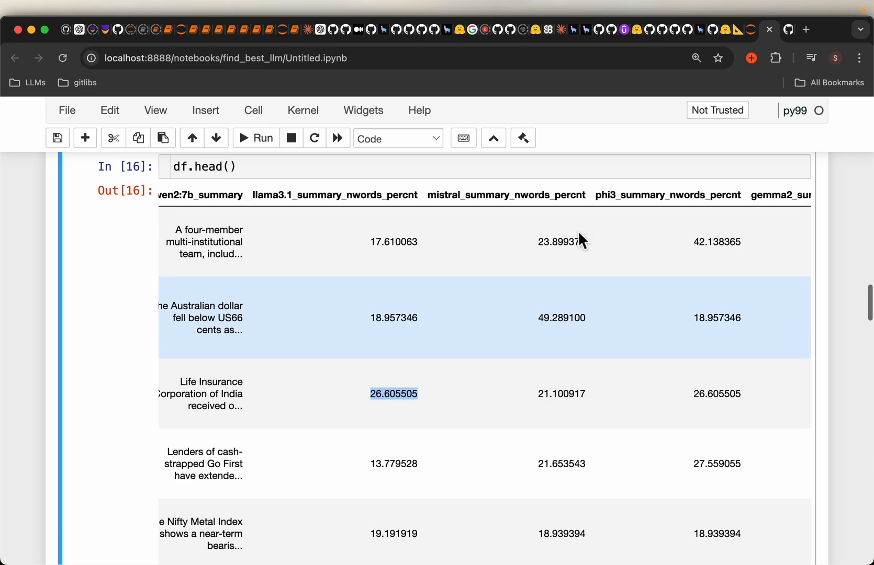
pyautogui.scroll(-3)
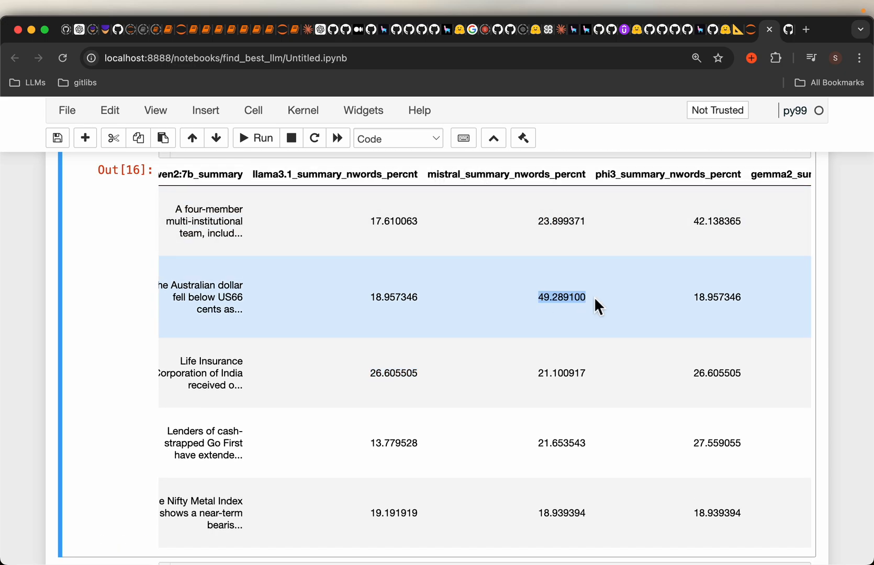
pyautogui.moveTo(617, 320)
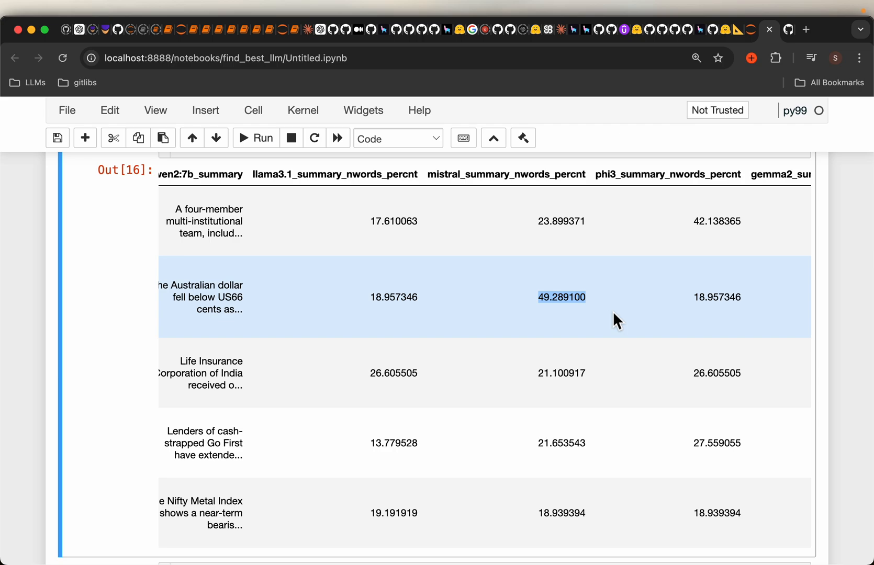
pyautogui.moveTo(626, 318)
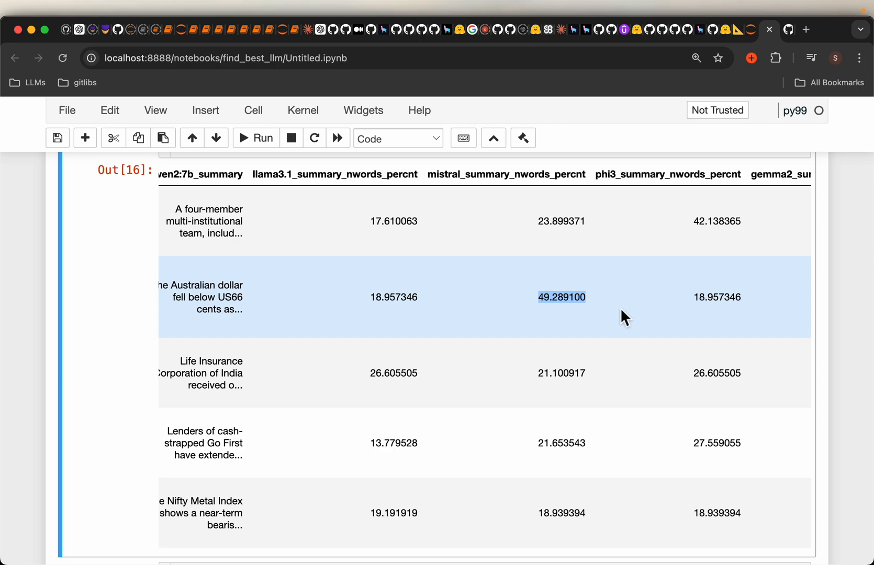
pyautogui.scroll(-3)
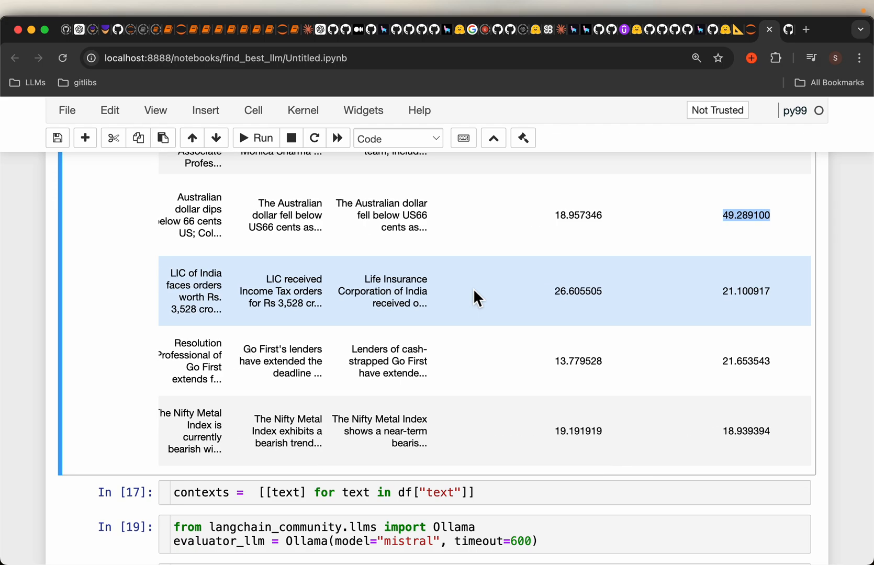
pyautogui.moveTo(739, 280)
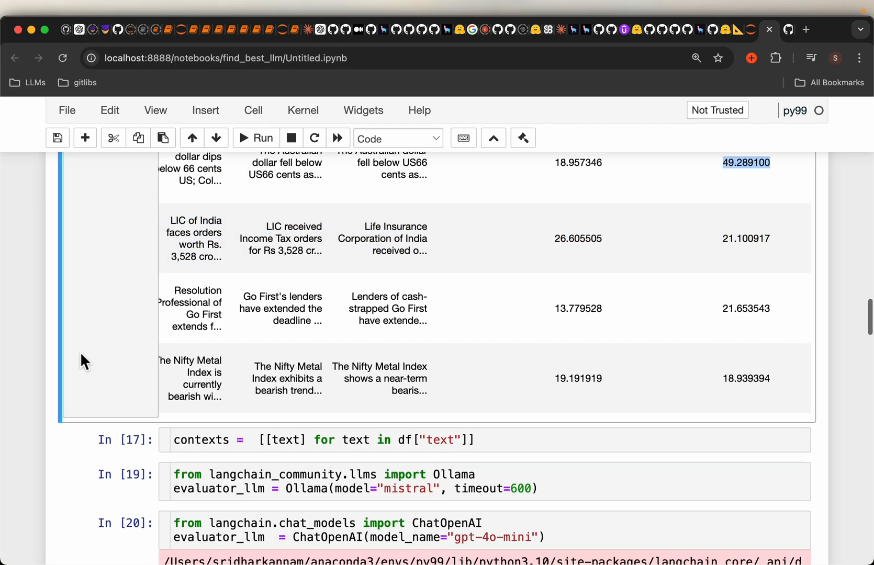
# - Scroll to the evaluator cell and point out the mistral evaluator model setting
pyautogui.scroll(-3)
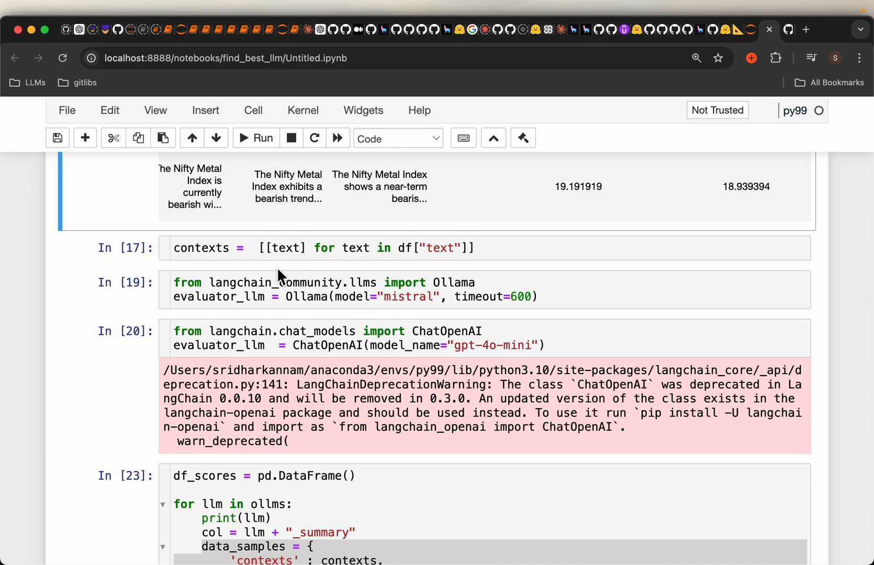
pyautogui.moveTo(118, 353)
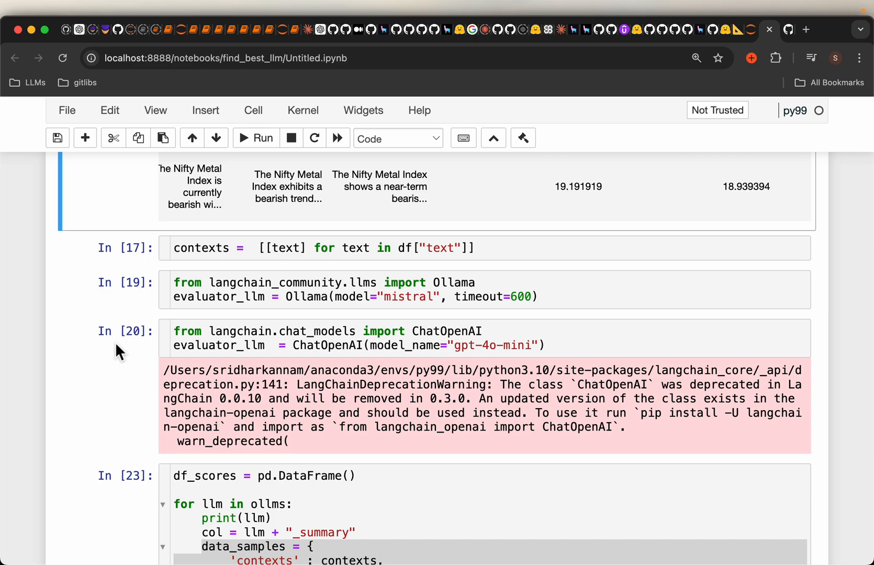
pyautogui.scroll(-3)
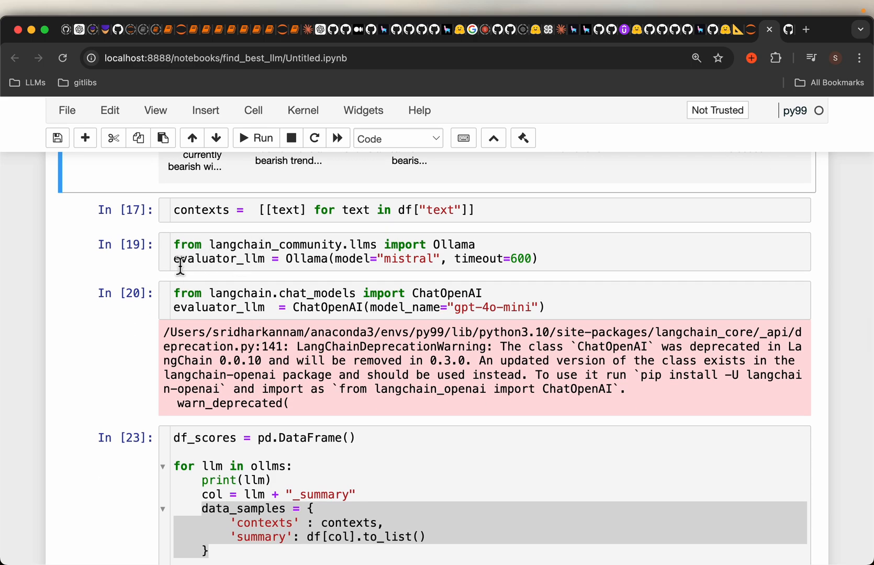
pyautogui.doubleClick(220, 259)
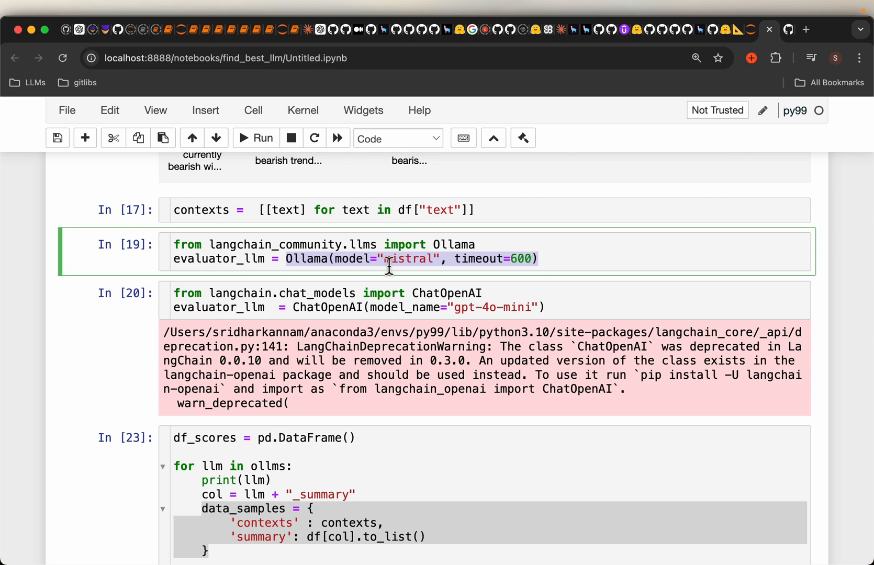
pyautogui.moveTo(250, 310)
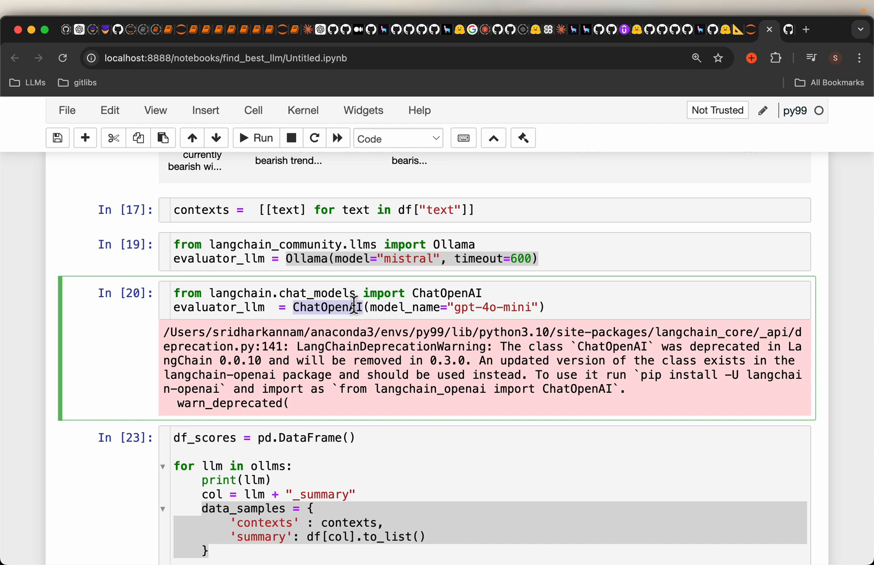
pyautogui.moveTo(474, 318)
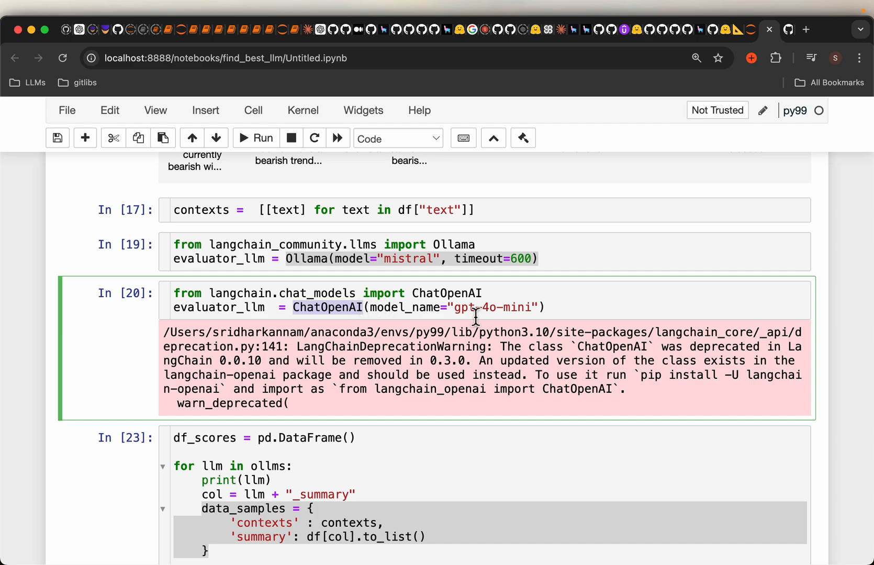
pyautogui.moveTo(528, 330)
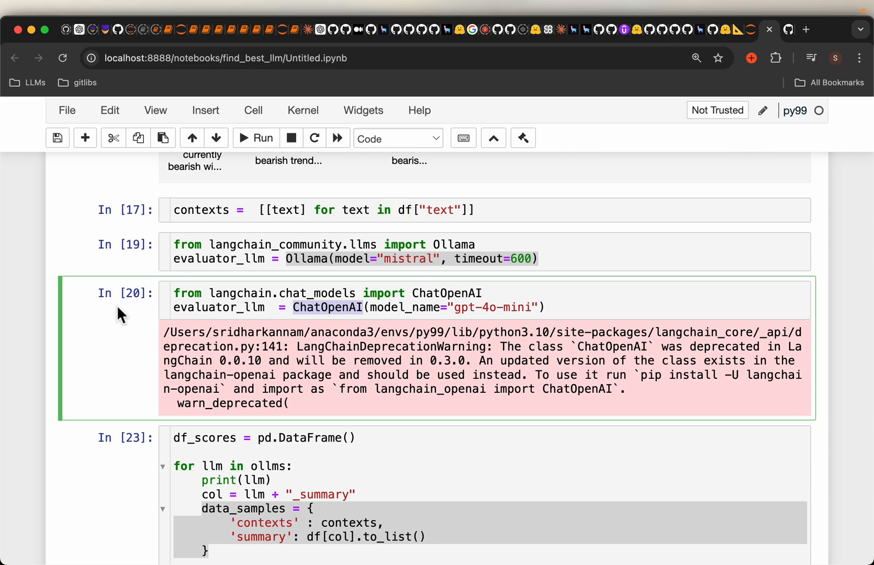
pyautogui.scroll(-3)
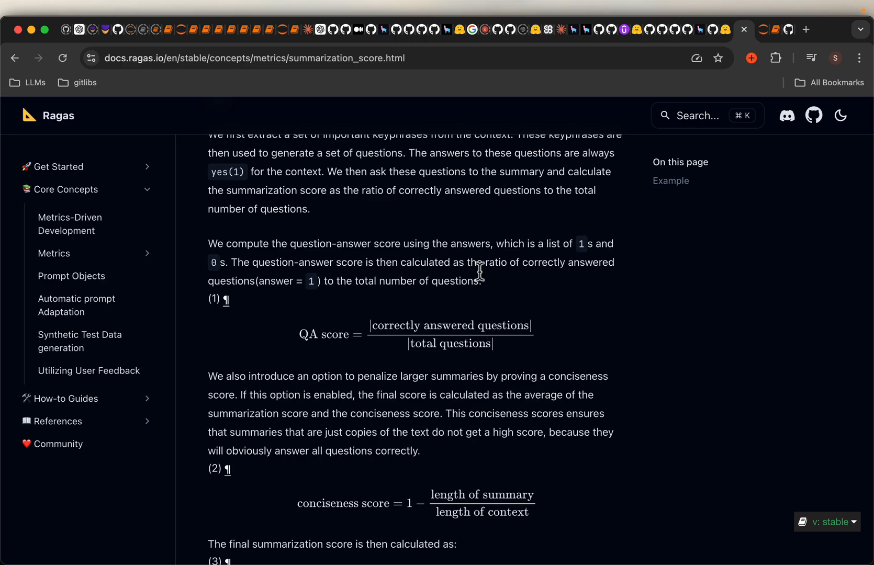
pyautogui.moveTo(424, 278)
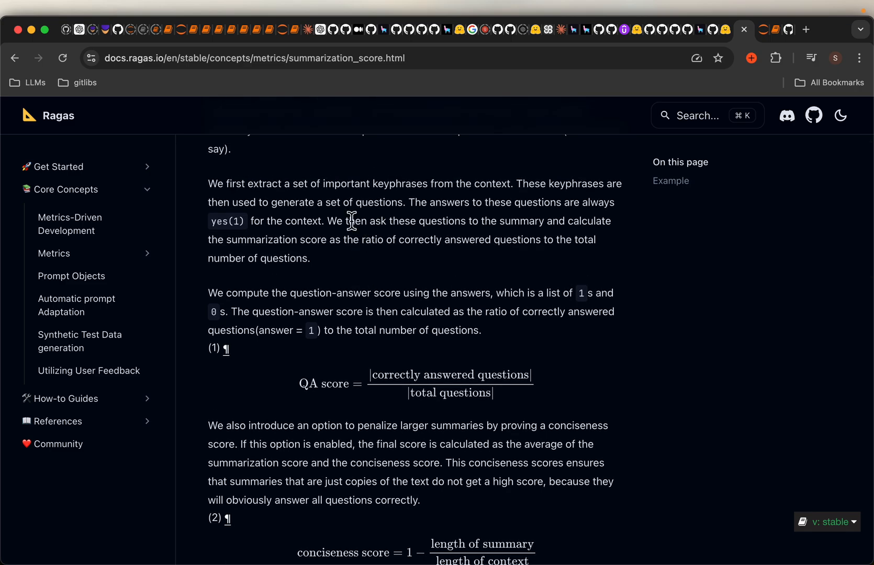
# - Scroll the Ragas summarization score page down to the QA and conciseness formulas
pyautogui.scroll(-3)
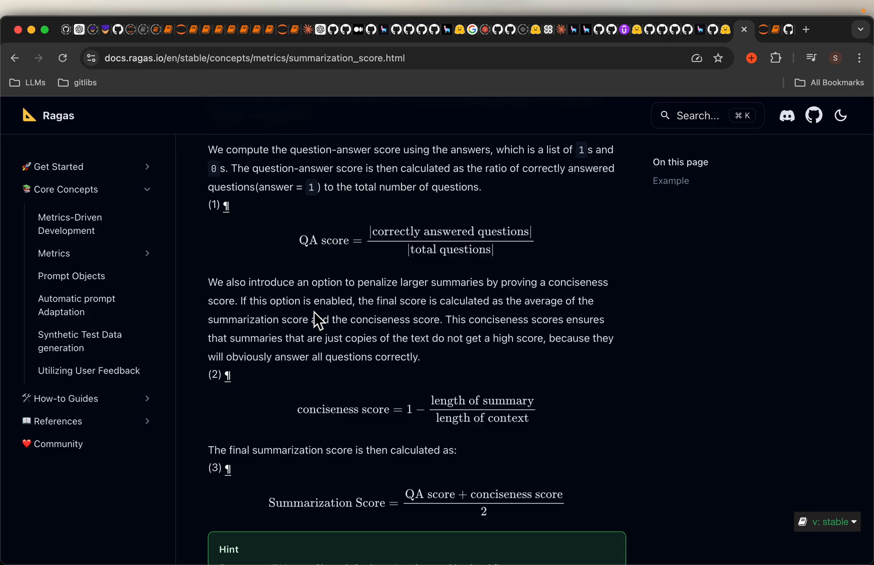
pyautogui.scroll(-3)
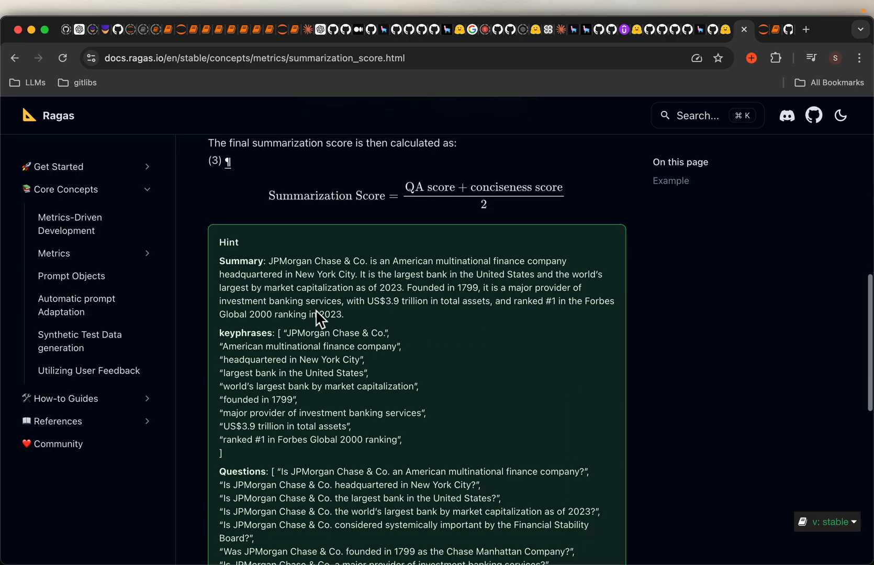
pyautogui.scroll(-3)
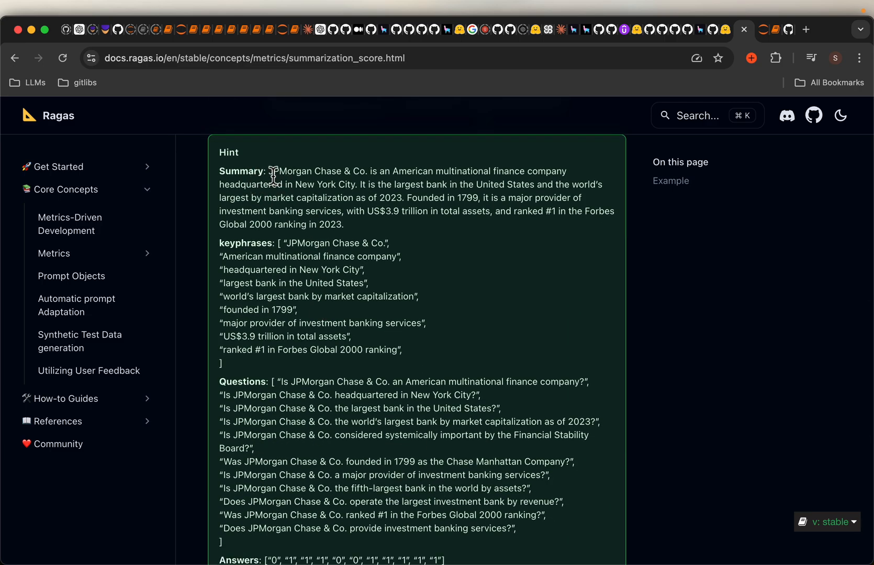
pyautogui.moveTo(268, 172); pyautogui.dragTo(343, 224)
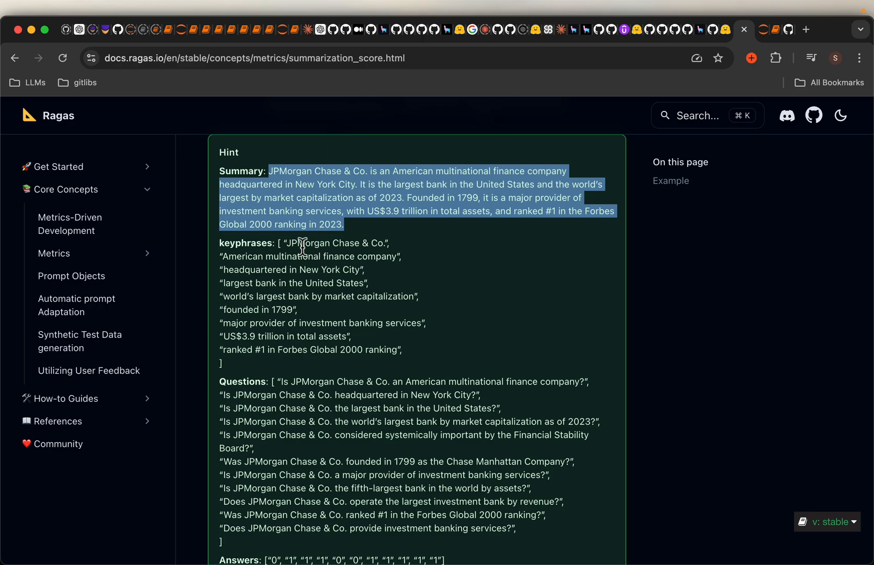
pyautogui.click(305, 292)
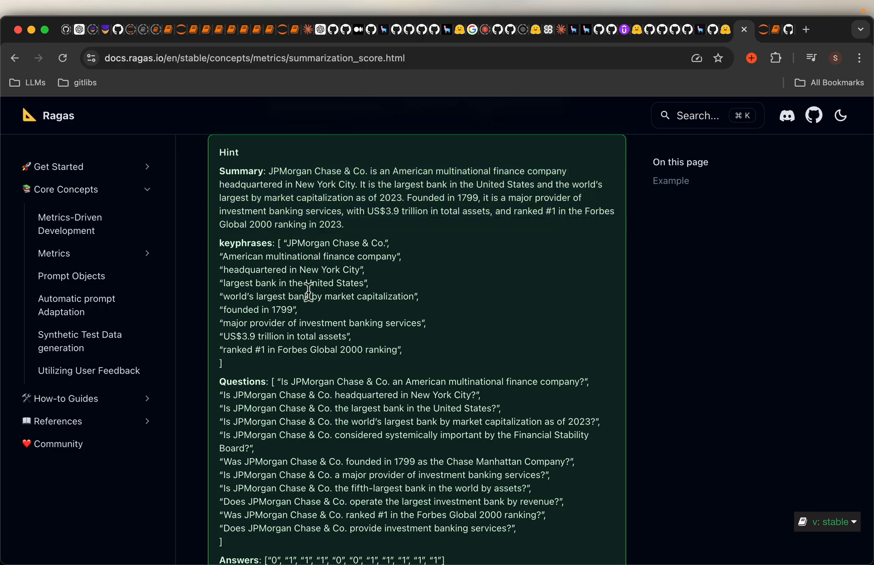
pyautogui.moveTo(281, 249)
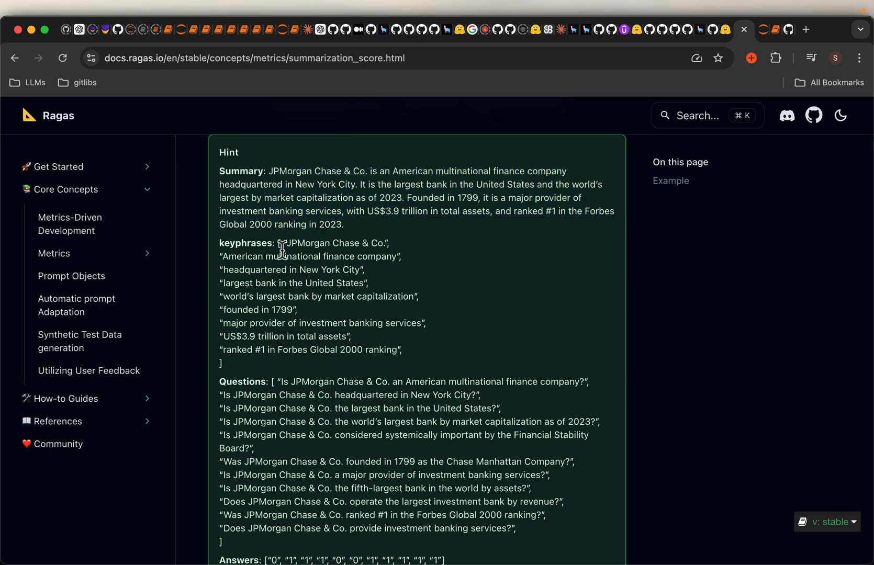
pyautogui.moveTo(281, 243); pyautogui.dragTo(221, 363)
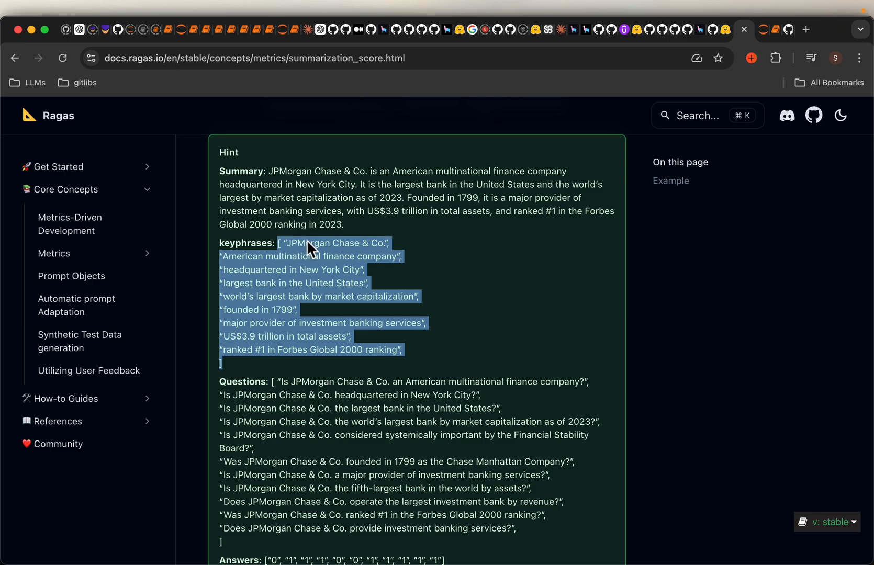
pyautogui.scroll(-3)
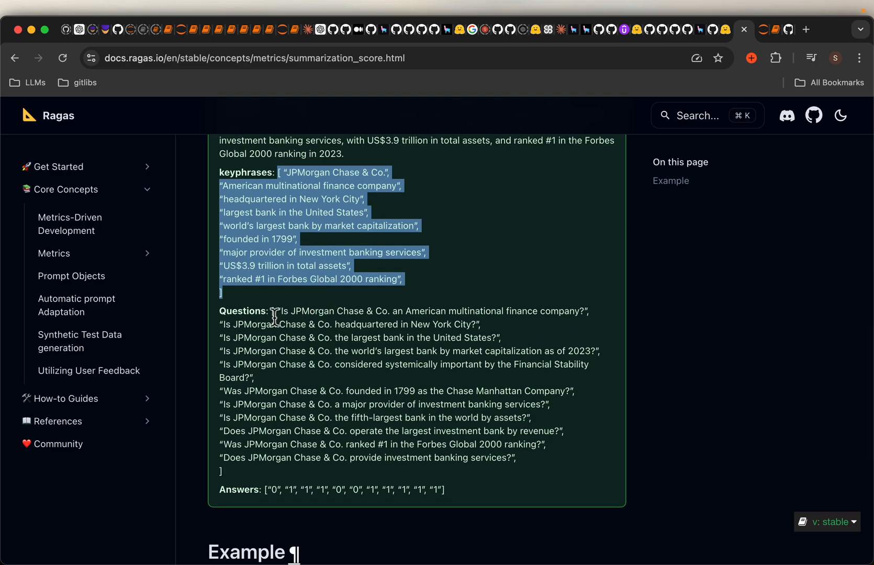
pyautogui.moveTo(273, 311); pyautogui.dragTo(315, 471)
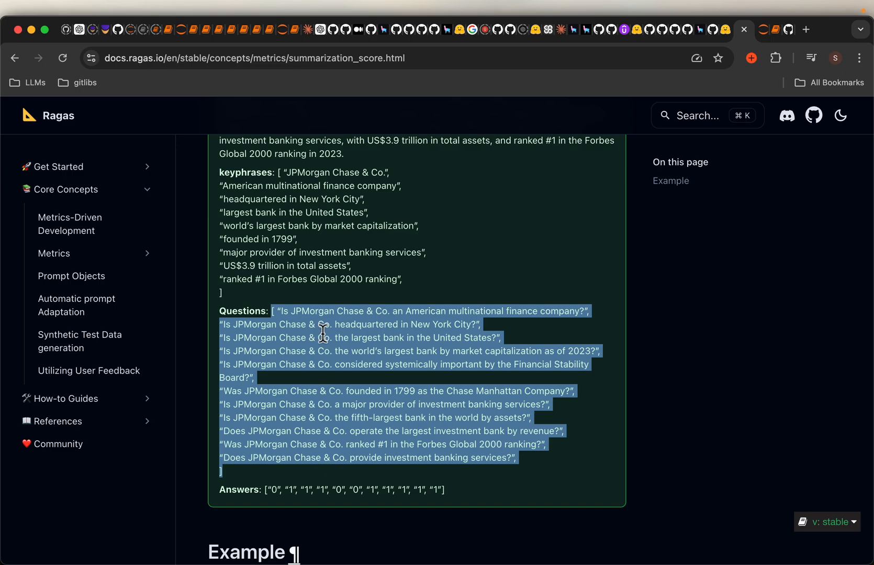
pyautogui.moveTo(331, 433)
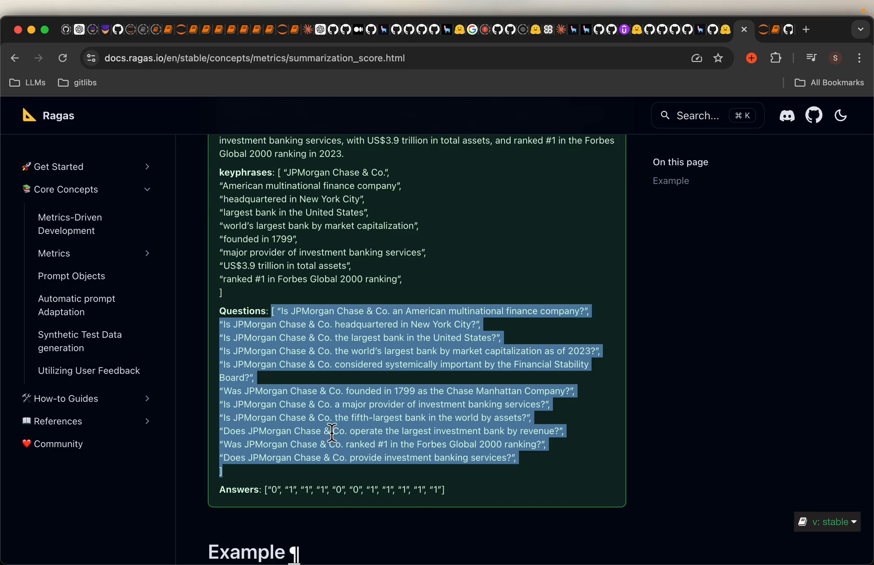
pyautogui.scroll(-3)
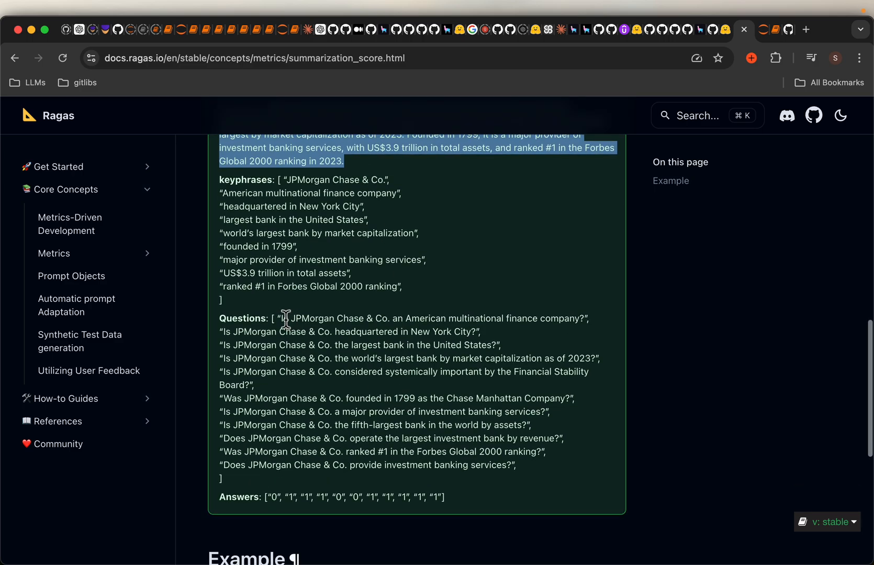
pyautogui.moveTo(284, 318); pyautogui.dragTo(346, 466)
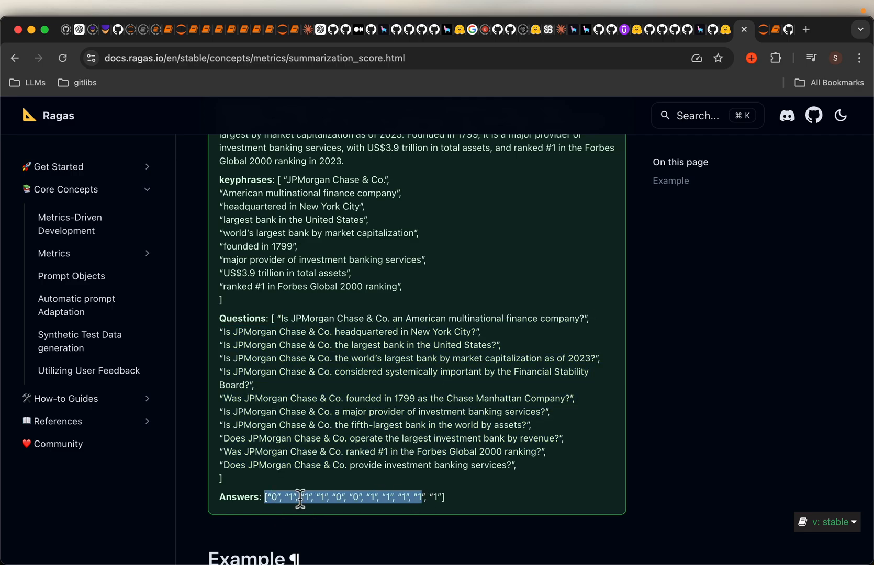
pyautogui.moveTo(294, 502)
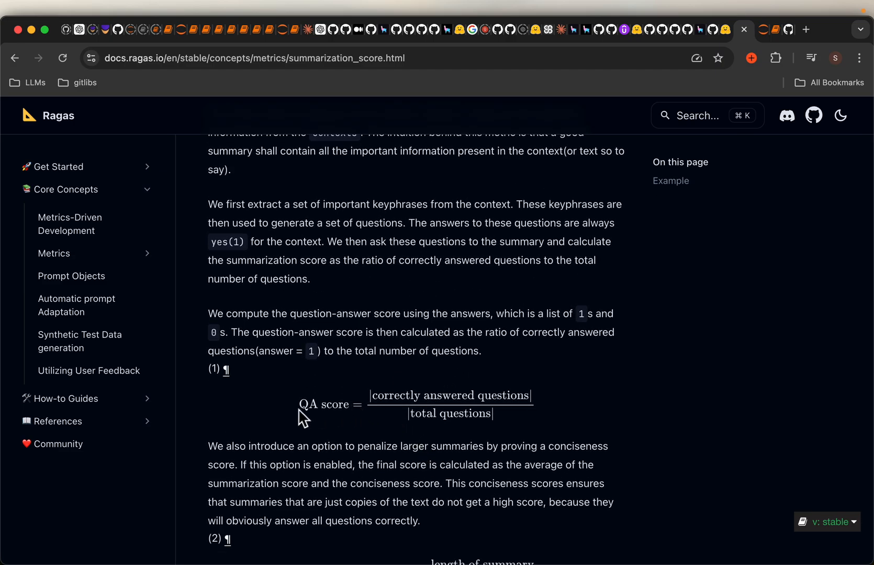
pyautogui.moveTo(536, 404)
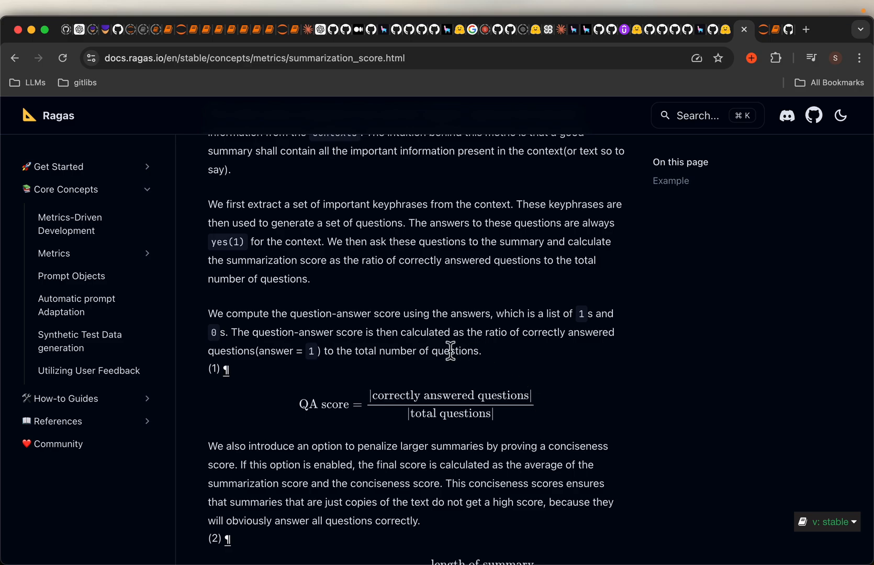
pyautogui.moveTo(410, 430)
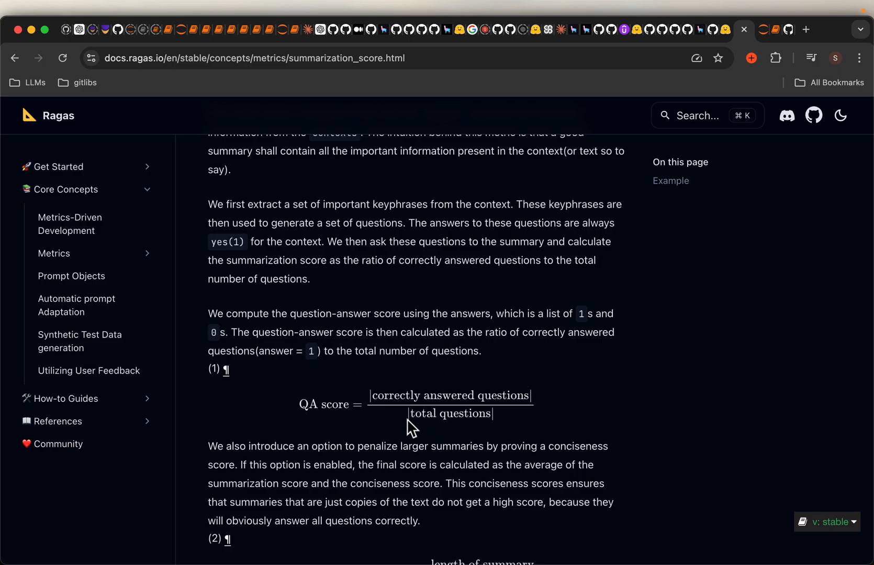
pyautogui.moveTo(465, 445)
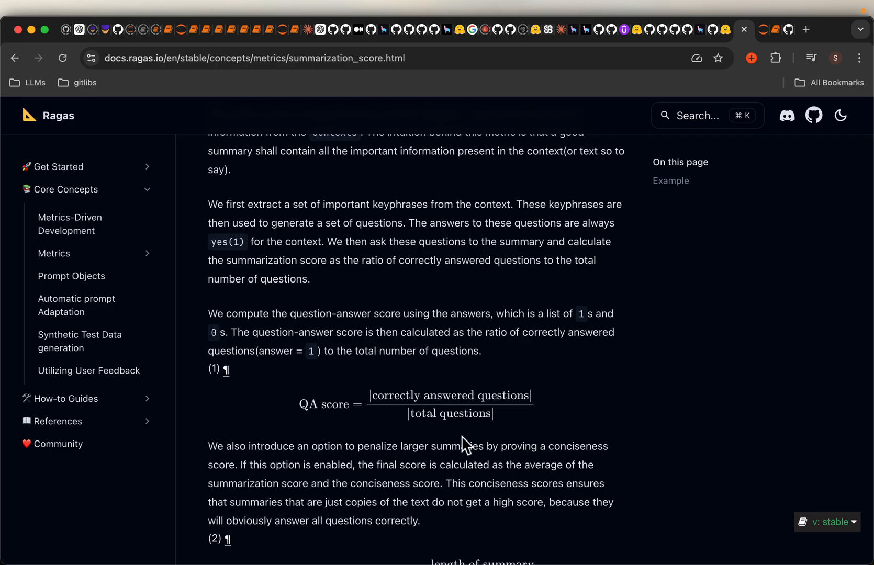
pyautogui.moveTo(456, 436)
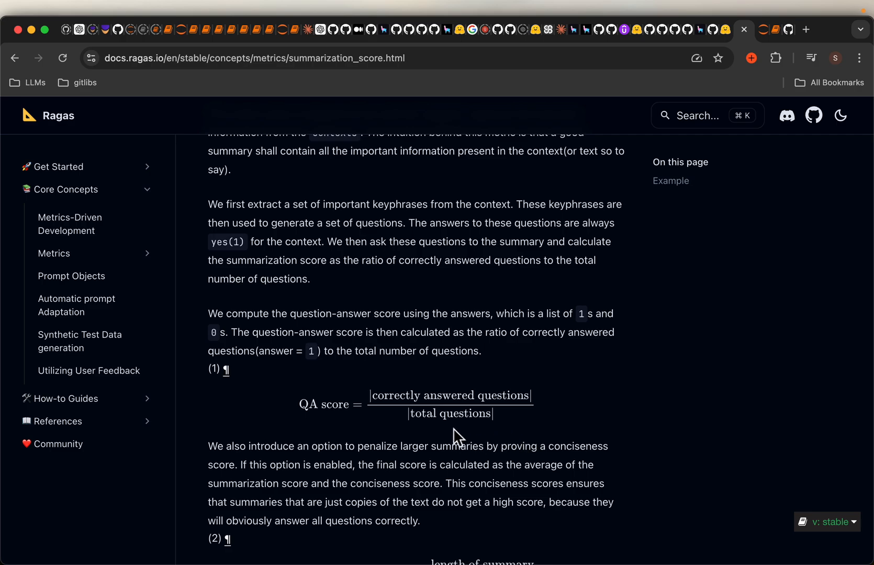
pyautogui.scroll(-3)
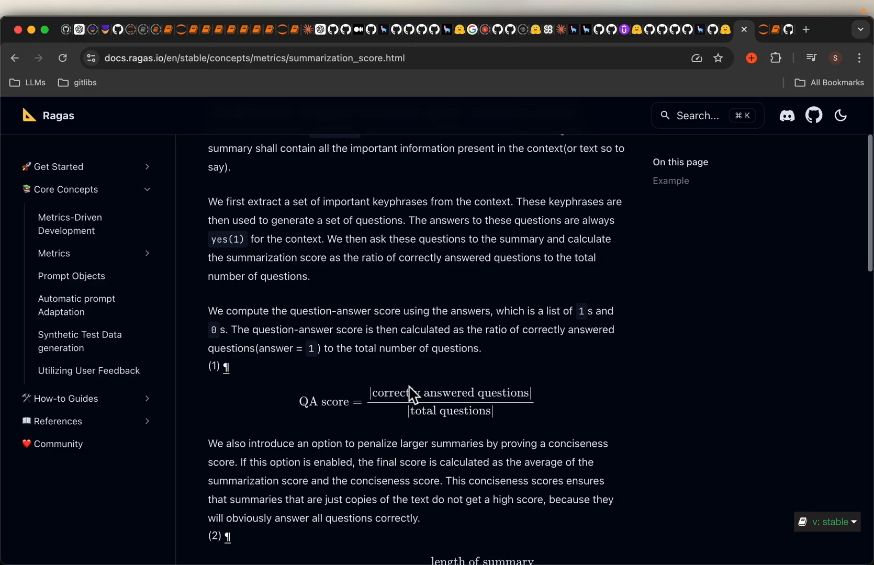
pyautogui.scroll(-3)
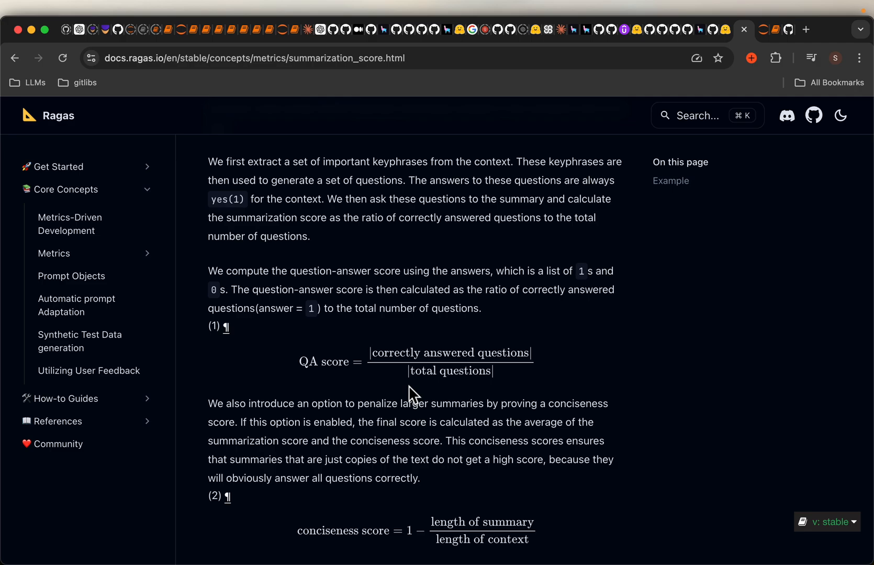
pyautogui.moveTo(555, 366)
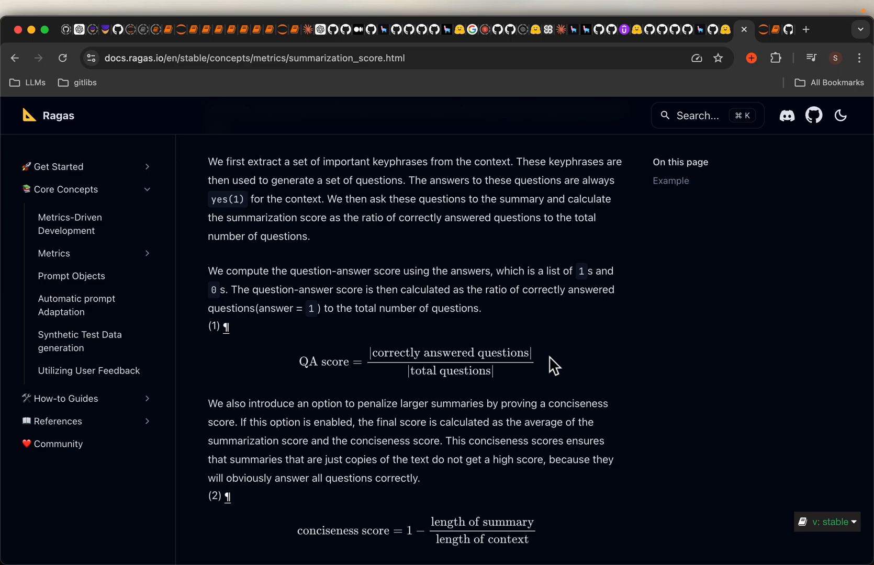
pyautogui.moveTo(364, 368)
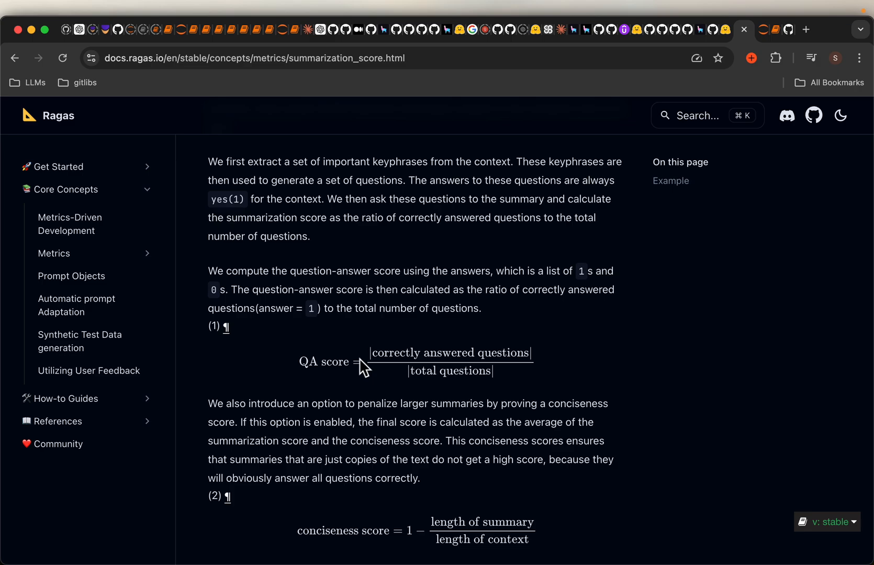
# - Scroll through the summarization score formulas to the JPMorgan example hint box
pyautogui.scroll(-3)
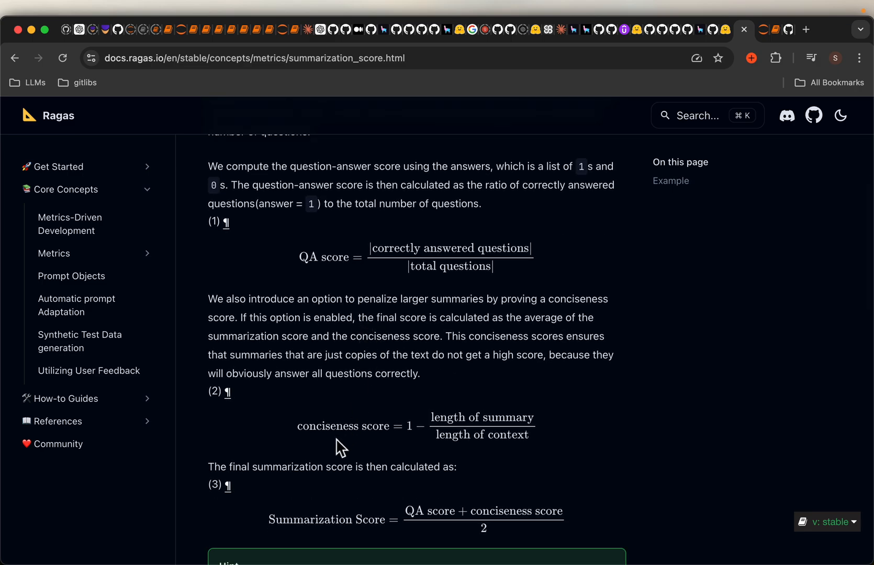
pyautogui.moveTo(423, 443)
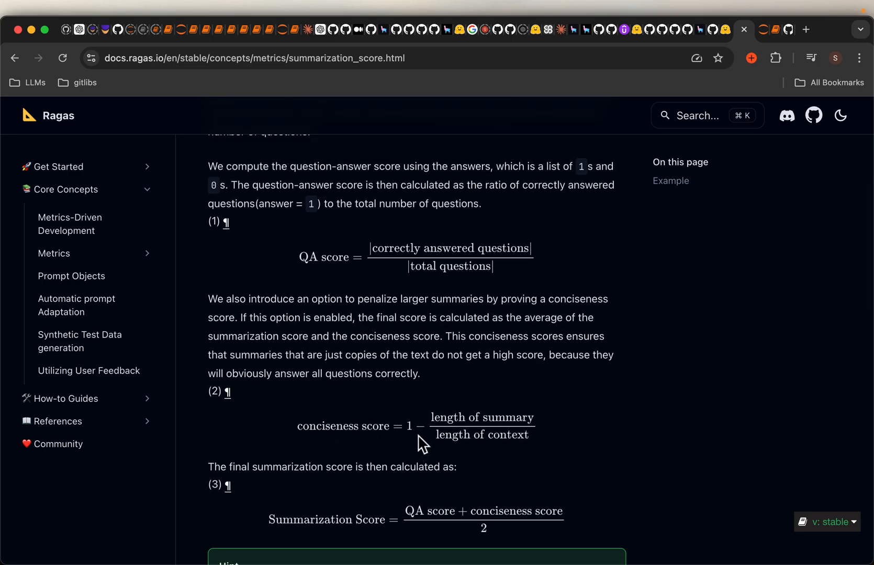
pyautogui.moveTo(553, 440)
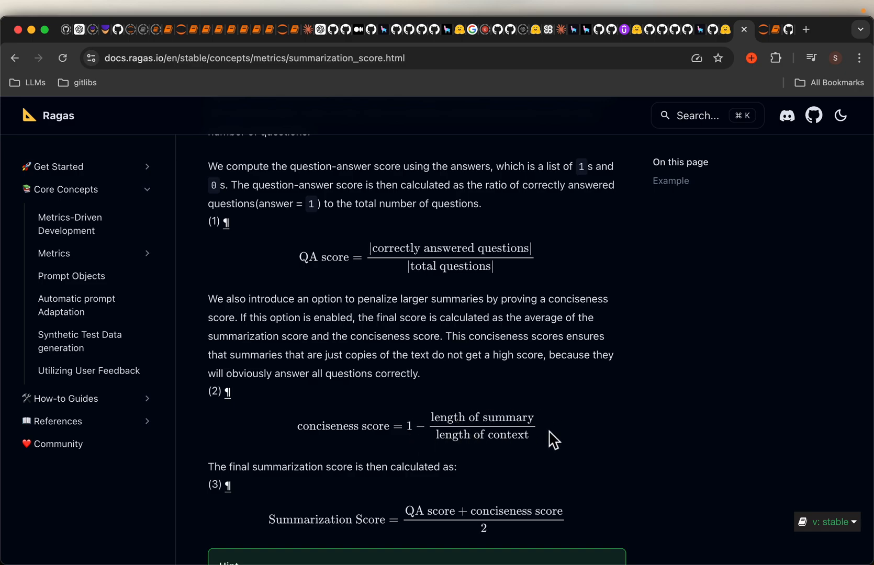
pyautogui.moveTo(508, 425)
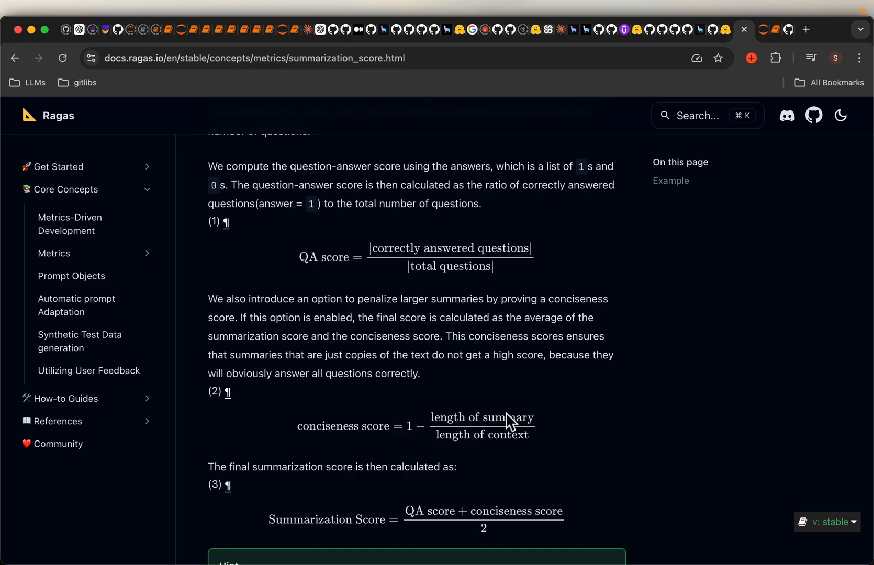
pyautogui.moveTo(526, 453)
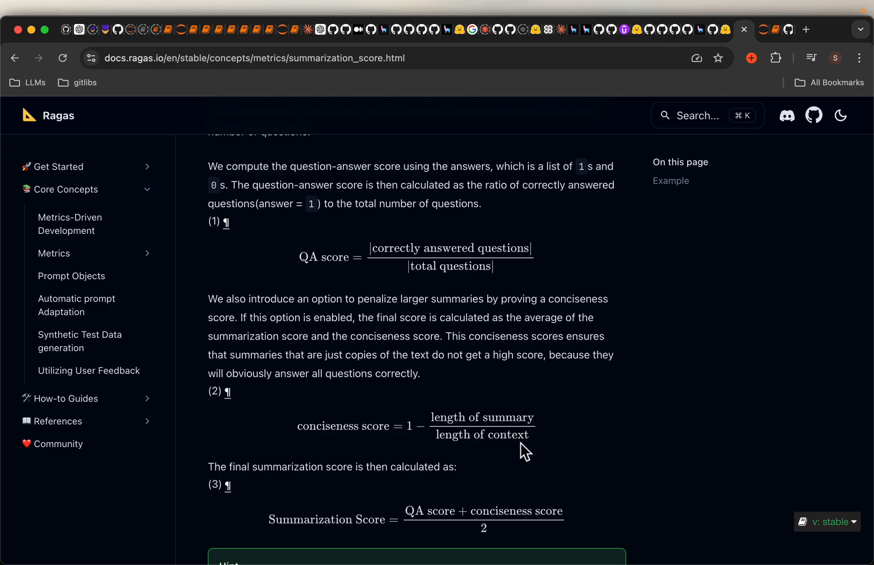
pyautogui.moveTo(399, 409)
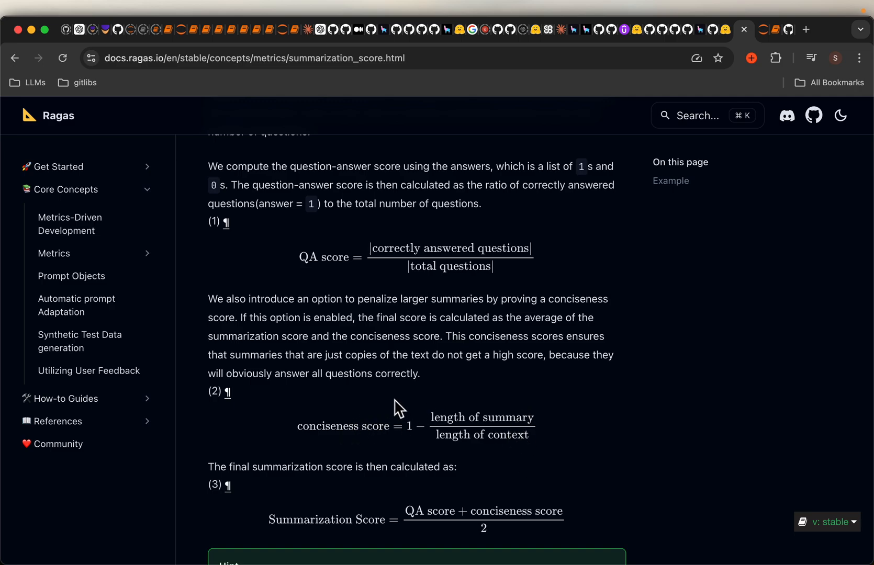
pyautogui.moveTo(417, 434)
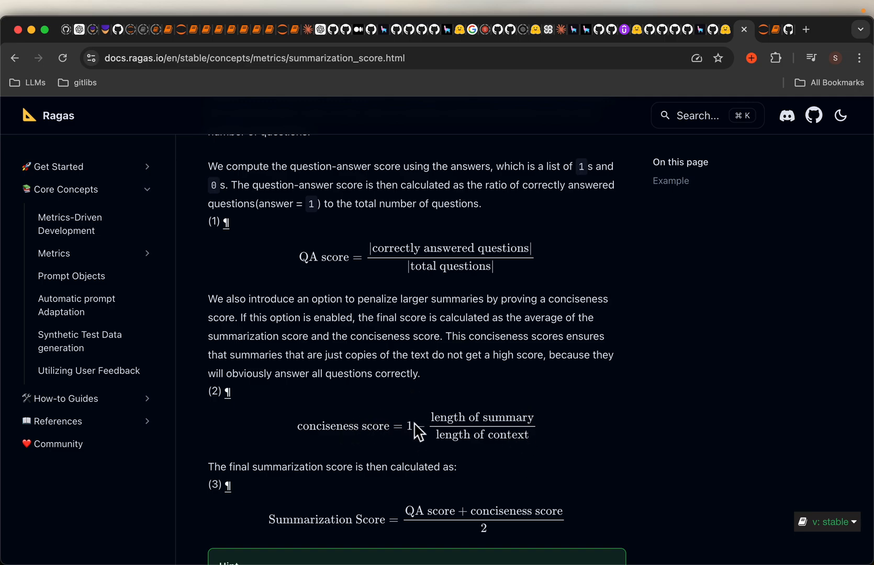
pyautogui.moveTo(369, 264)
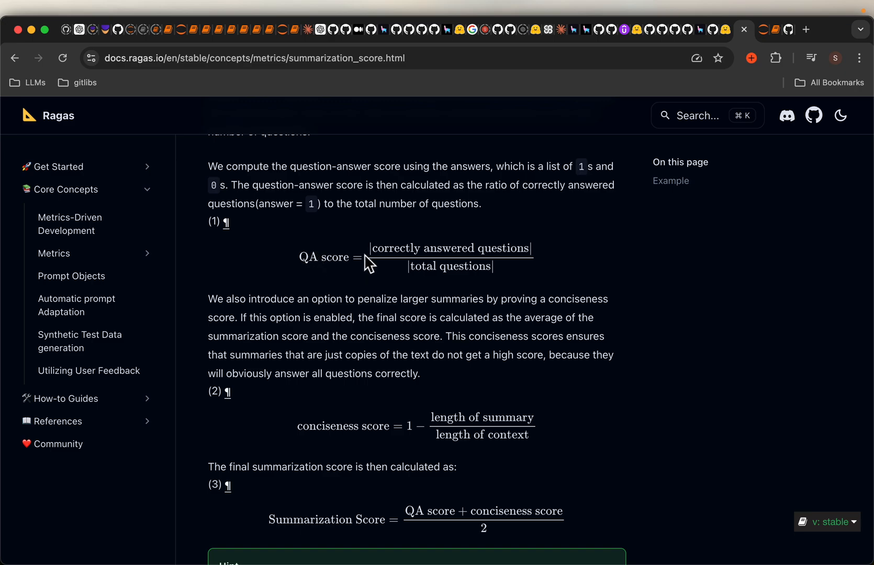
pyautogui.moveTo(343, 456)
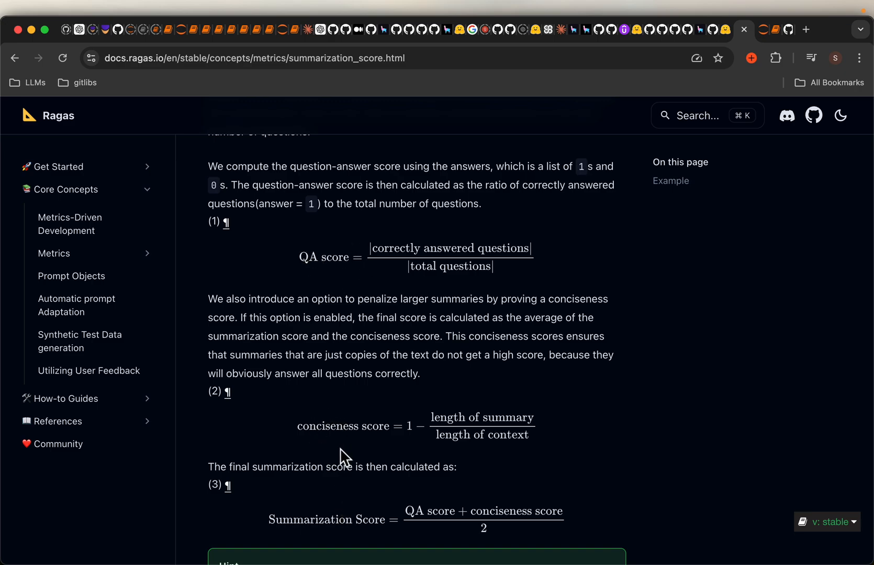
pyautogui.moveTo(379, 393)
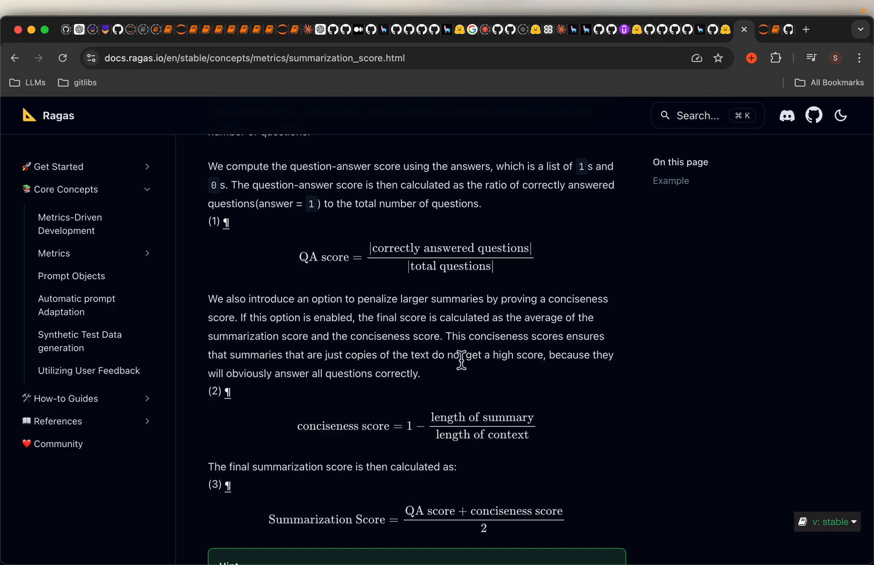
pyautogui.scroll(-3)
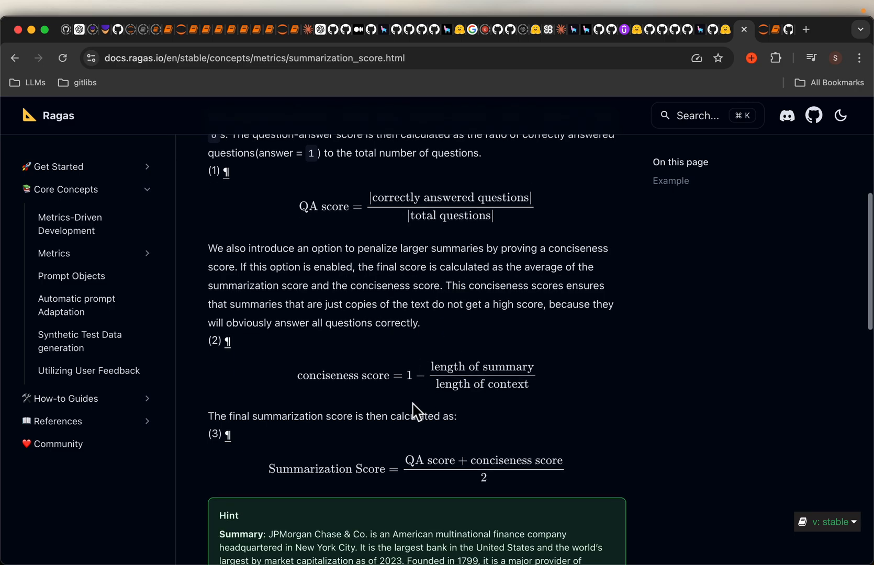
pyautogui.moveTo(443, 460)
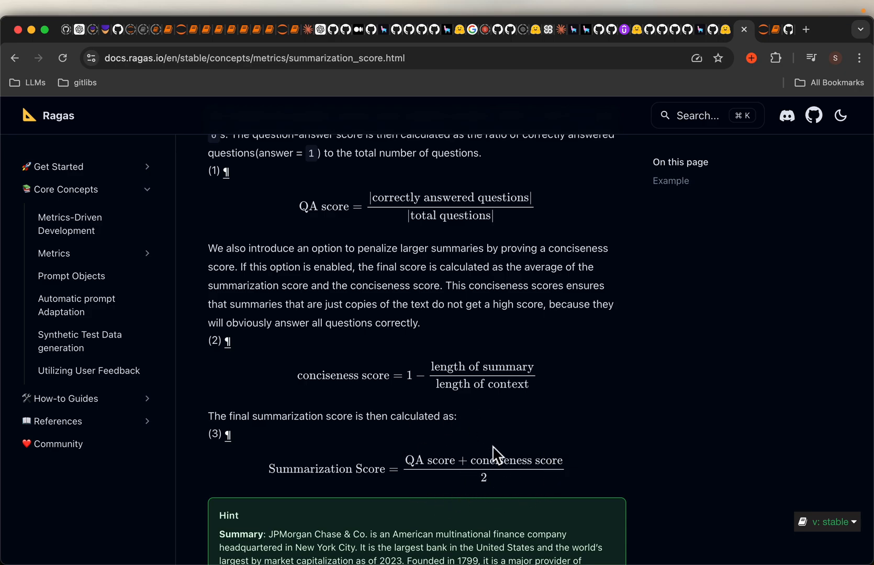
pyautogui.moveTo(542, 470)
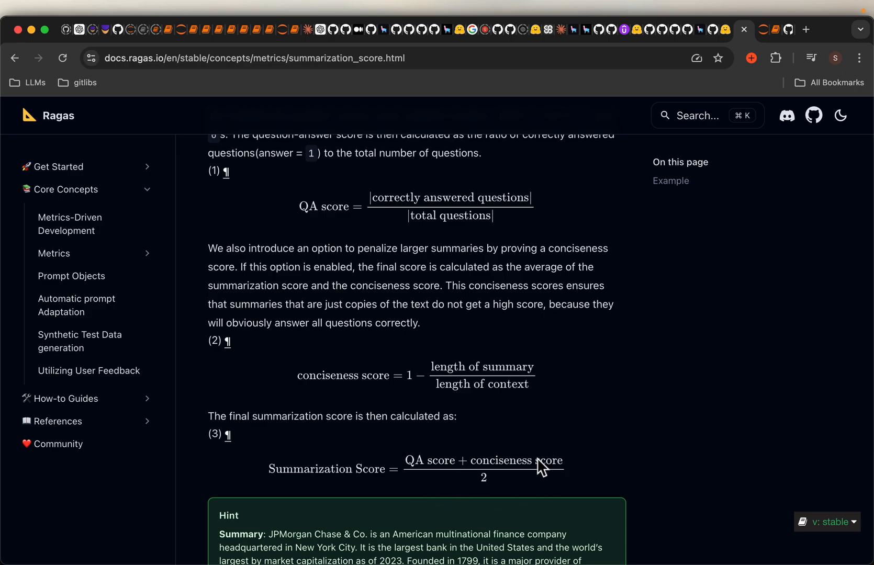
pyautogui.moveTo(514, 449)
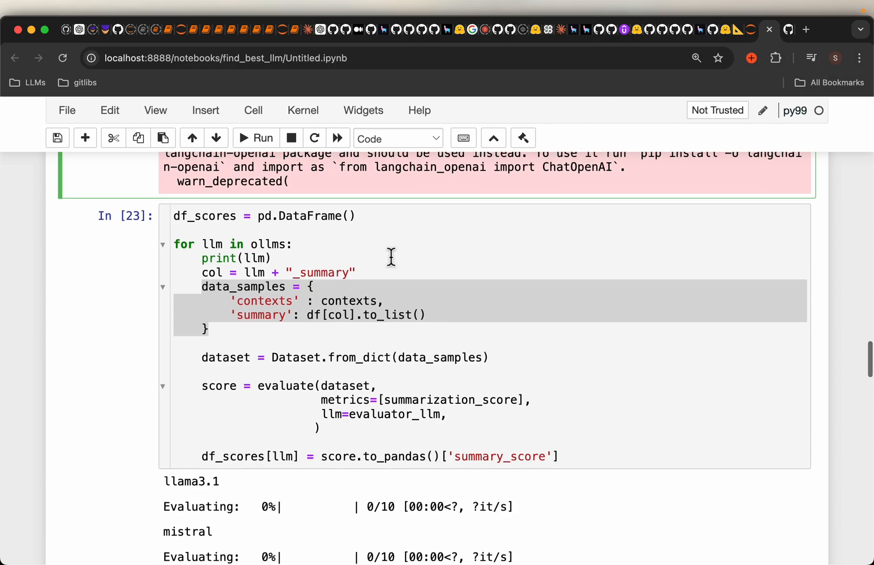
pyautogui.scroll(-3)
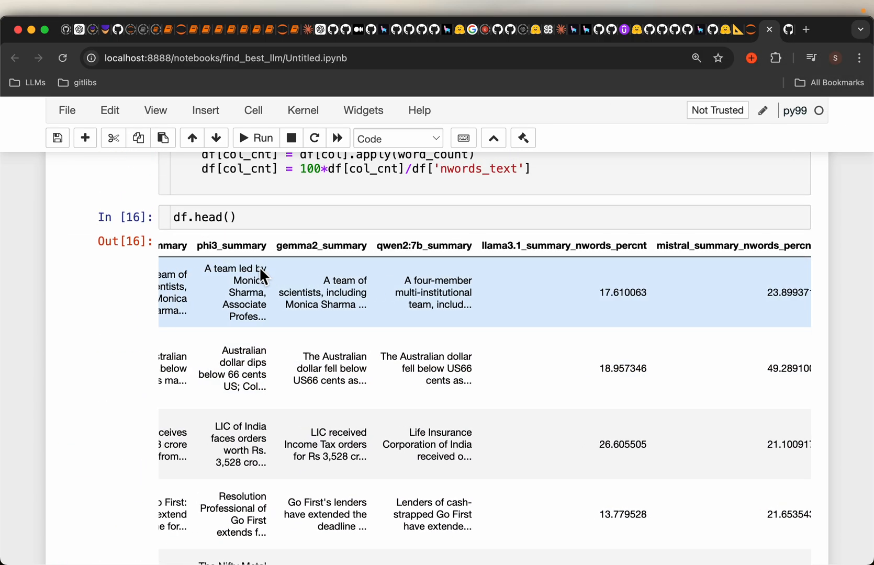
pyautogui.scroll(-3)
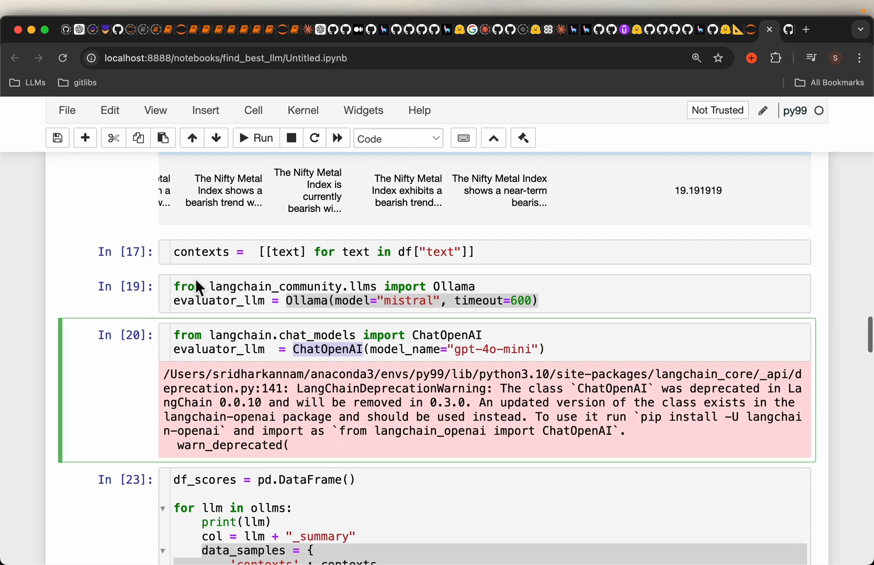
pyautogui.scroll(-3)
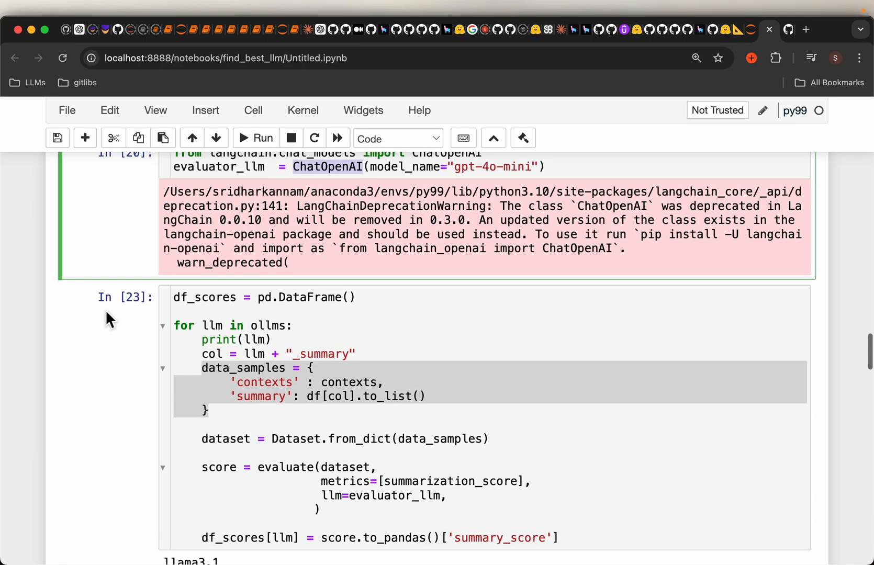
pyautogui.click(254, 137)
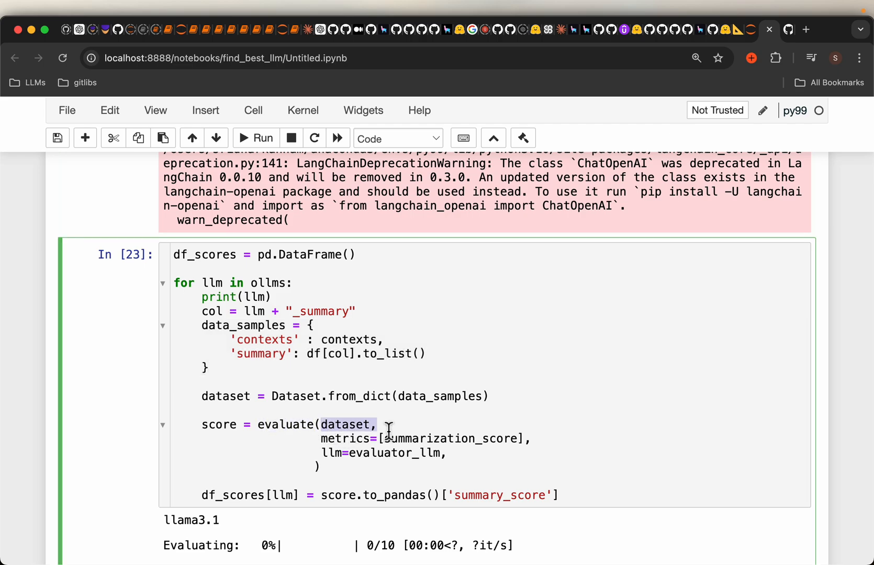
pyautogui.moveTo(388, 426); pyautogui.dragTo(546, 438)
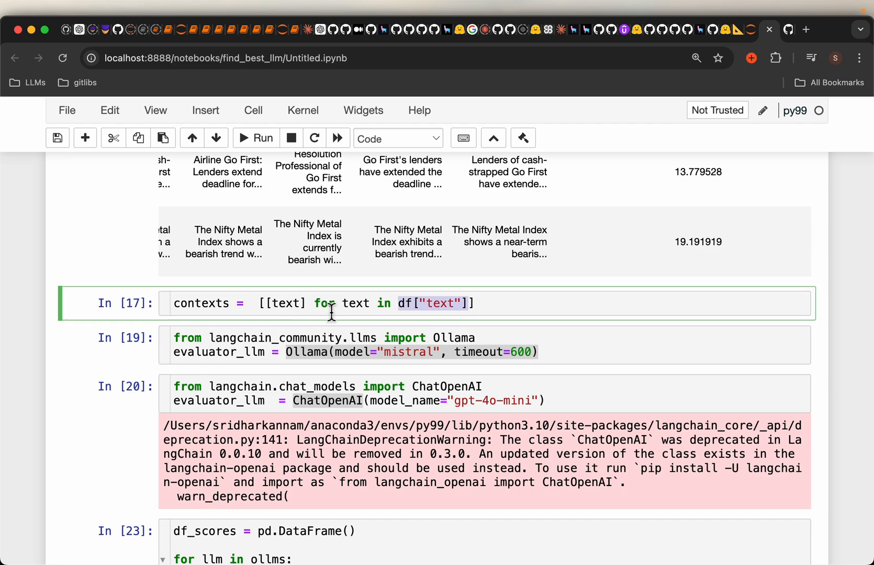
pyautogui.doubleClick(200, 303)
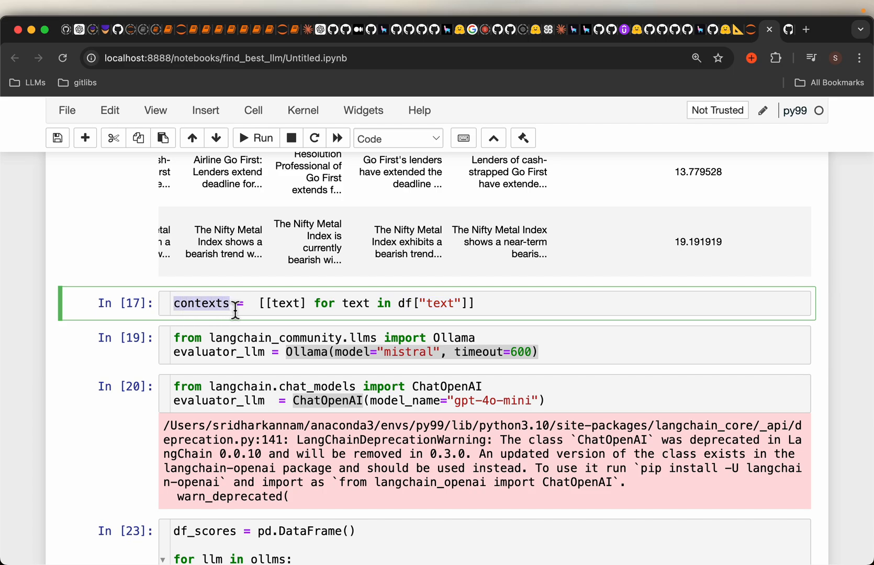
pyautogui.scroll(-3)
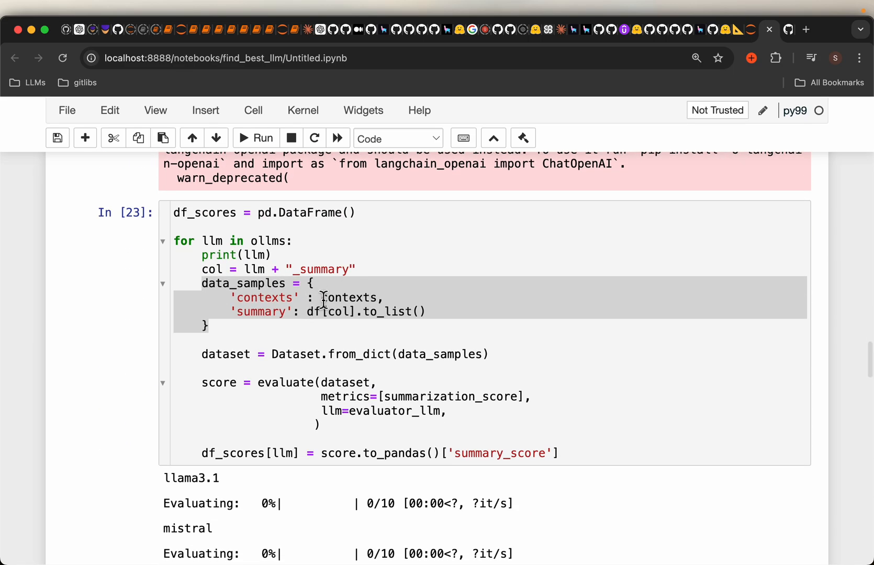
pyautogui.doubleClick(349, 297)
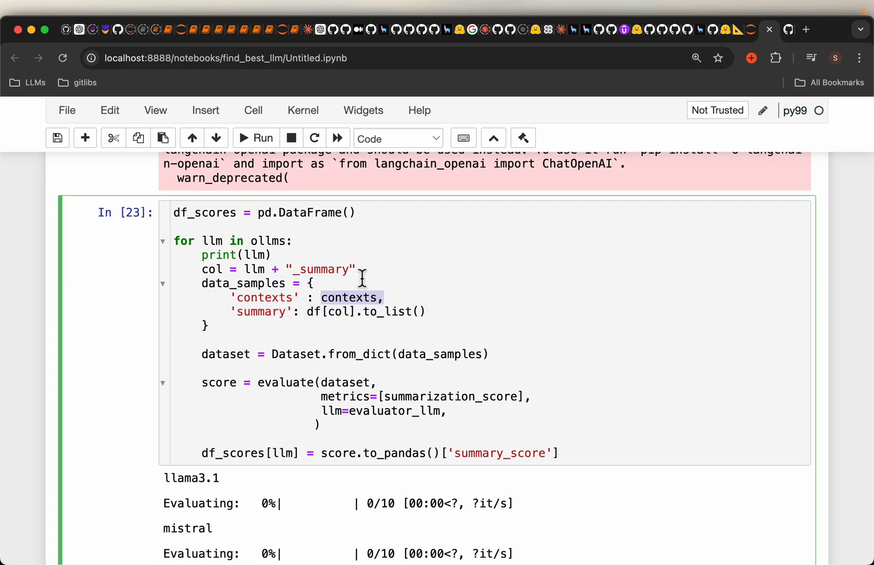
pyautogui.moveTo(288, 266)
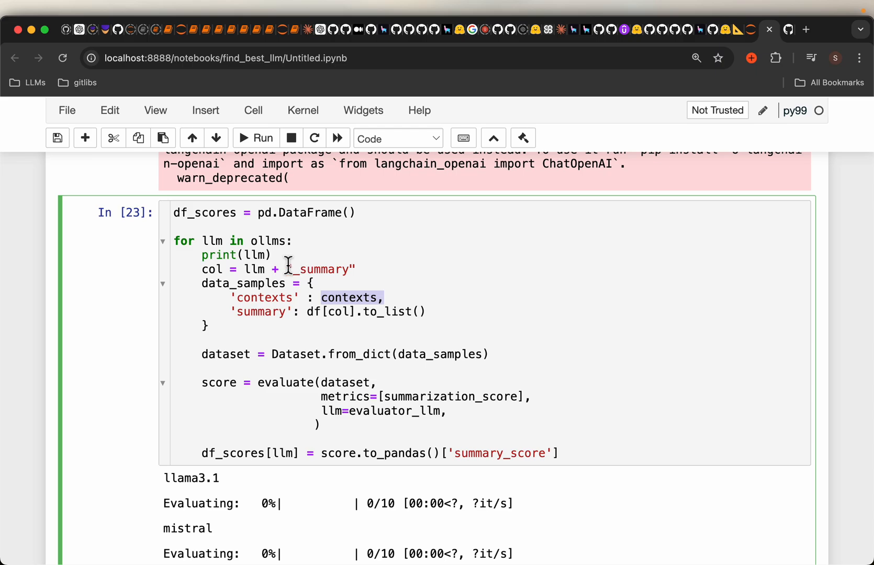
pyautogui.click(279, 269)
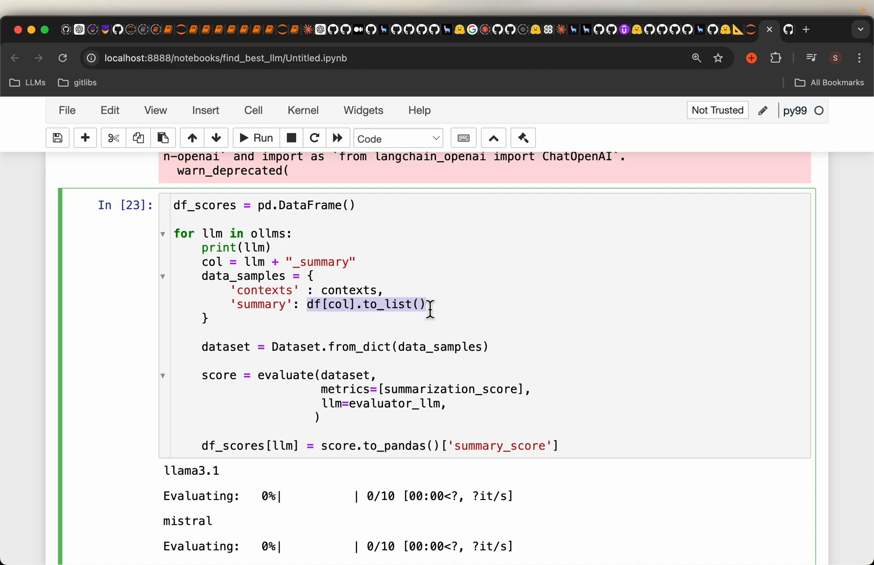
pyautogui.moveTo(332, 326)
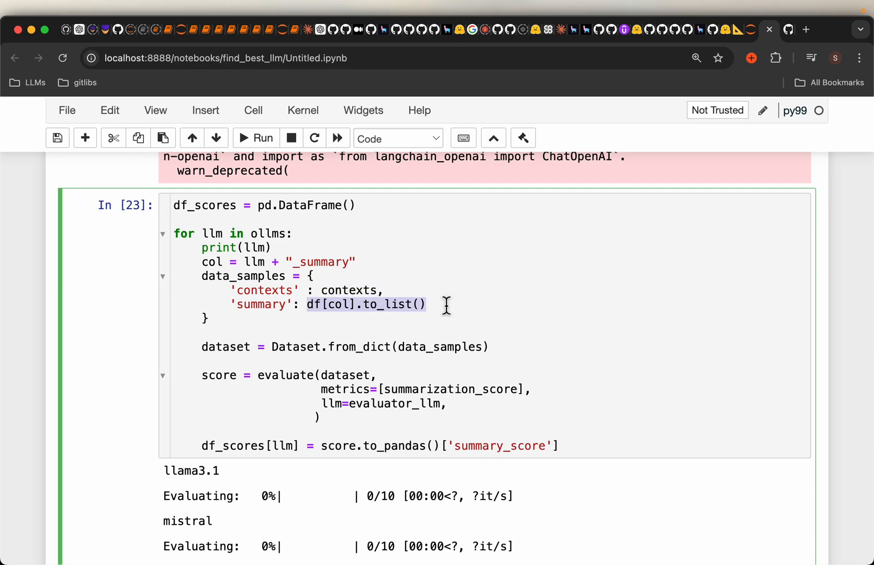
pyautogui.scroll(-3)
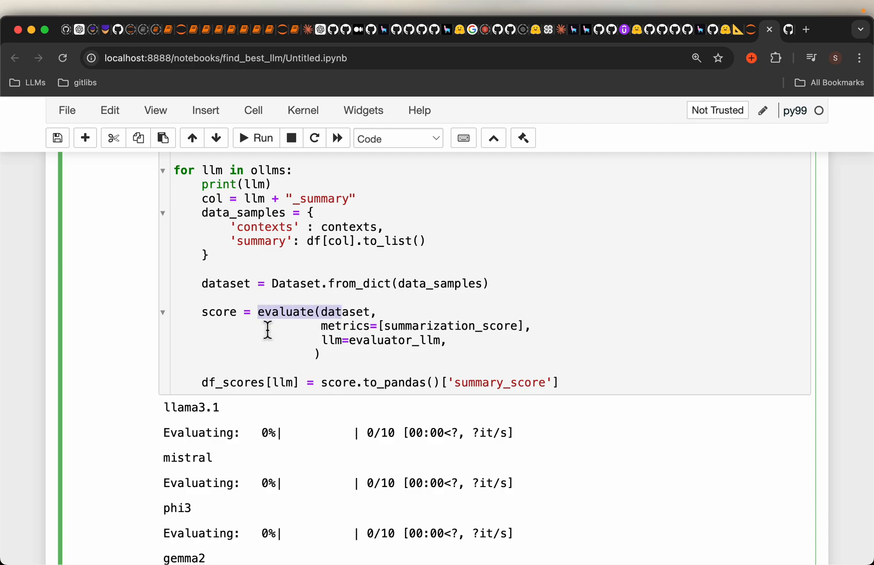
pyautogui.moveTo(159, 335)
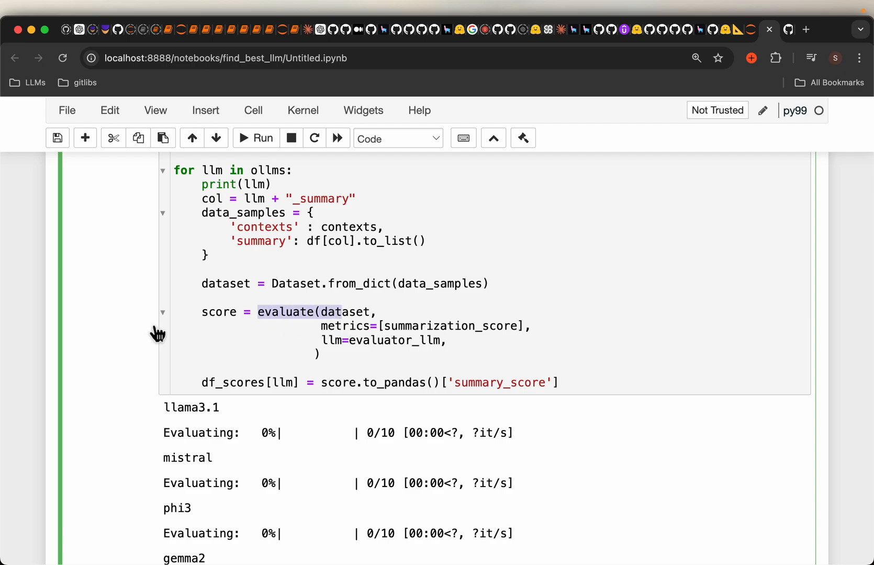
pyautogui.scroll(-3)
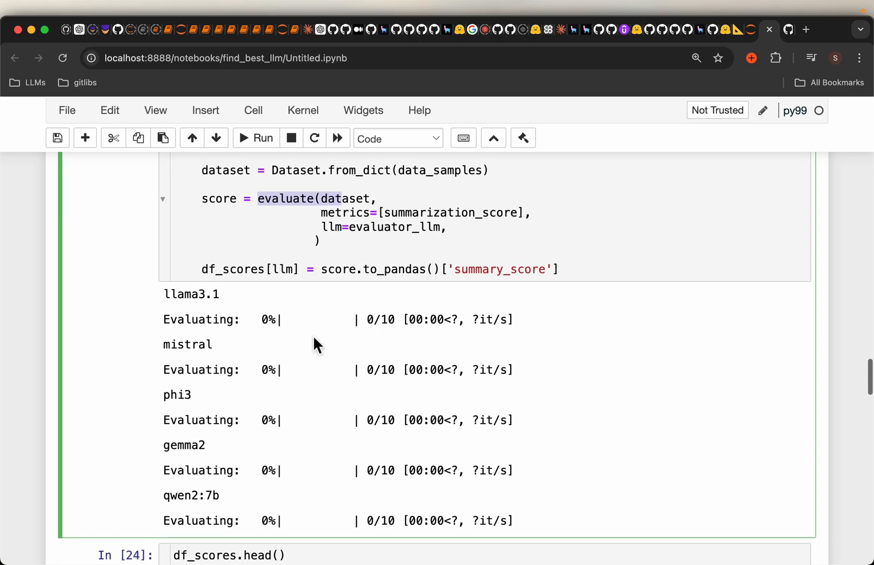
pyautogui.doubleClick(249, 269)
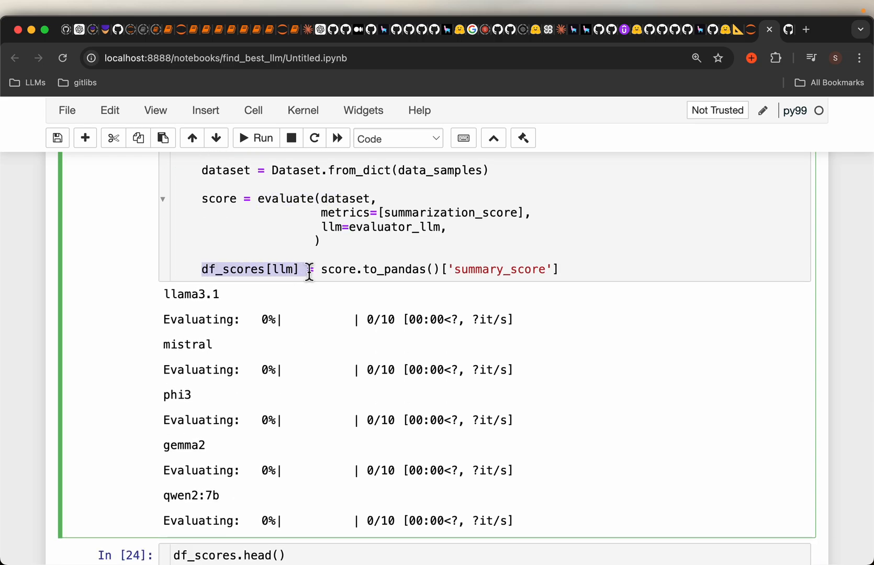
pyautogui.scroll(-3)
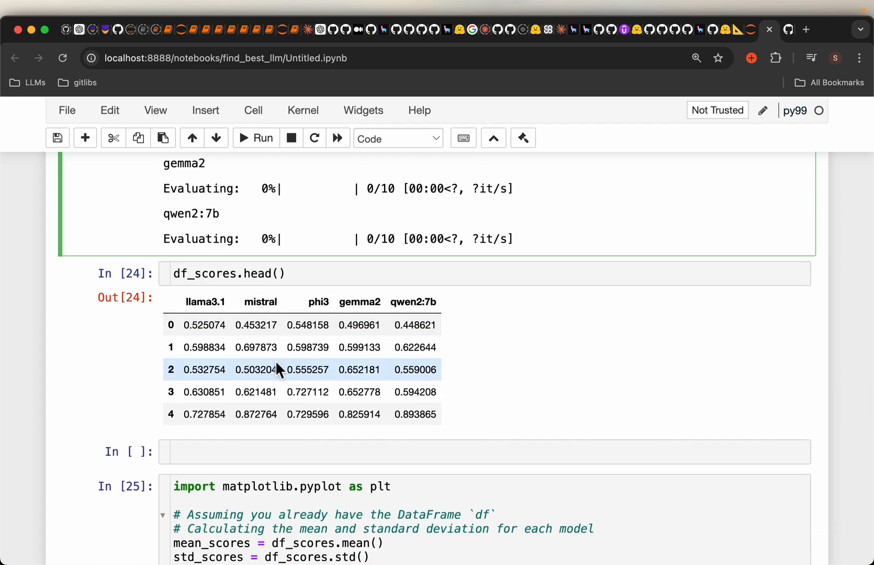
pyautogui.moveTo(171, 414)
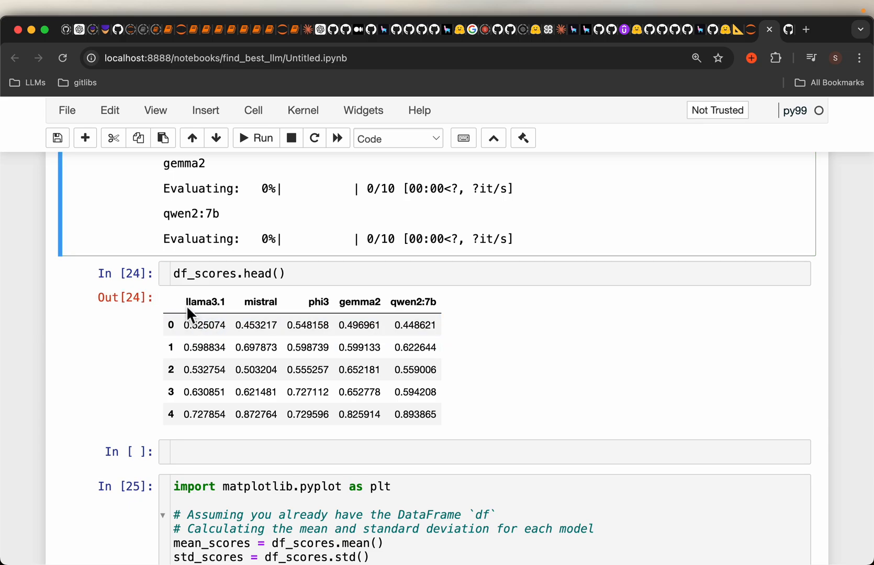
pyautogui.click(226, 325)
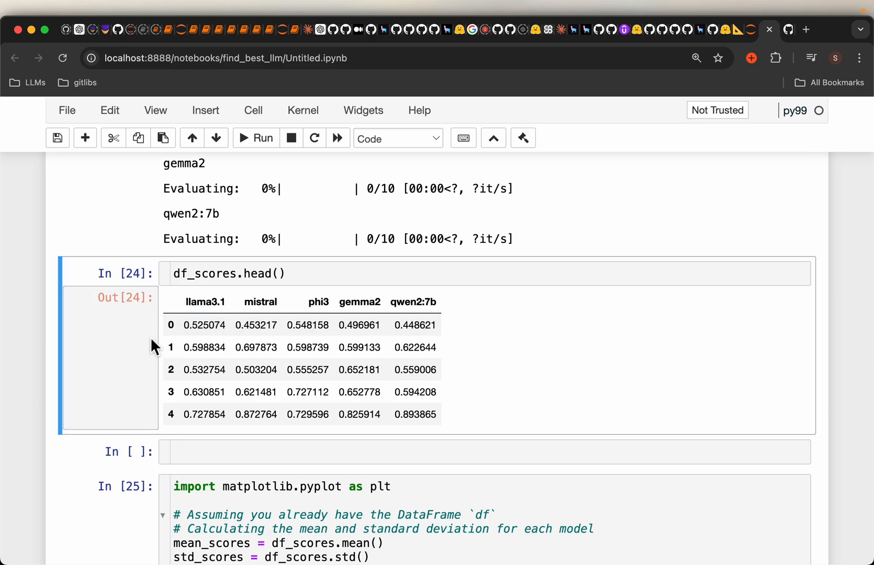
pyautogui.moveTo(103, 349)
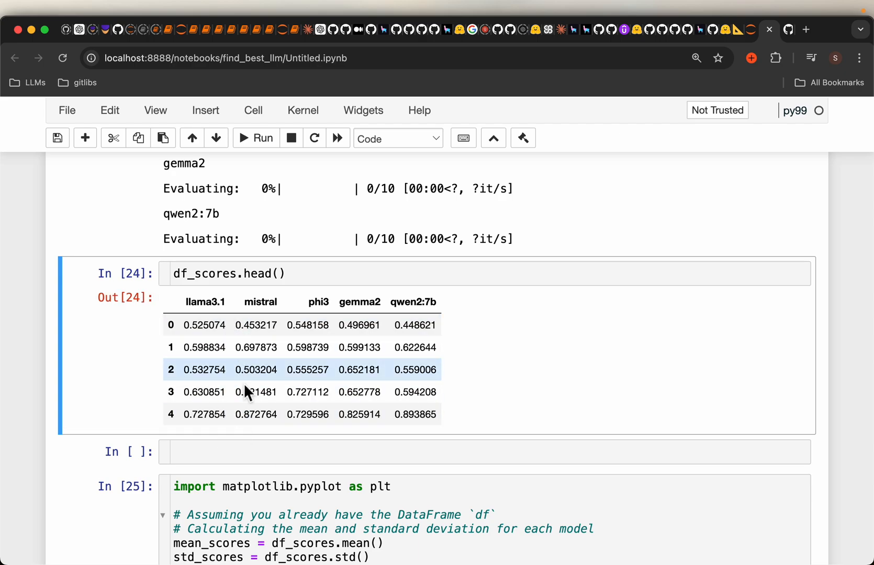
pyautogui.scroll(-3)
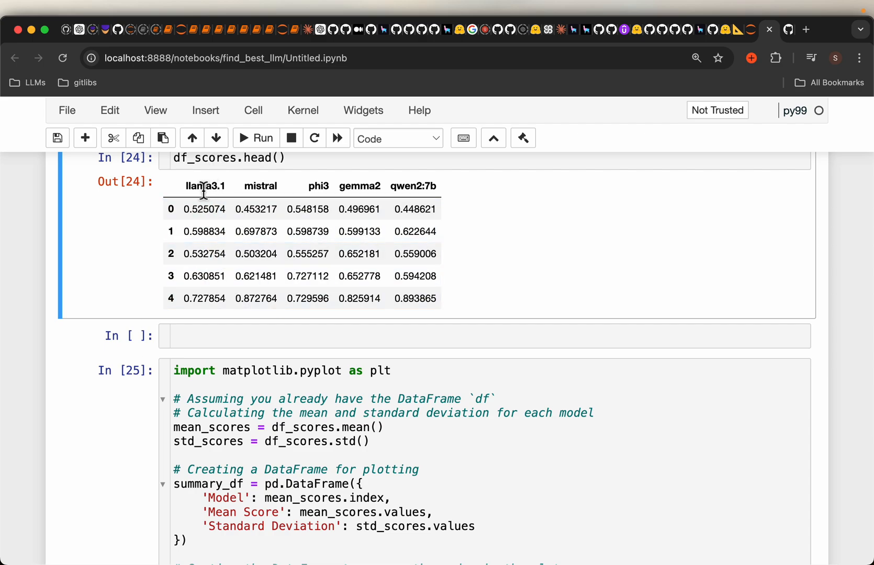
pyautogui.scroll(-3)
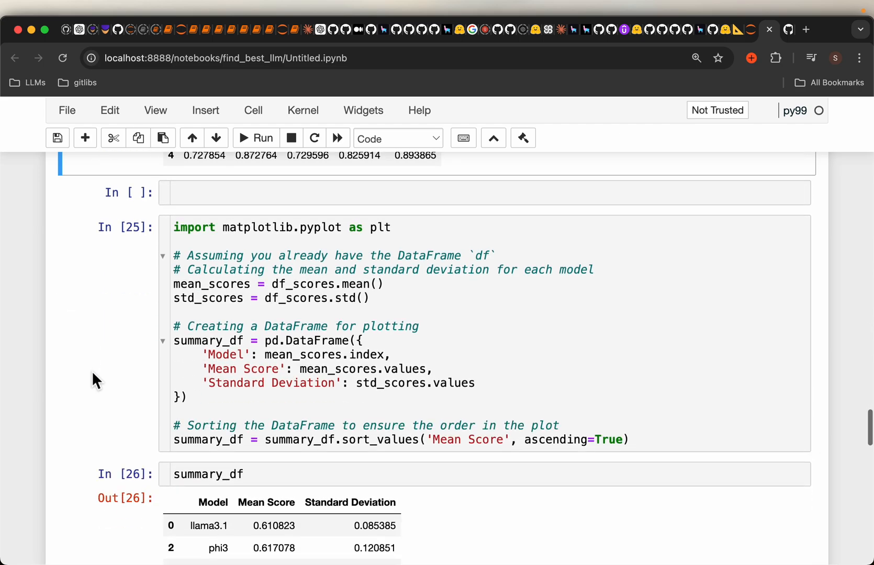
pyautogui.scroll(-3)
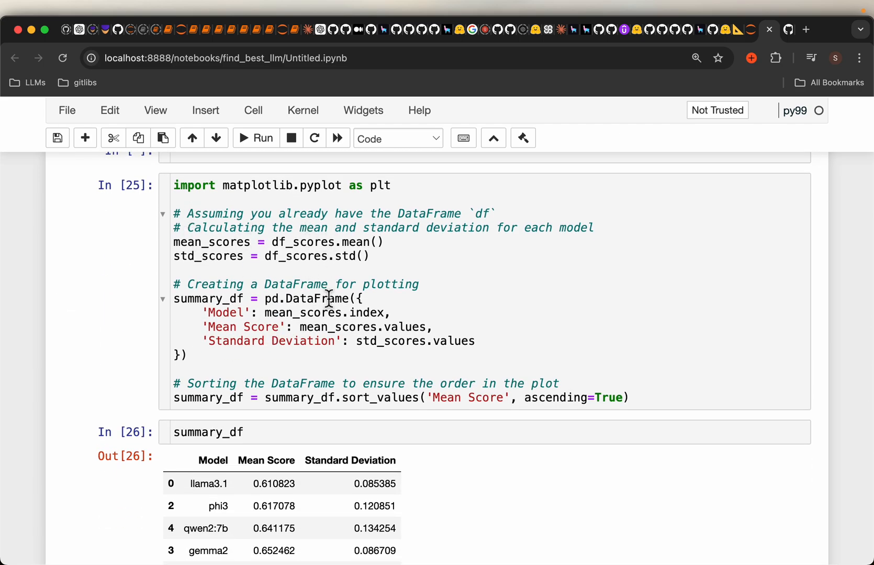
pyautogui.scroll(-3)
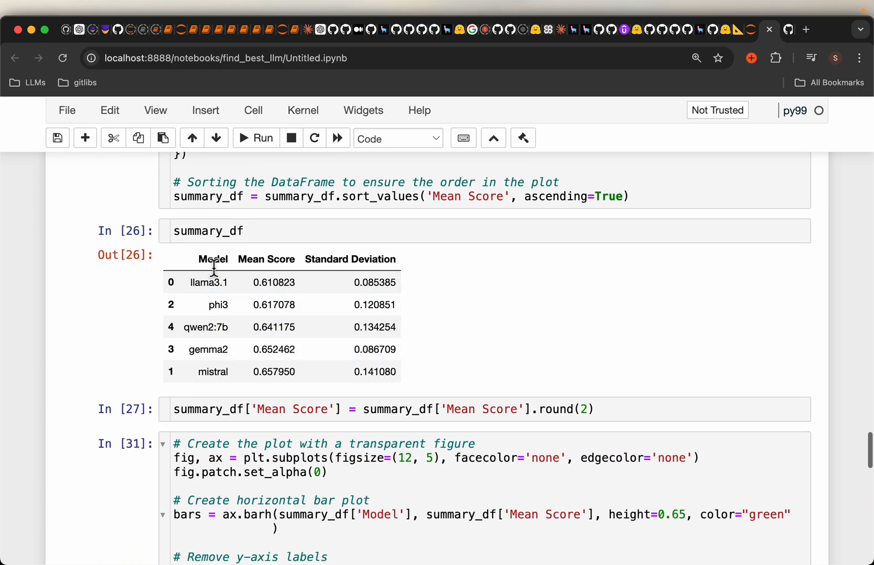
pyautogui.doubleClick(208, 283)
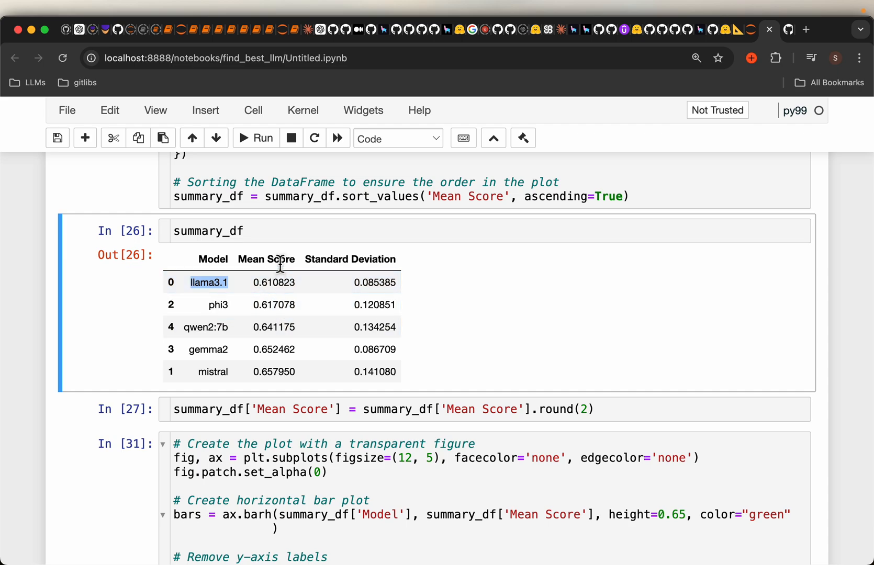
pyautogui.moveTo(392, 372)
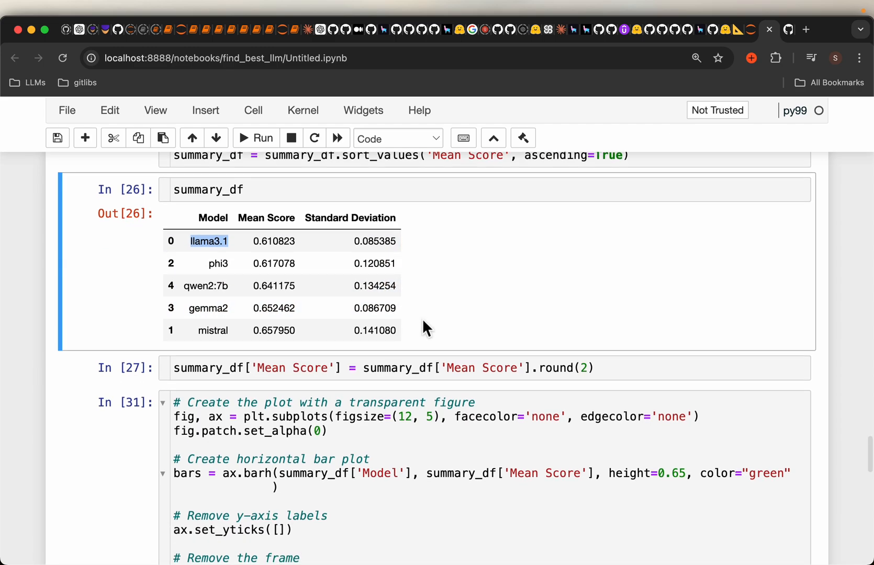
pyautogui.moveTo(298, 309)
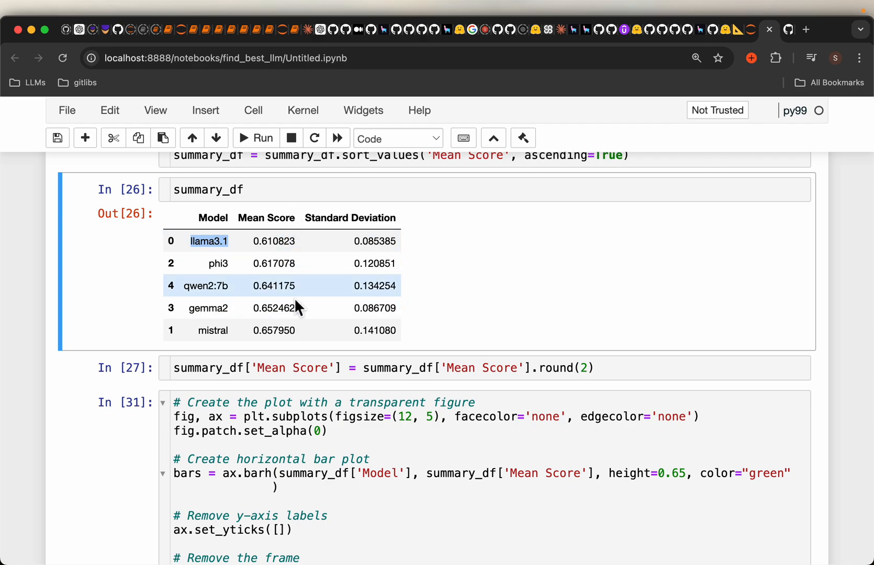
pyautogui.scroll(-3)
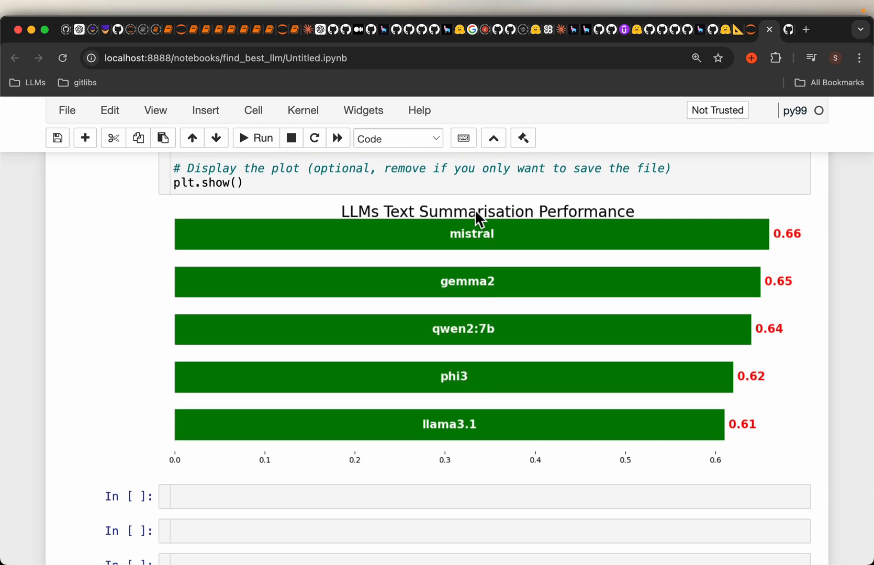
pyautogui.moveTo(785, 300)
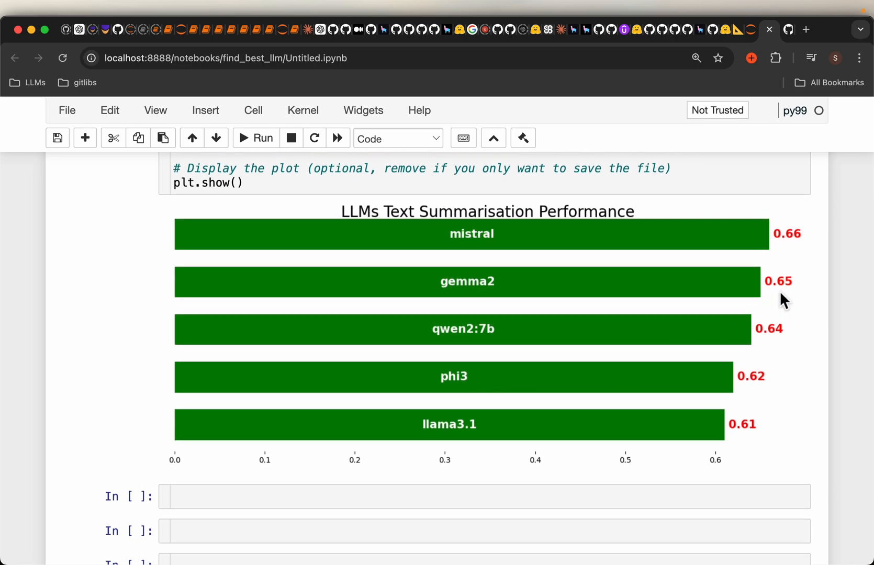
pyautogui.moveTo(800, 239)
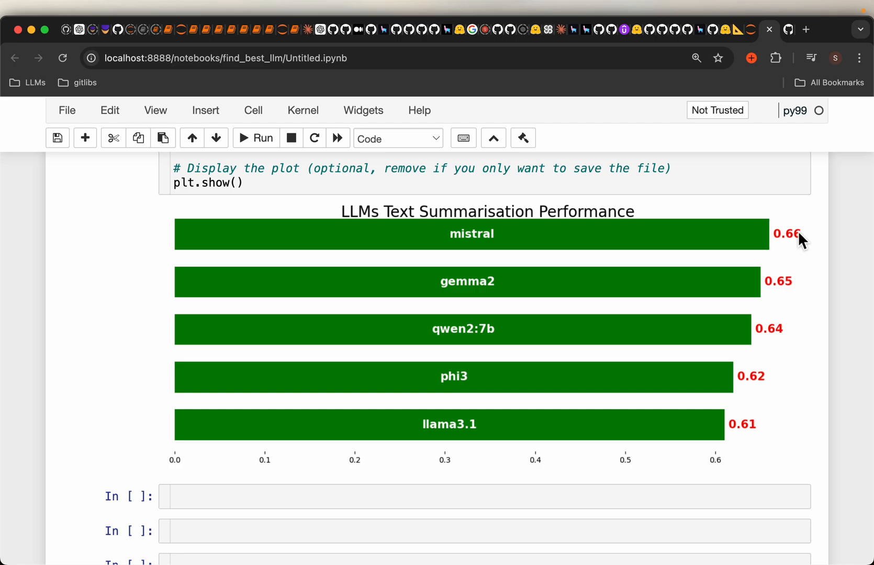
pyautogui.moveTo(747, 237)
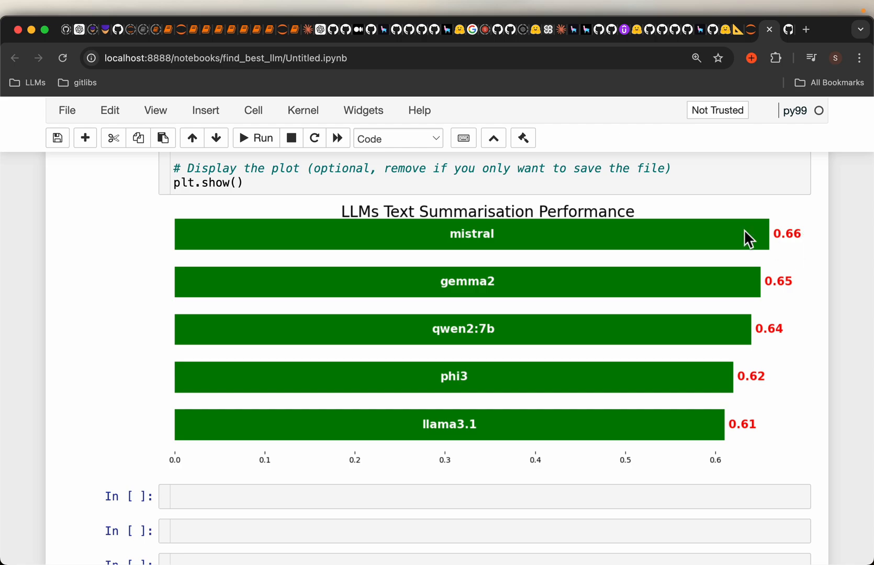
pyautogui.moveTo(527, 227)
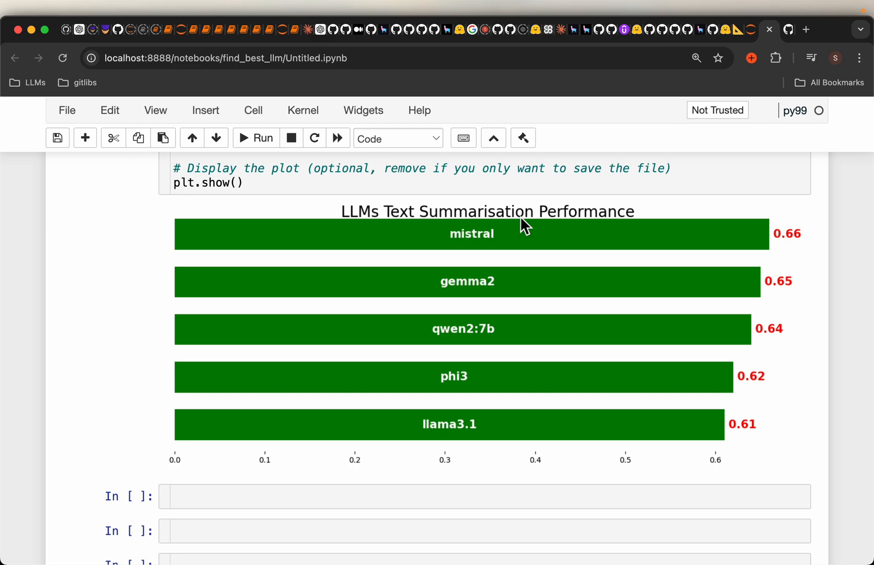
pyautogui.moveTo(524, 384)
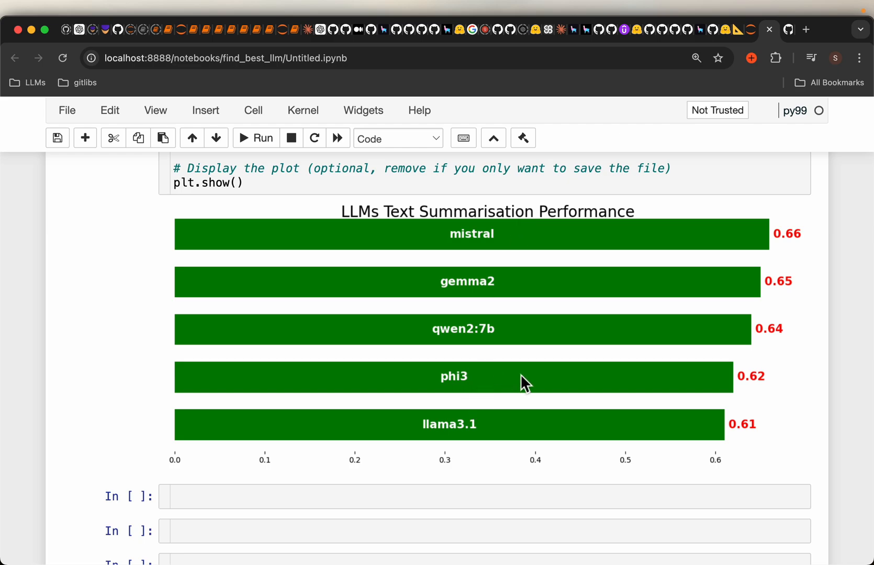
pyautogui.moveTo(574, 272)
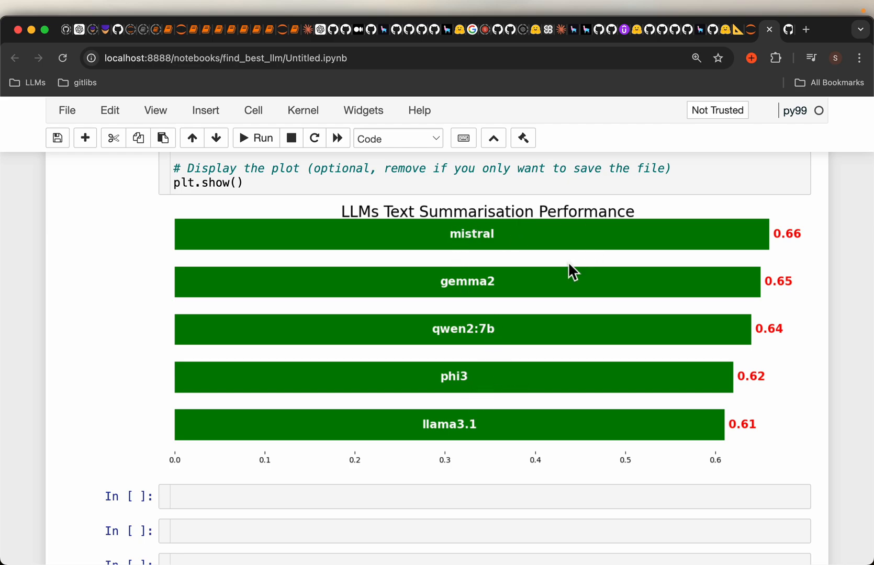
pyautogui.moveTo(552, 263)
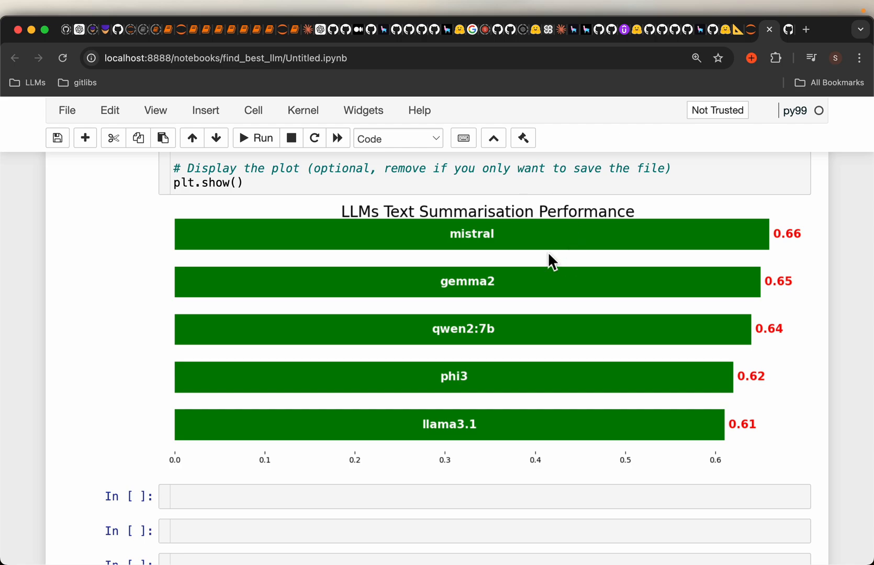
pyautogui.moveTo(724, 206)
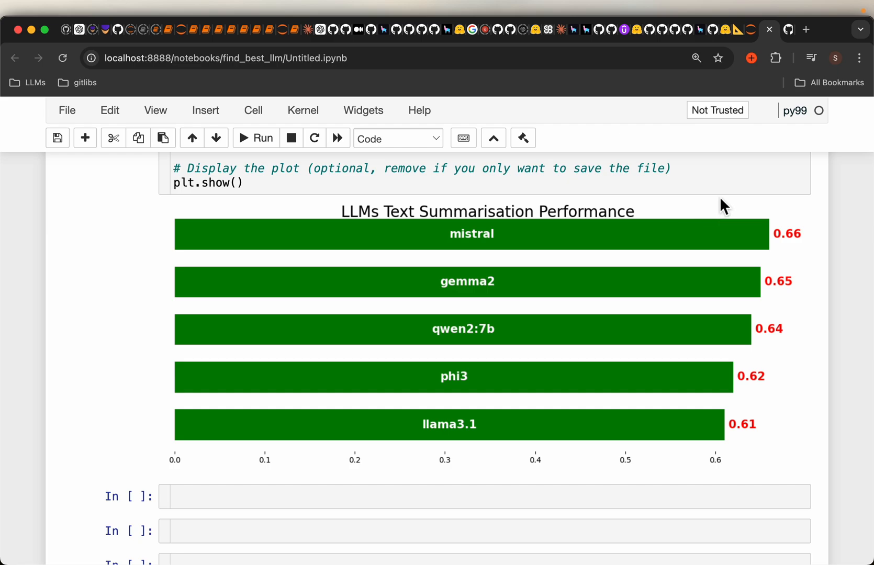
pyautogui.moveTo(652, 212)
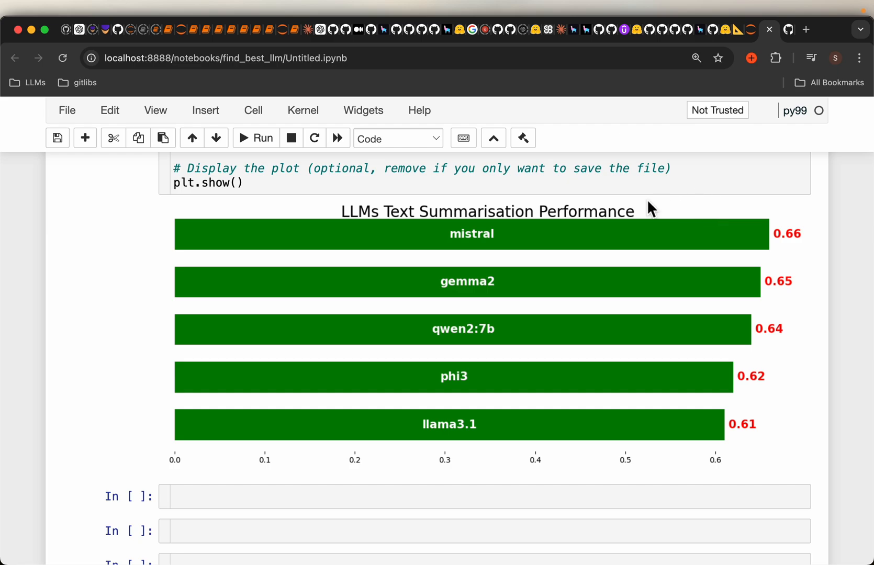
pyautogui.moveTo(436, 289)
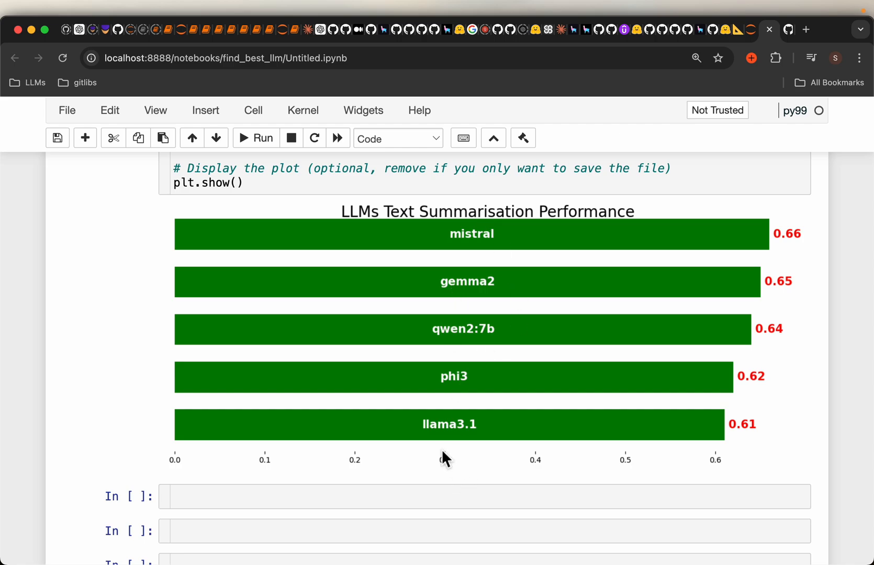
pyautogui.moveTo(502, 443)
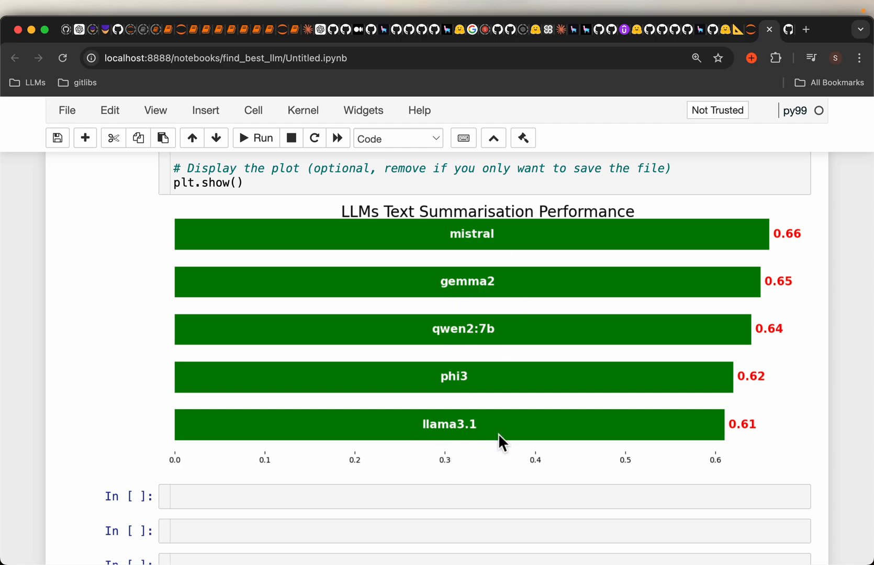
pyautogui.moveTo(477, 248)
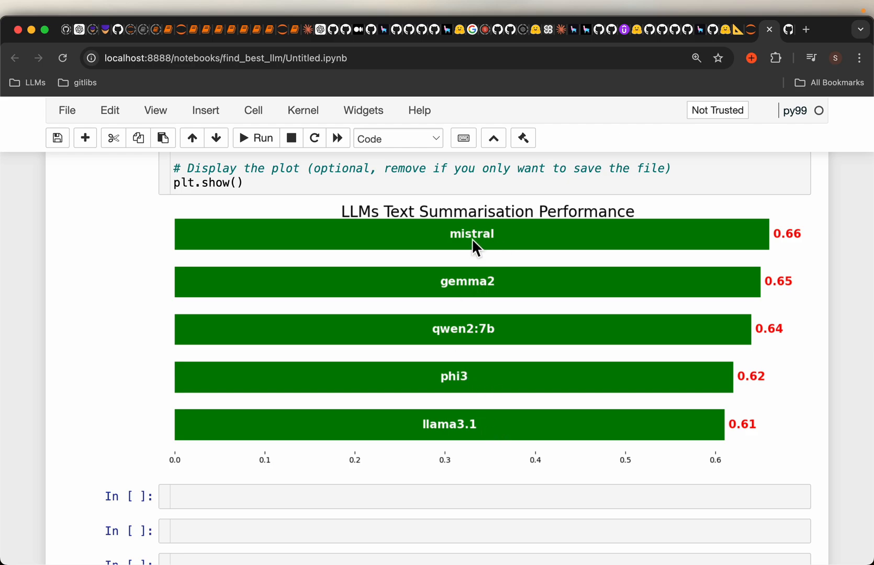
pyautogui.moveTo(507, 299)
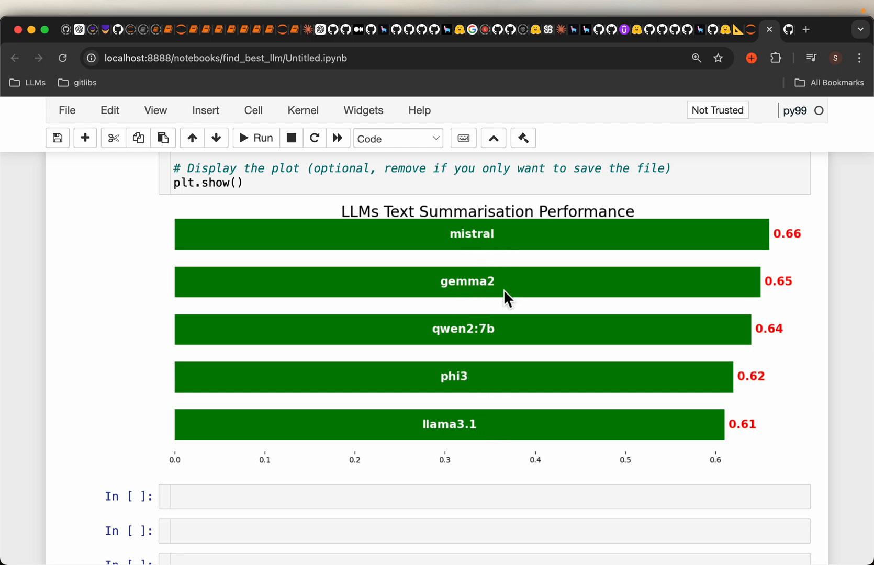
pyautogui.moveTo(756, 203)
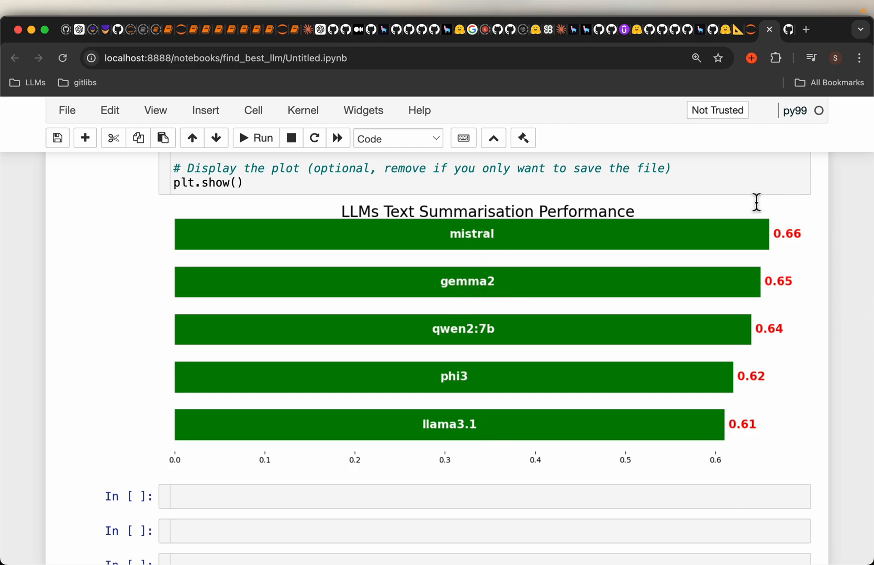
pyautogui.moveTo(503, 308)
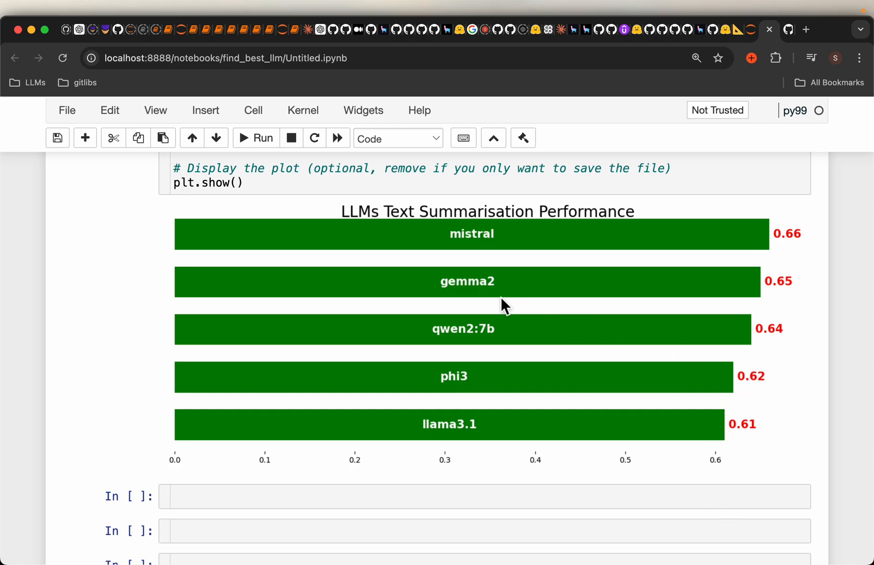
pyautogui.moveTo(490, 335)
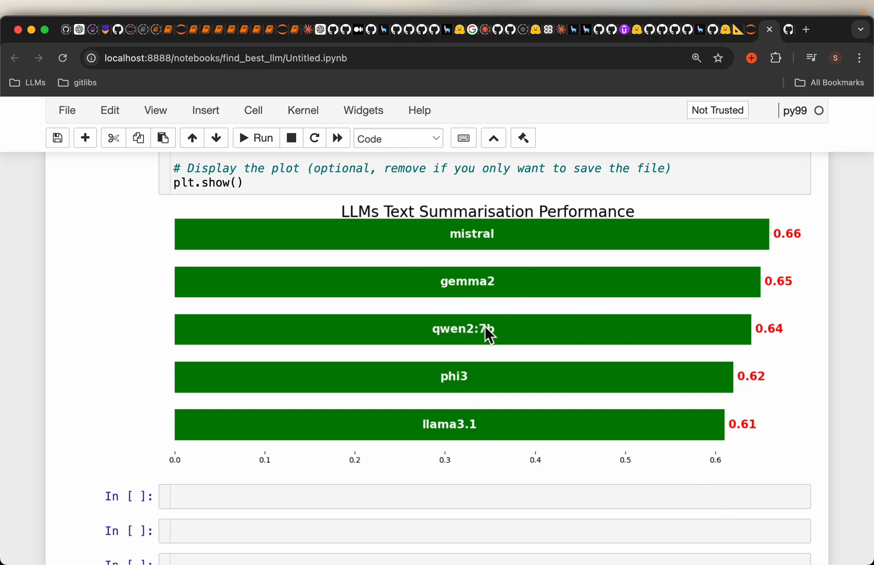
pyautogui.moveTo(534, 269)
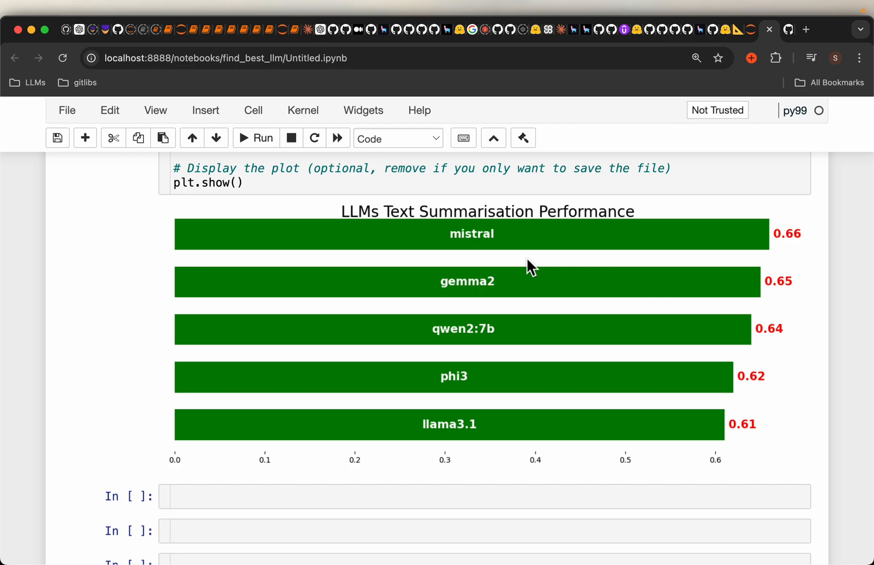
pyautogui.moveTo(483, 262)
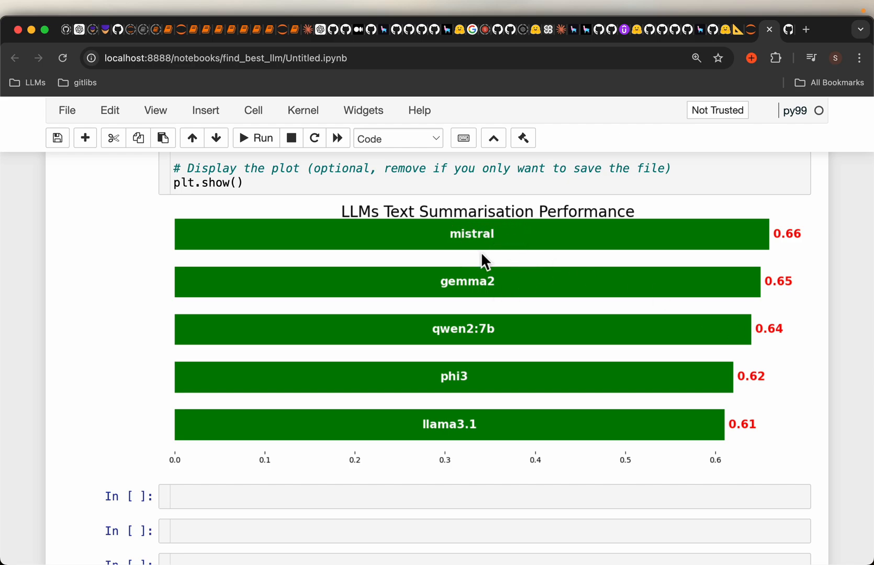
pyautogui.moveTo(450, 432)
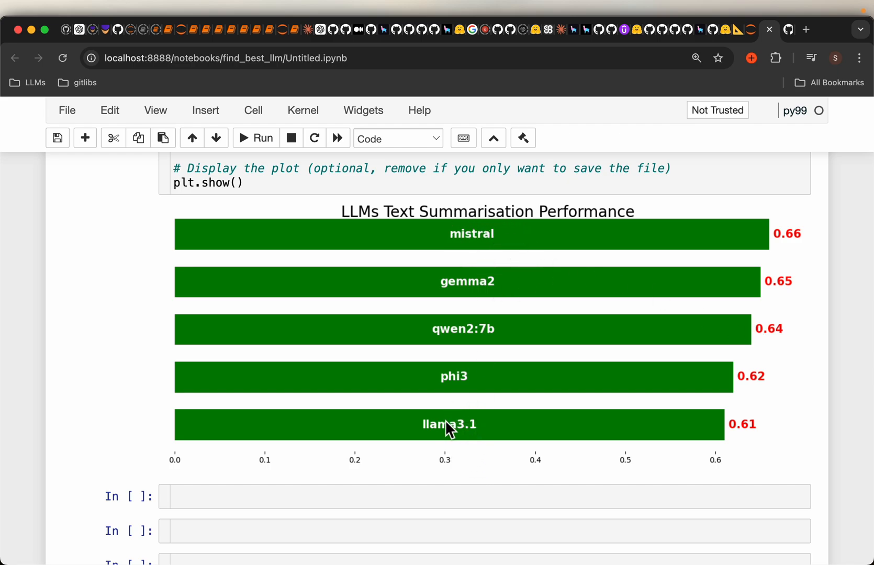
pyautogui.moveTo(765, 327)
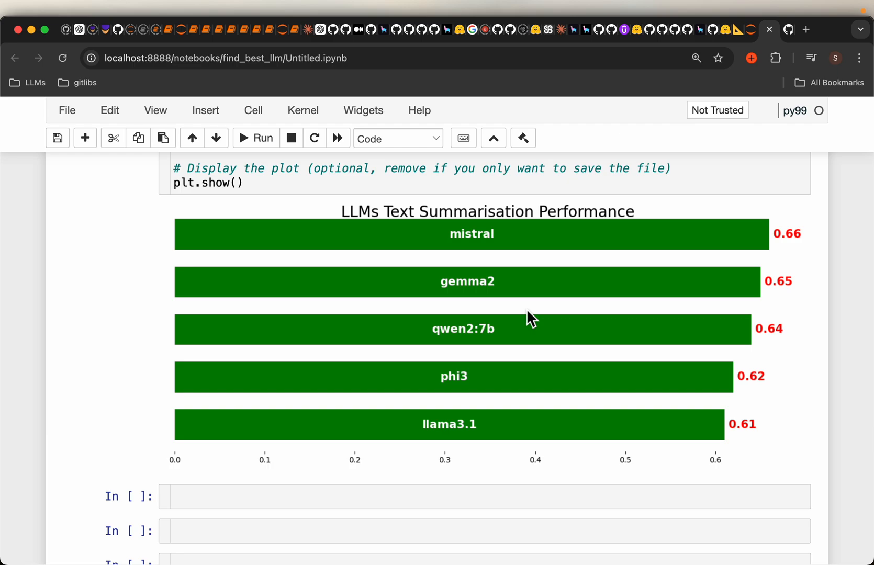
pyautogui.moveTo(541, 295)
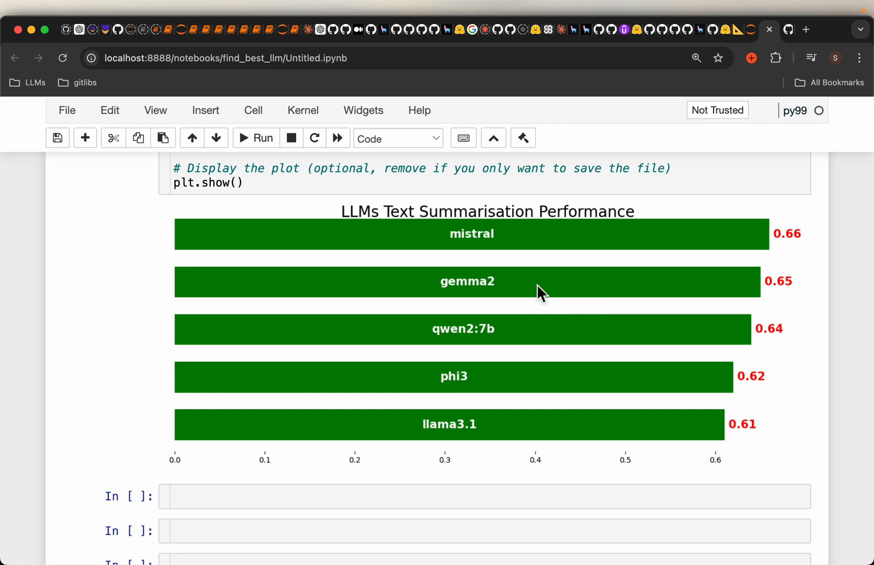
pyautogui.moveTo(482, 242)
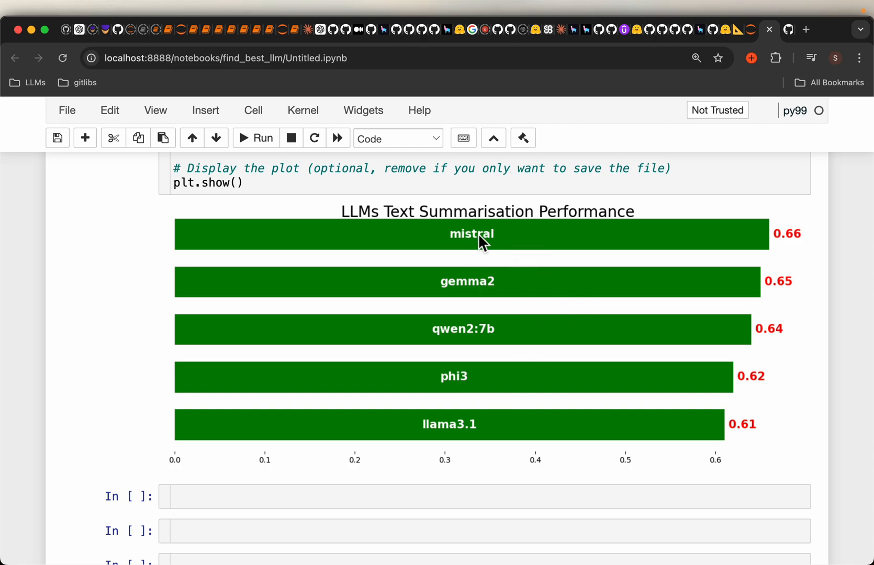
pyautogui.moveTo(544, 361)
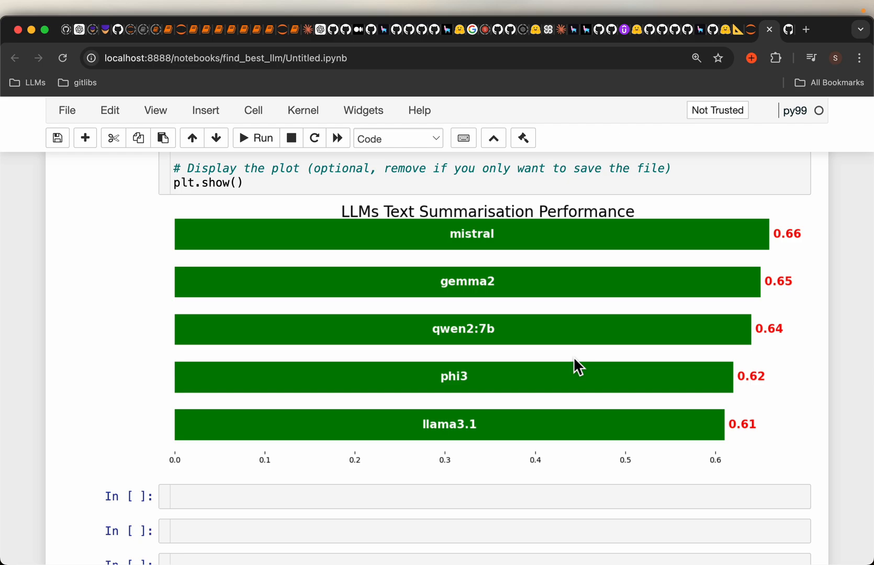
pyautogui.moveTo(479, 249)
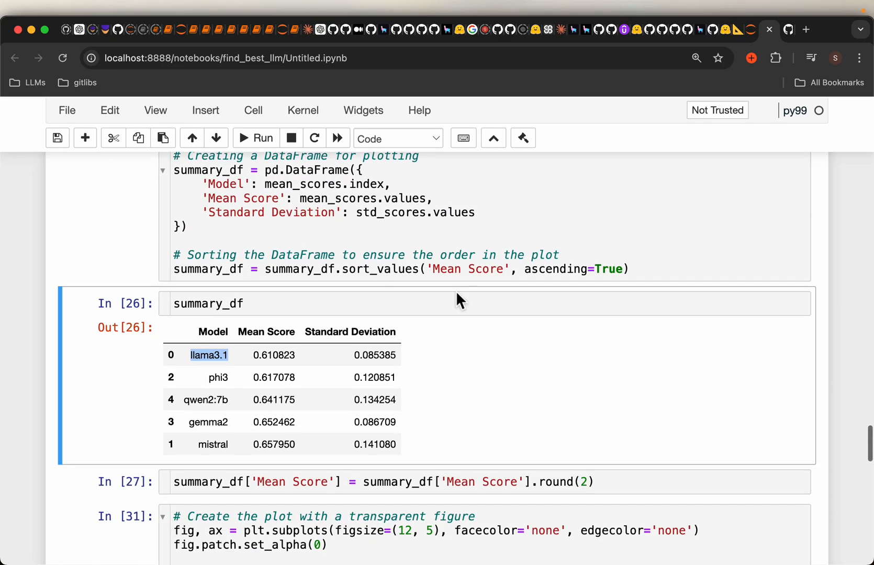
pyautogui.moveTo(440, 361)
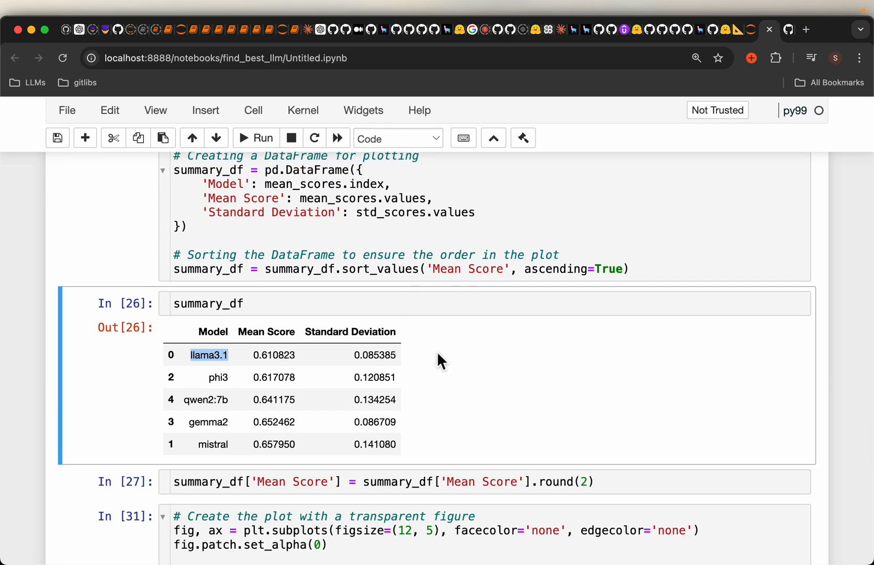